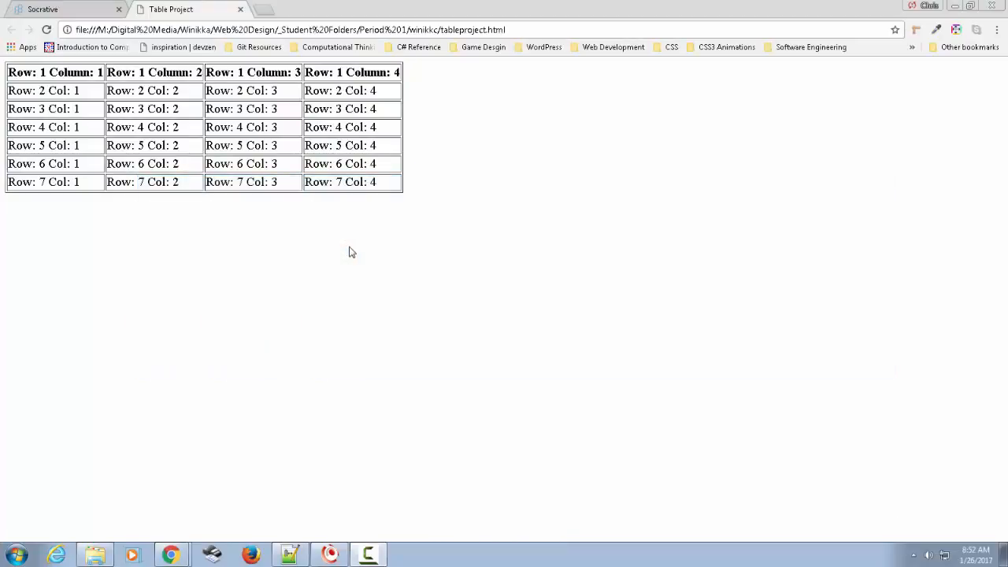
mouse_move(372, 258)
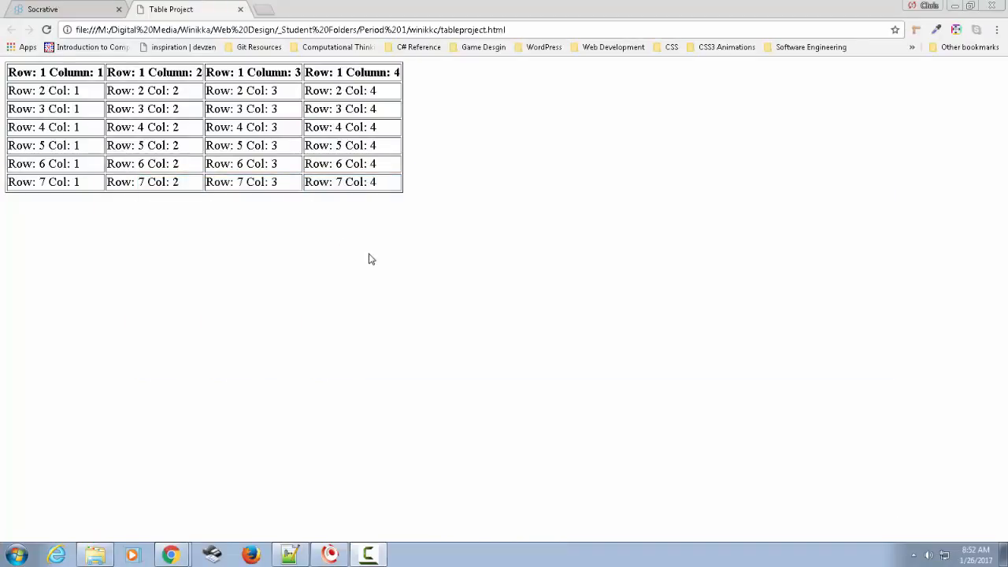
mouse_move(443, 208)
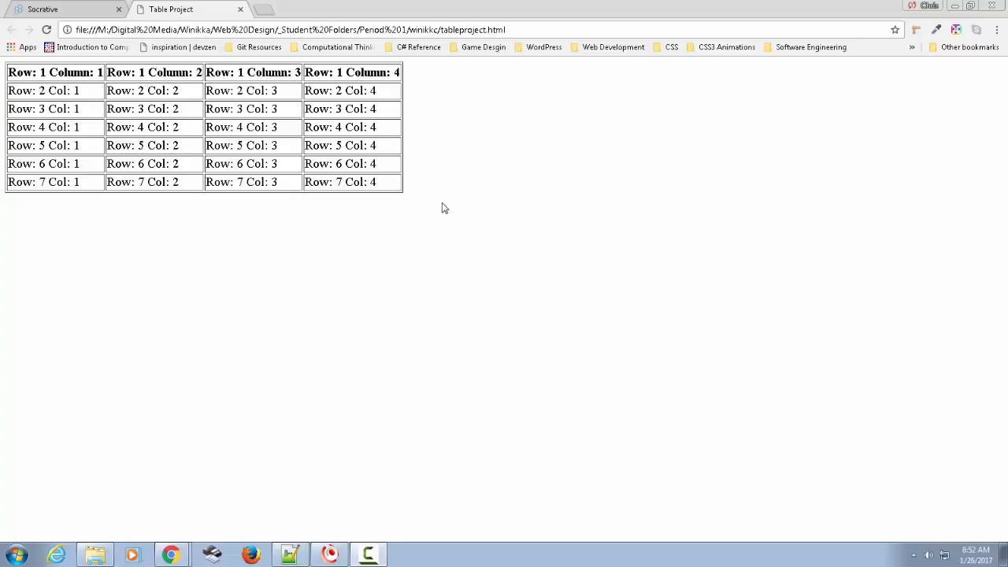
mouse_move(318, 246)
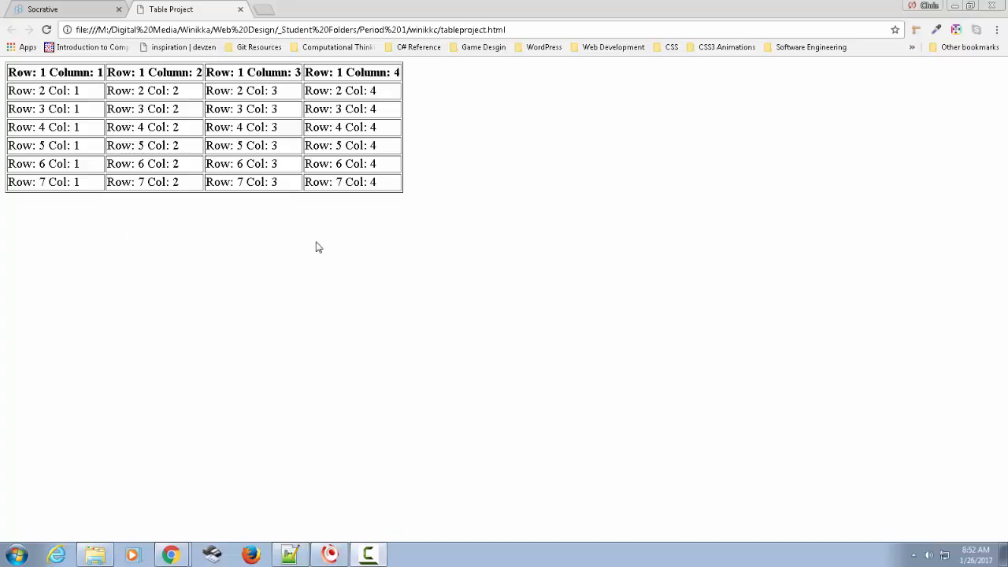
mouse_move(316, 249)
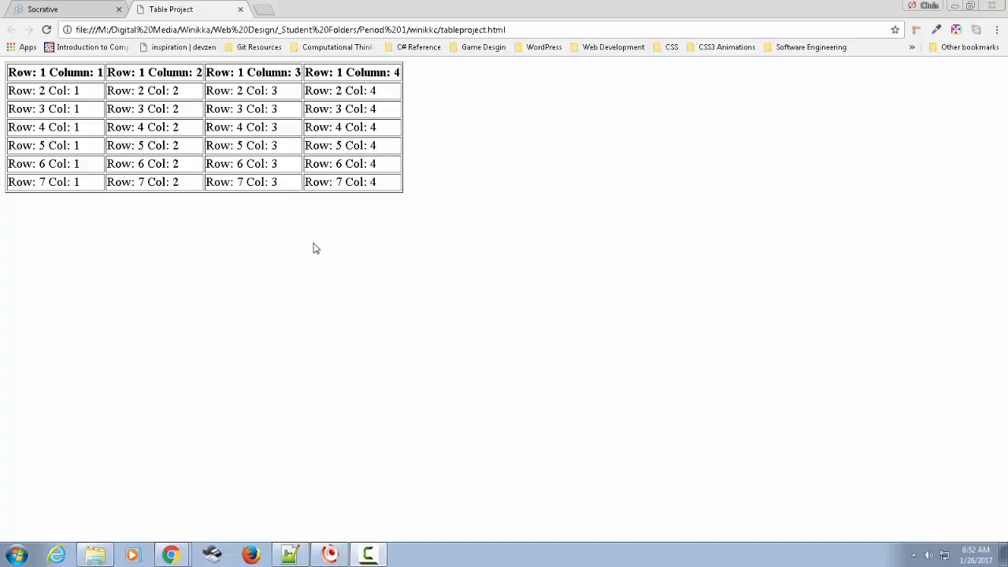
mouse_move(294, 256)
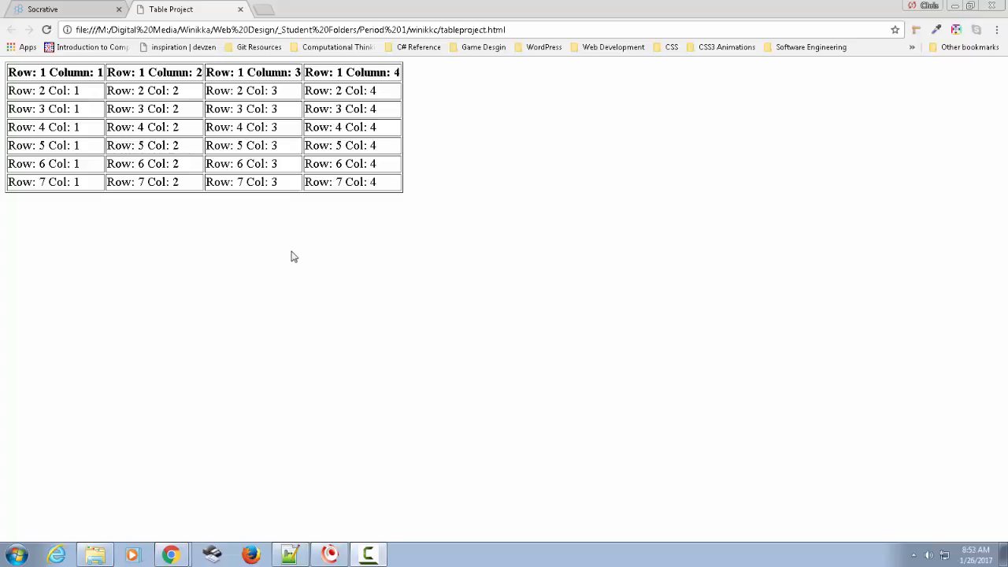
mouse_move(290, 258)
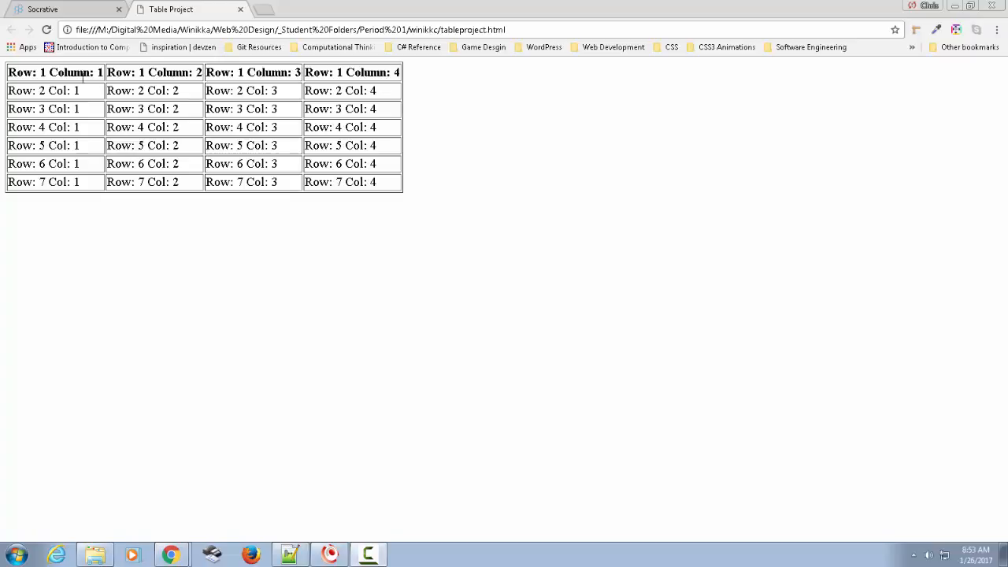
mouse_move(454, 304)
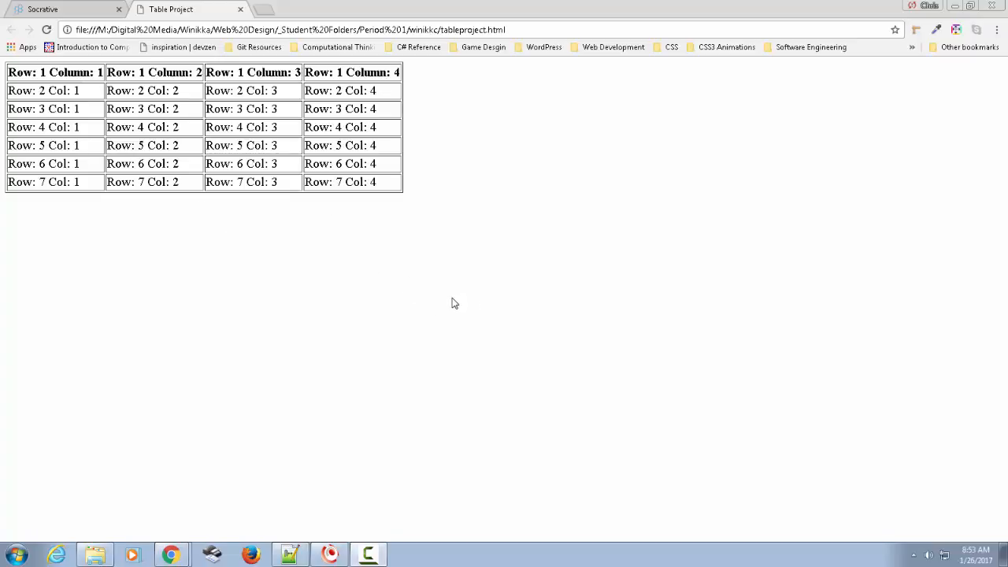
mouse_move(351, 279)
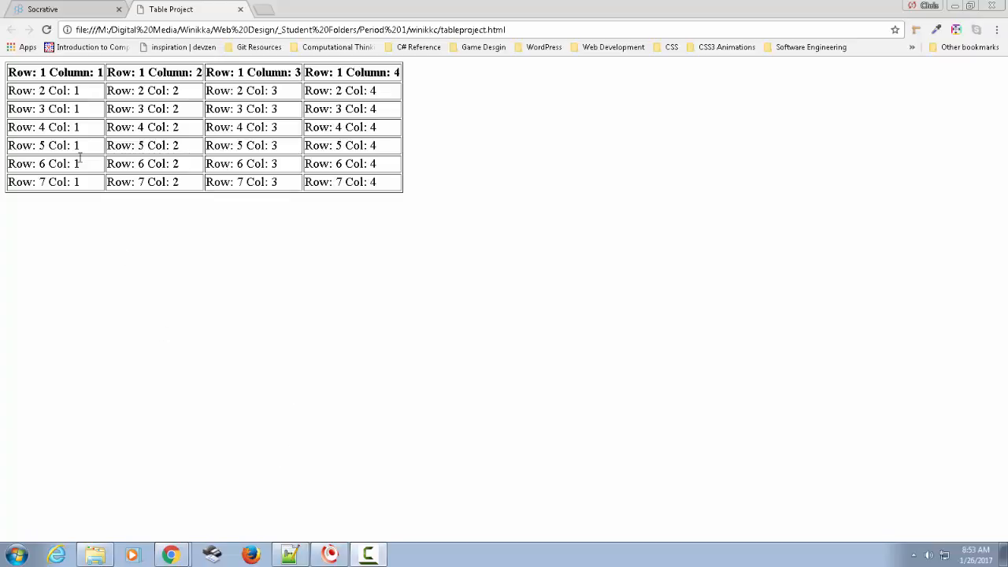
mouse_move(109, 155)
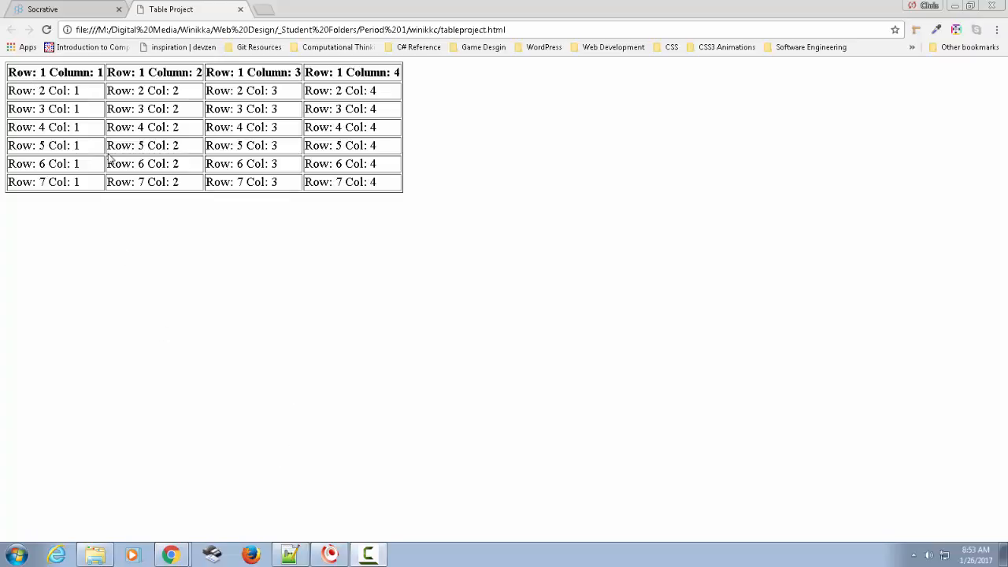
mouse_move(116, 67)
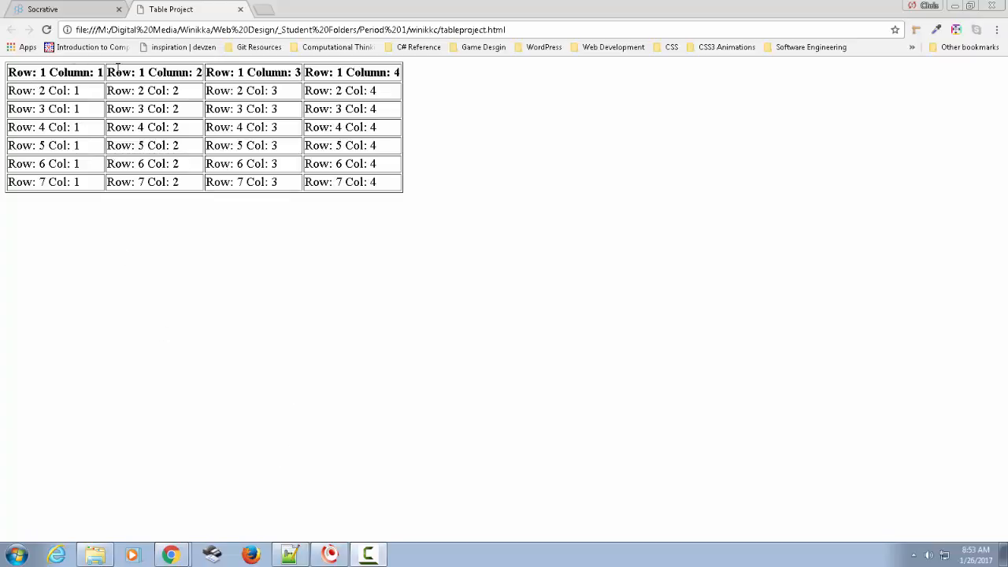
mouse_move(349, 213)
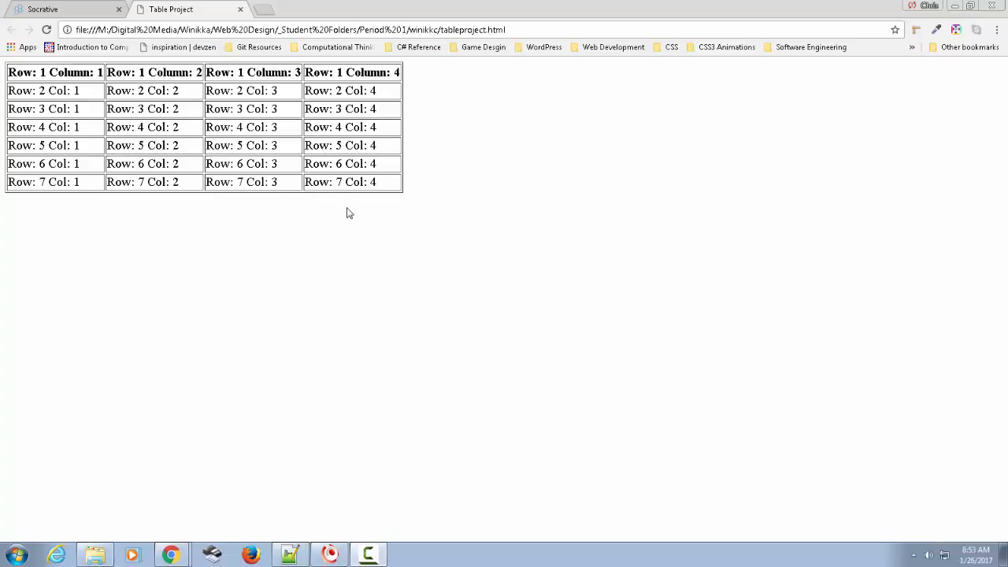
mouse_move(41, 140)
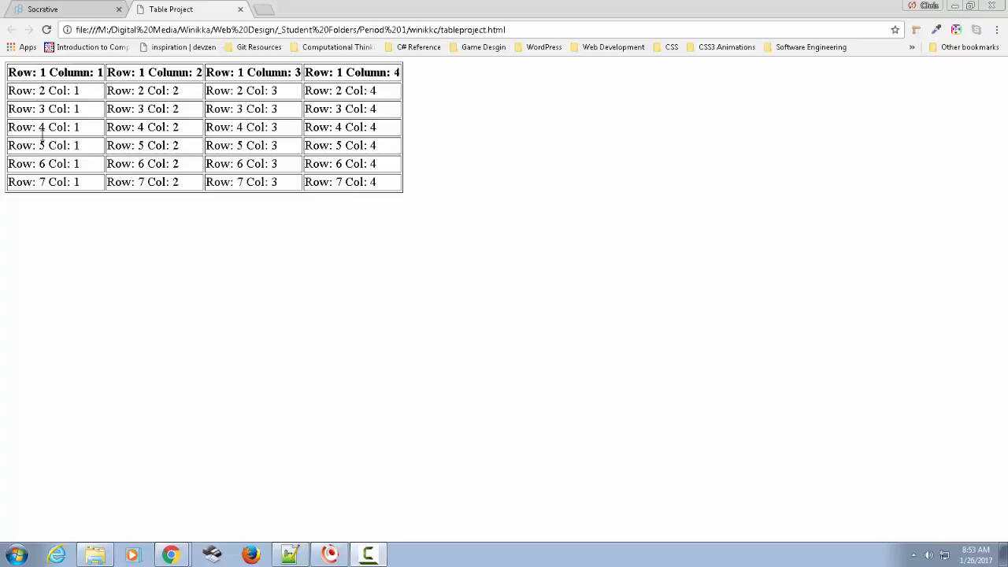
mouse_move(383, 184)
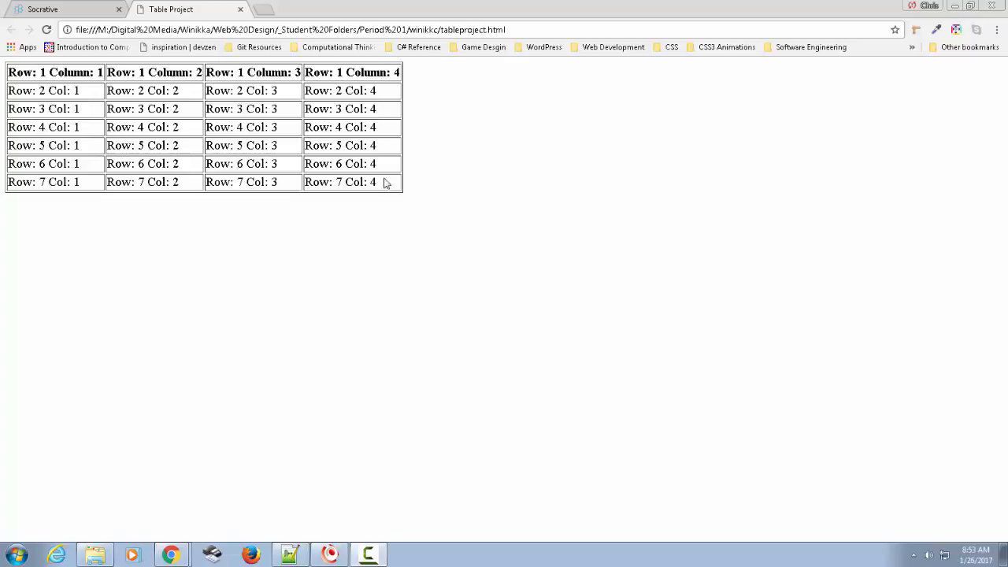
mouse_move(299, 272)
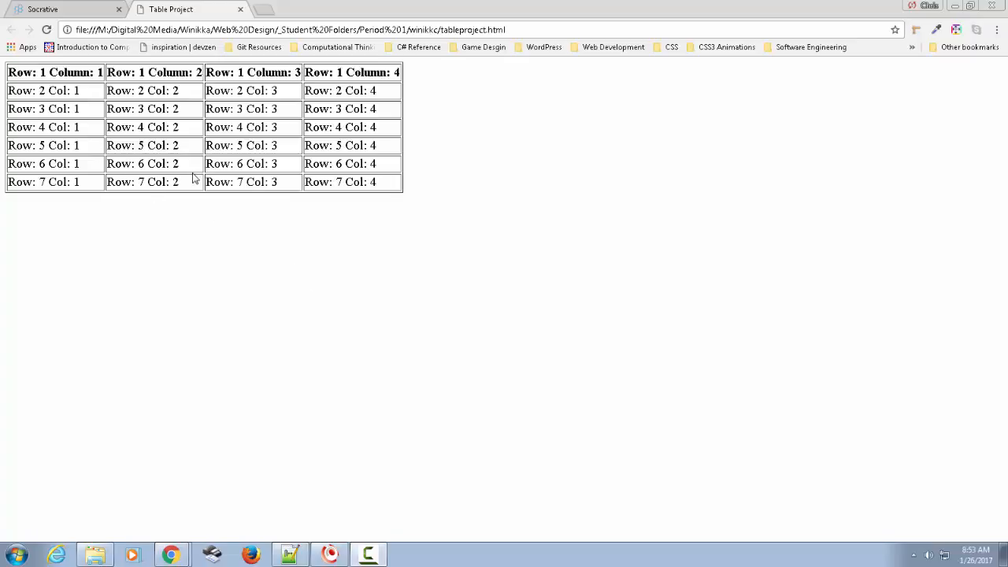
mouse_move(339, 244)
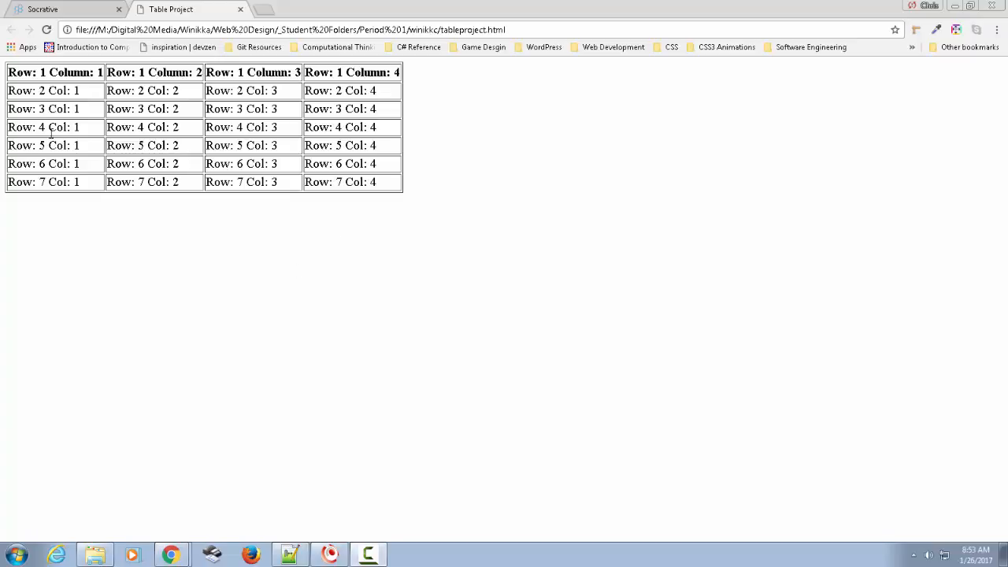
mouse_move(190, 308)
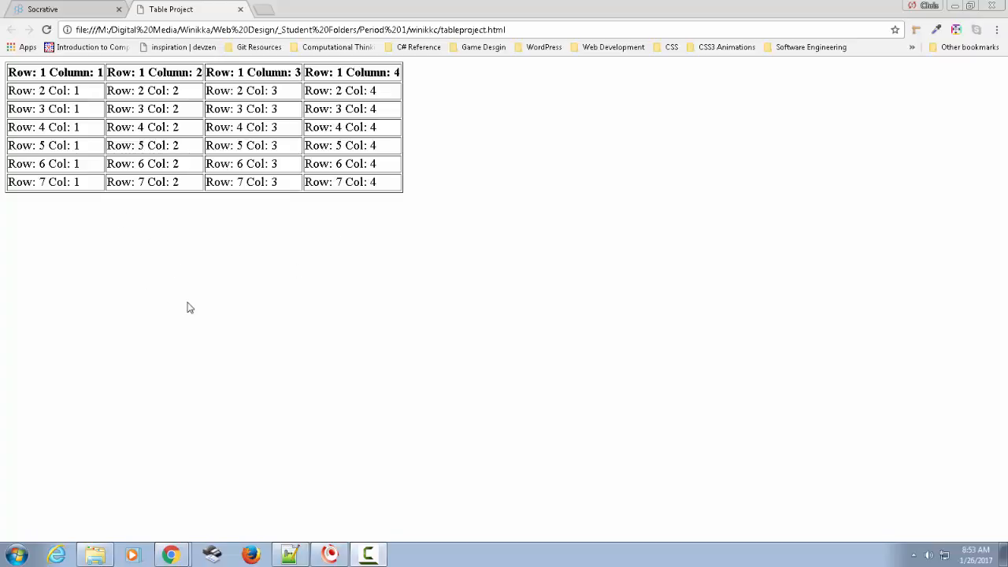
mouse_move(93, 137)
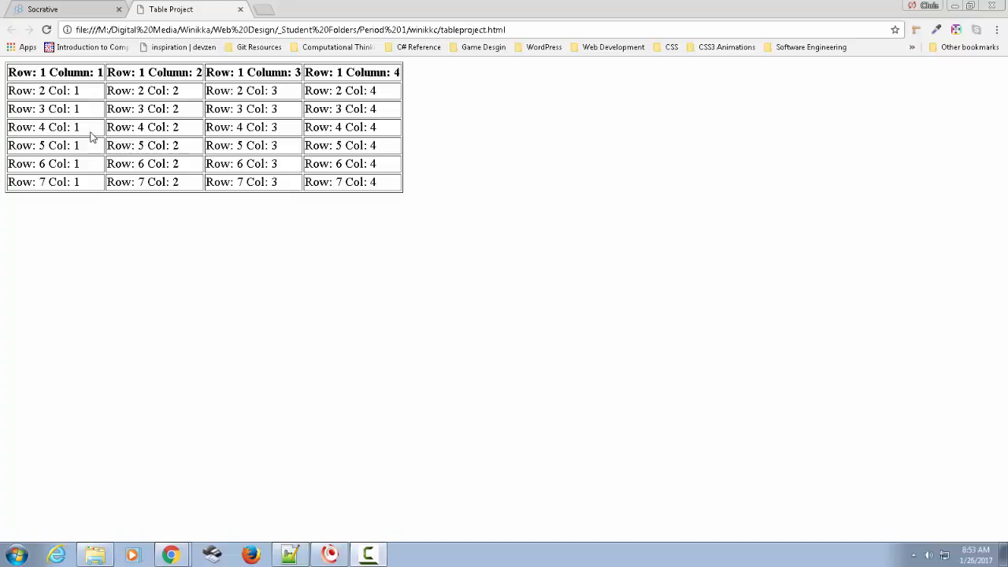
mouse_move(138, 127)
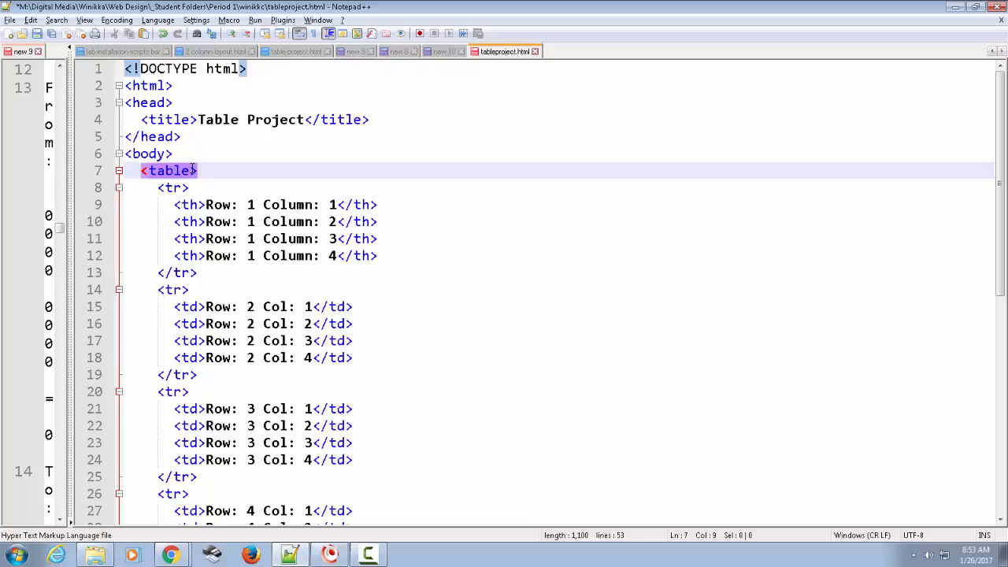
- After the title, add a text/css style block with table { border: 1px solid black; }
left_click(370, 119)
type("<style")
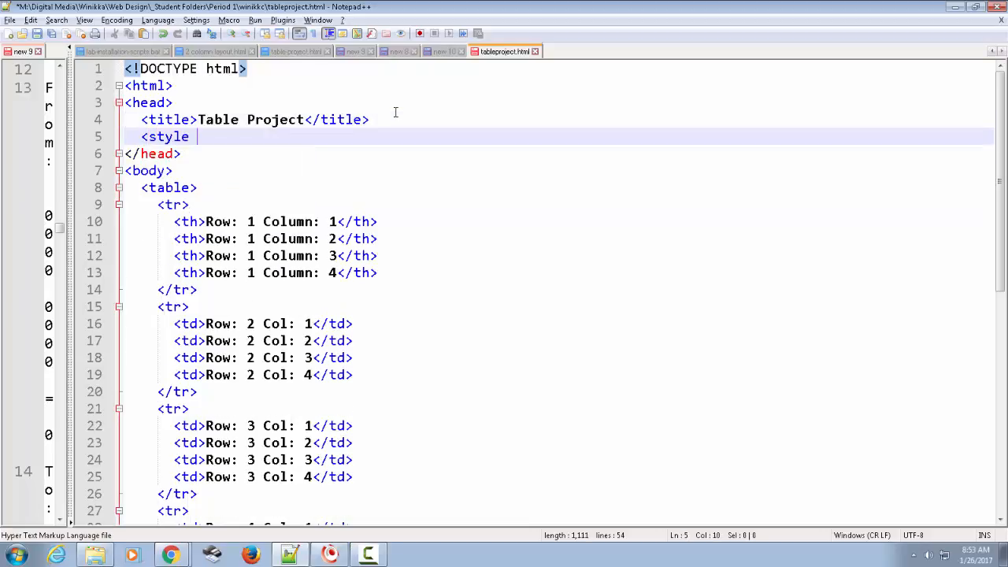
type("type=\"text/css")
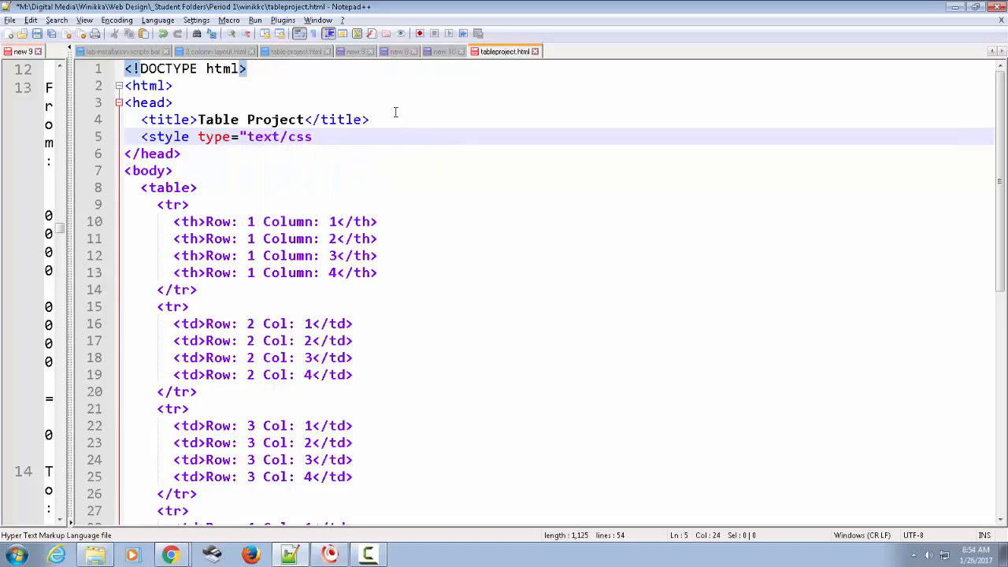
type("\"></style>")
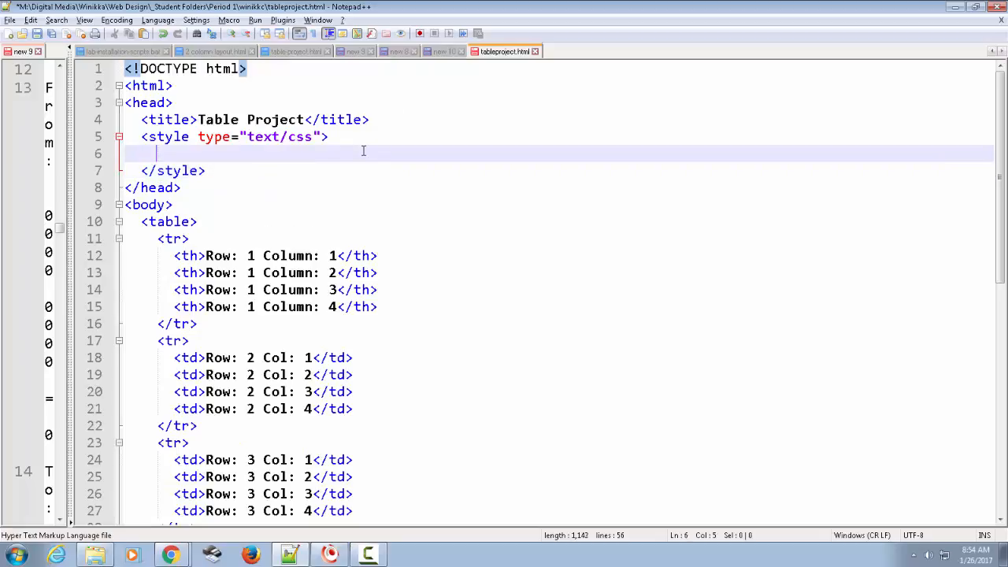
type("table")
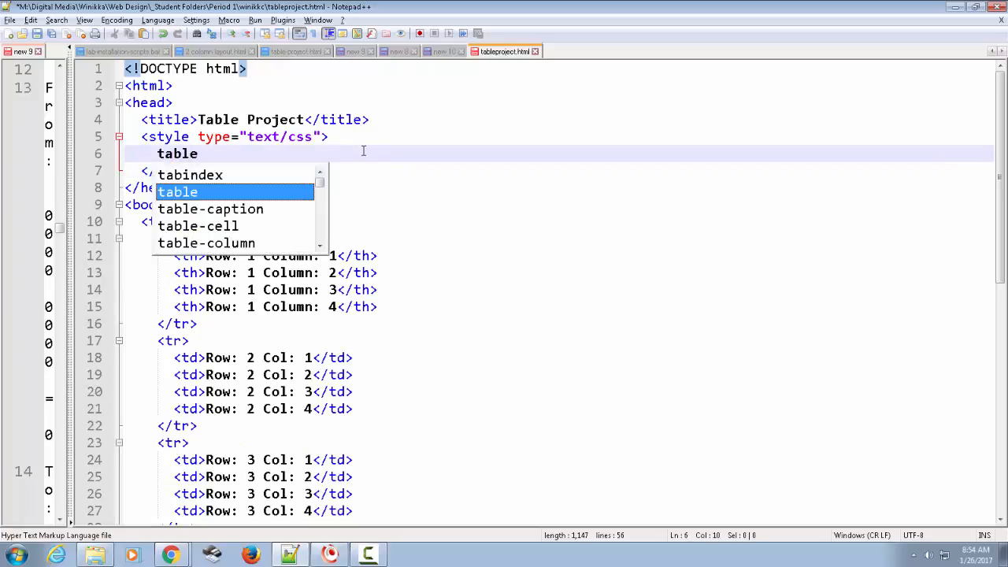
type("{}")
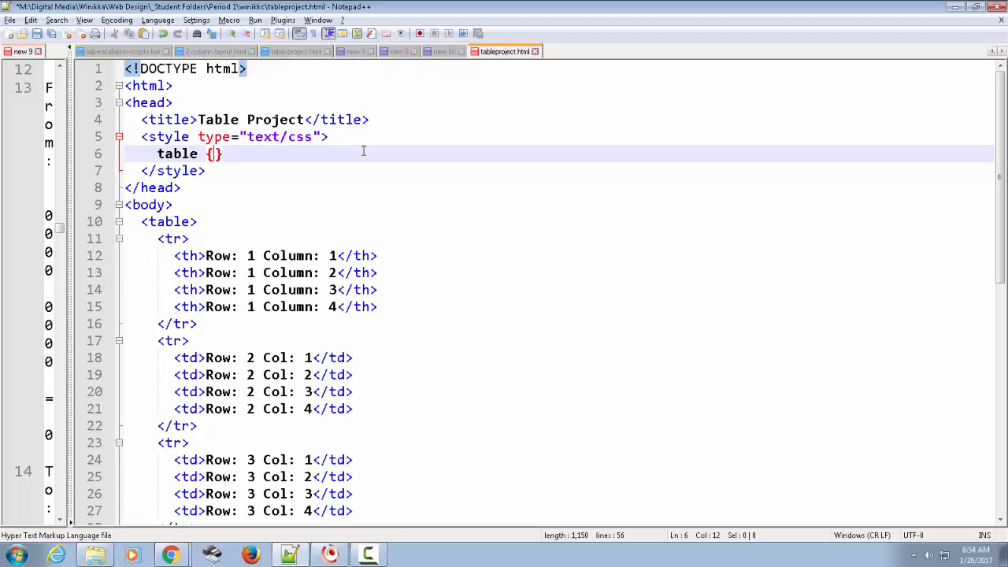
key("Enter")
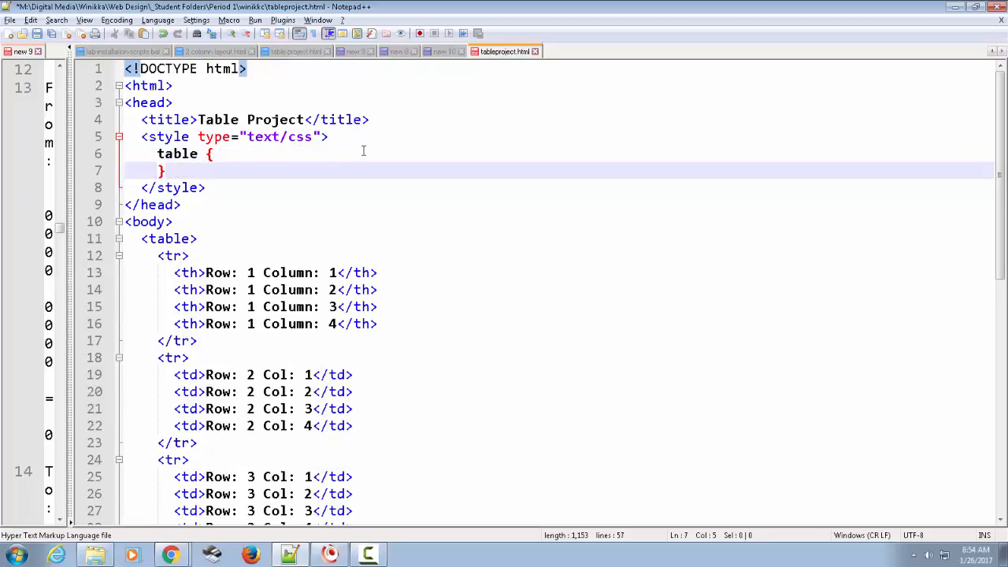
type("border: 1px")
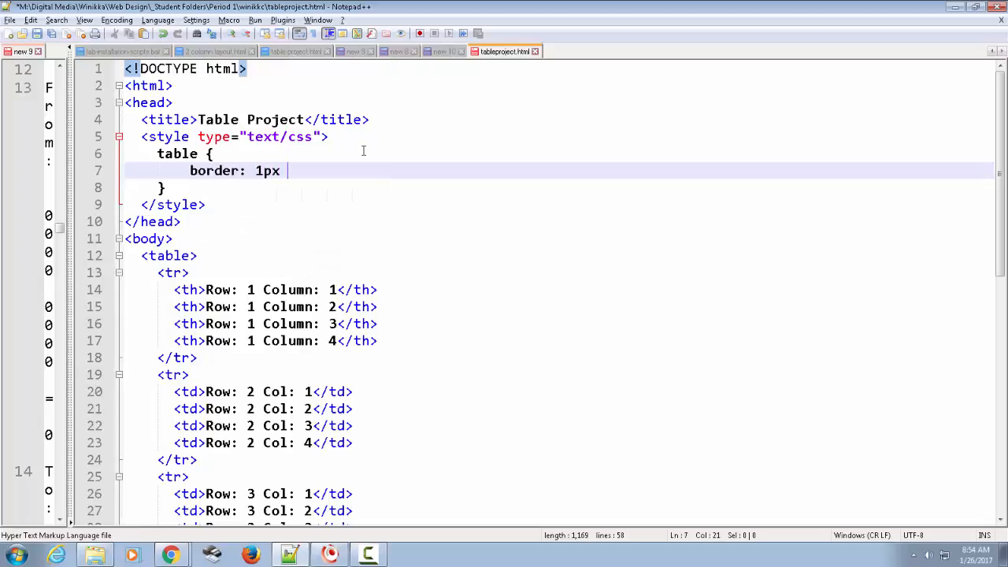
type("solid")
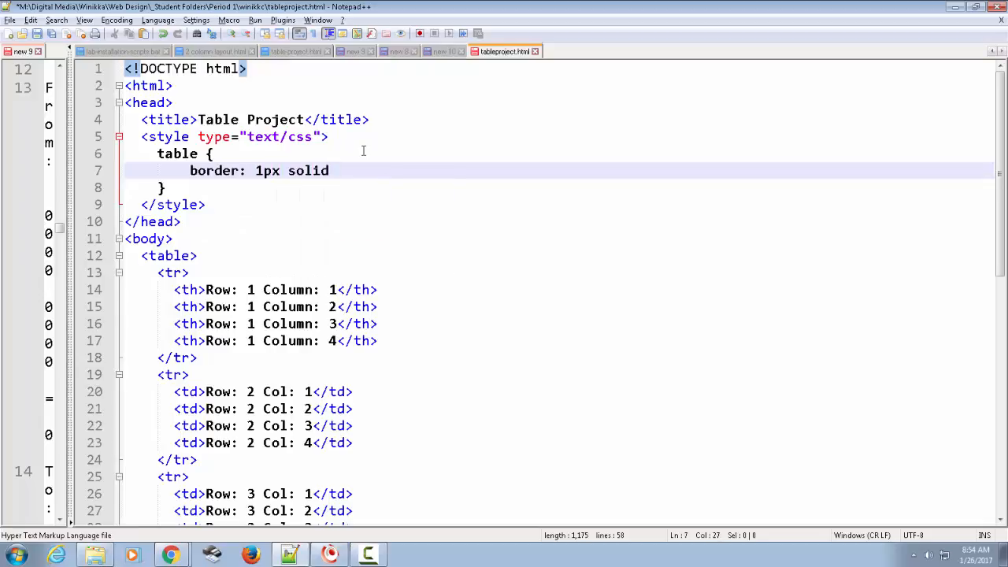
type("black;")
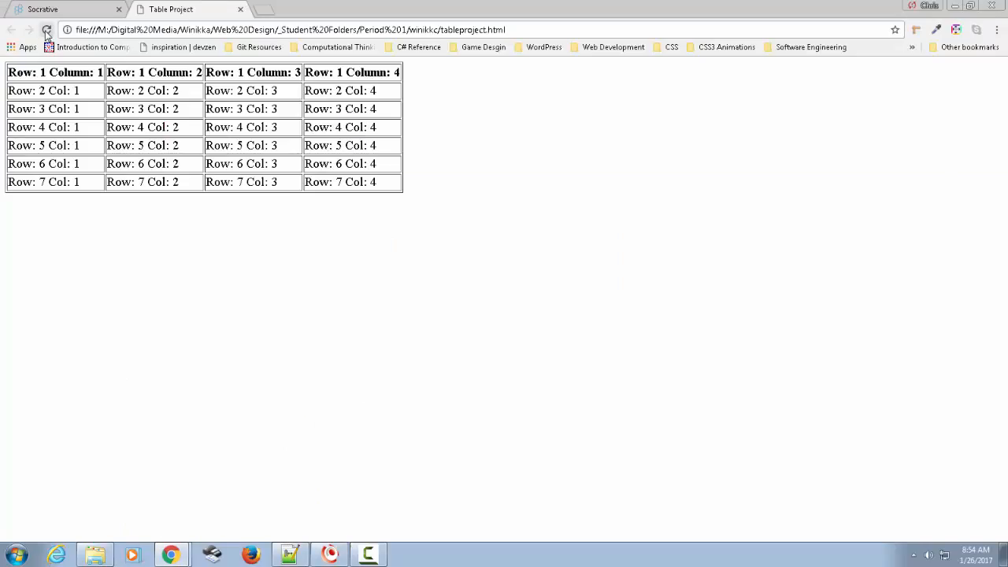
- Reload the Table Project page in Chrome to show the bordered table
left_click(65, 30)
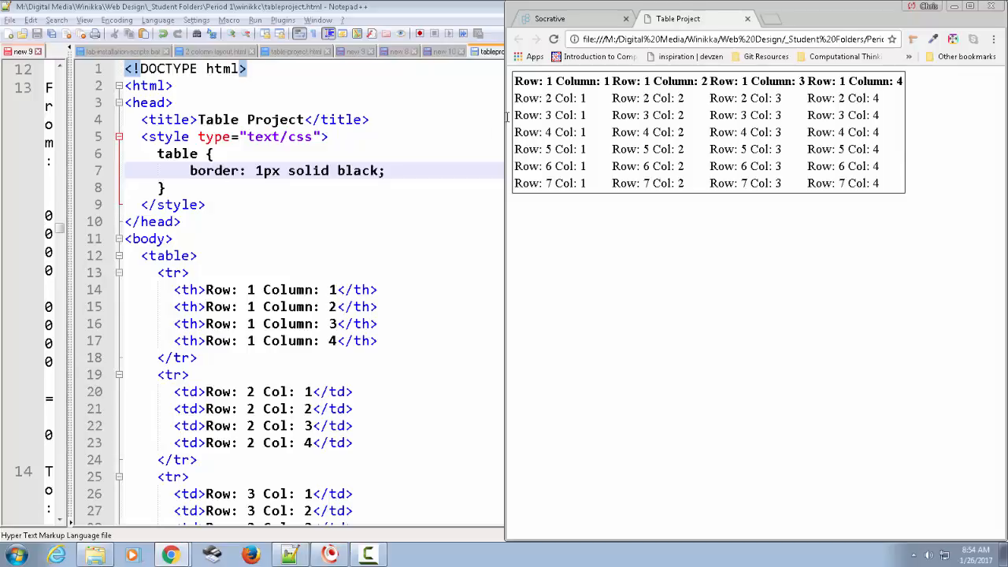
mouse_move(544, 97)
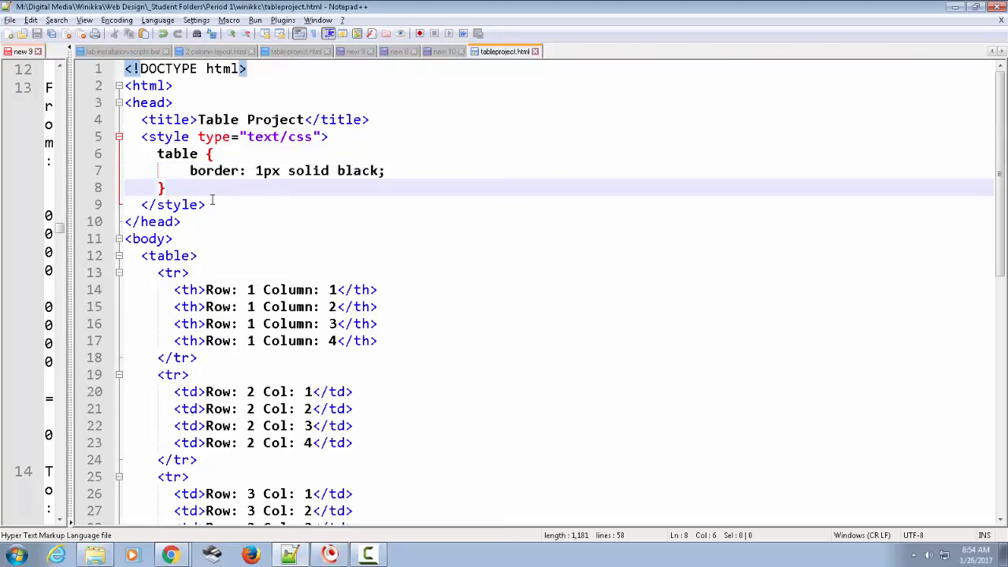
- Add a tr rule with border: 1px solid black
type("t")
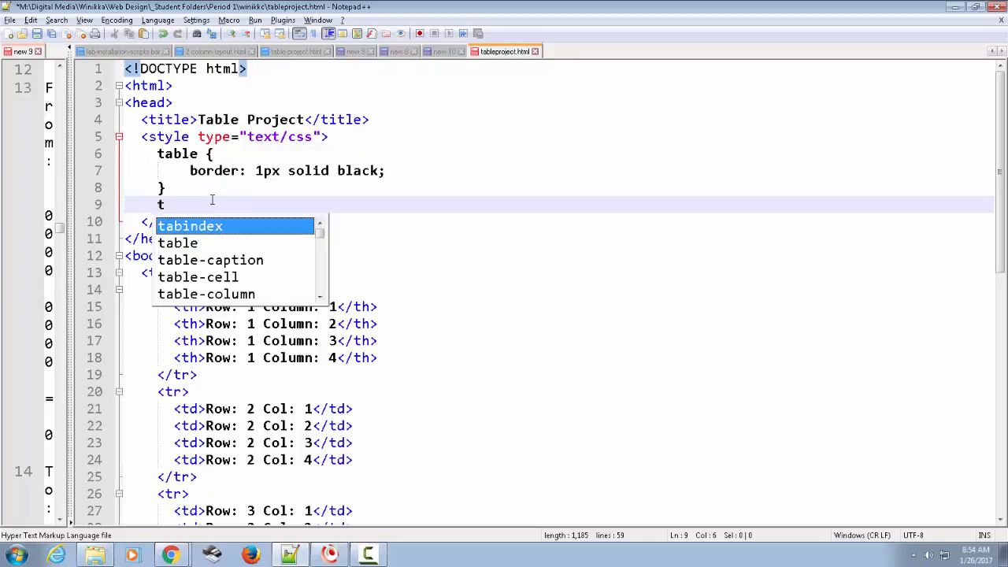
key("Escape")
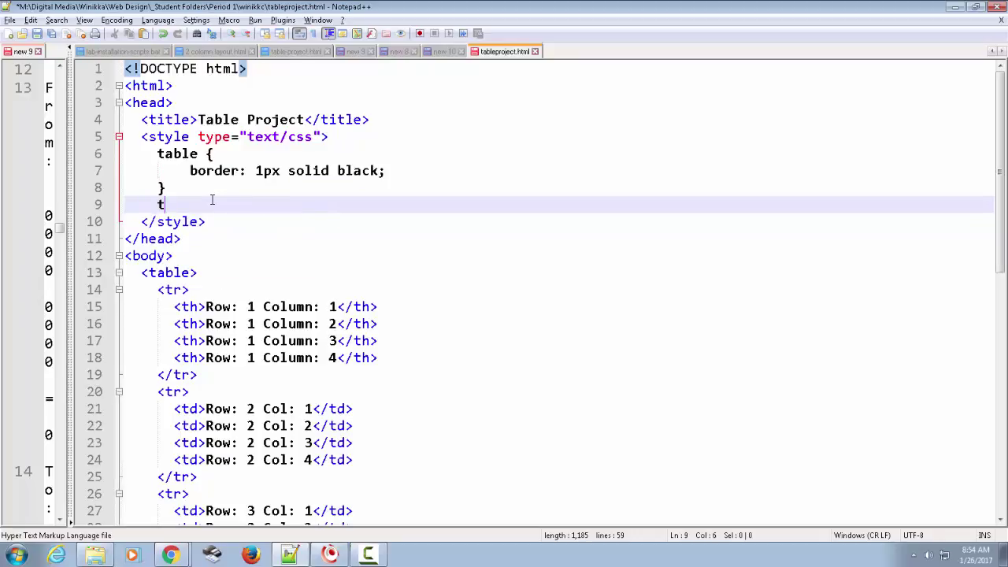
type("r {")
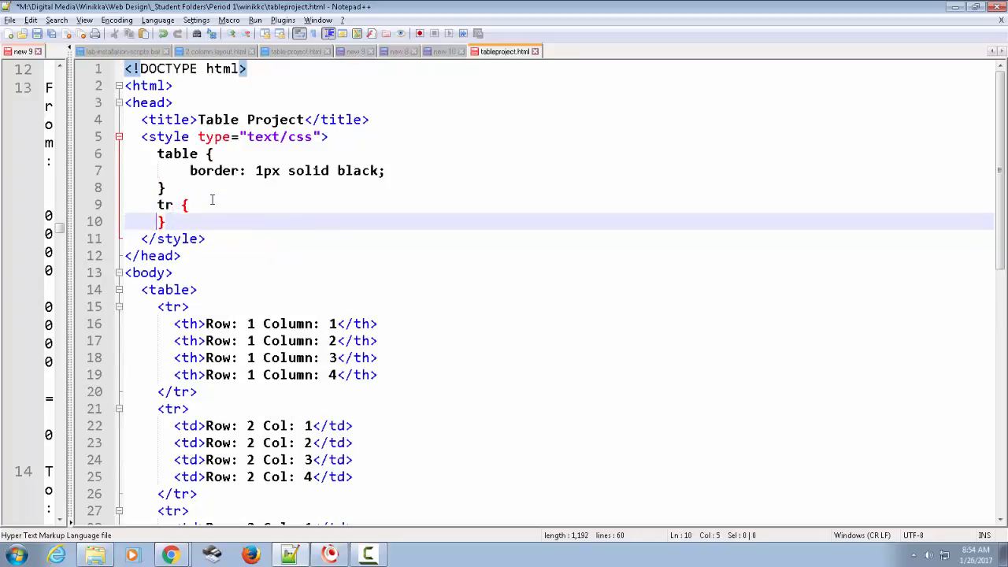
key("Enter")
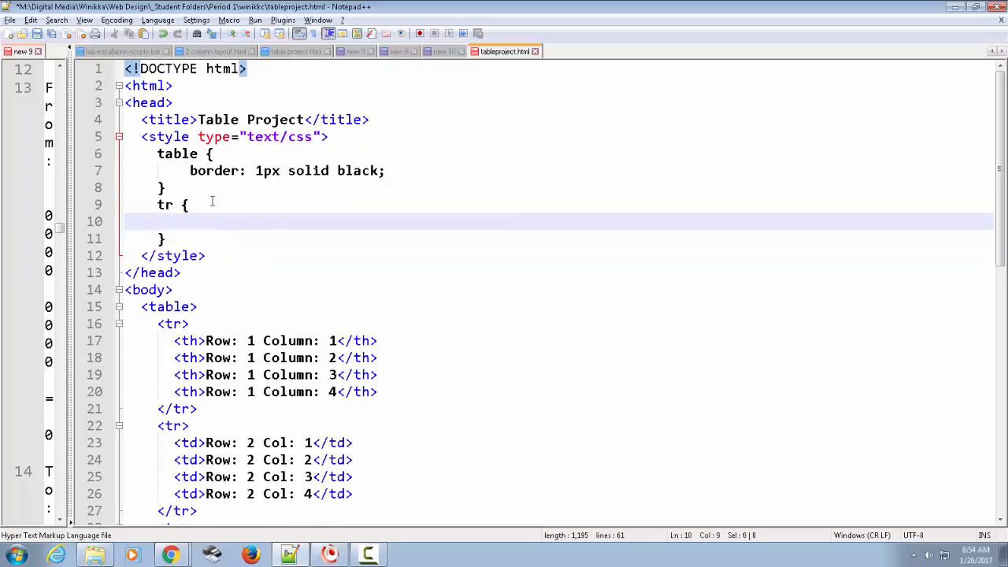
type("border:")
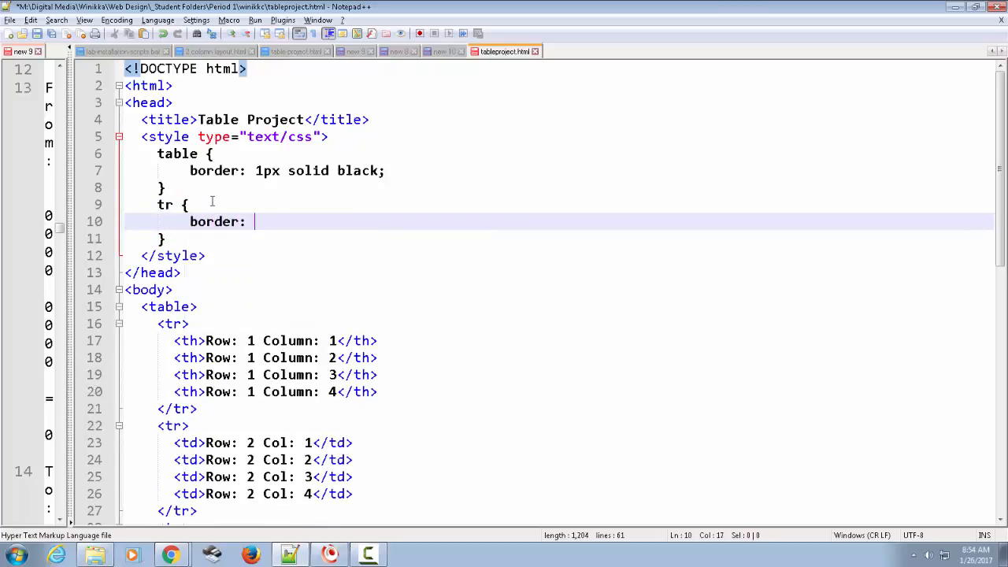
type("1px")
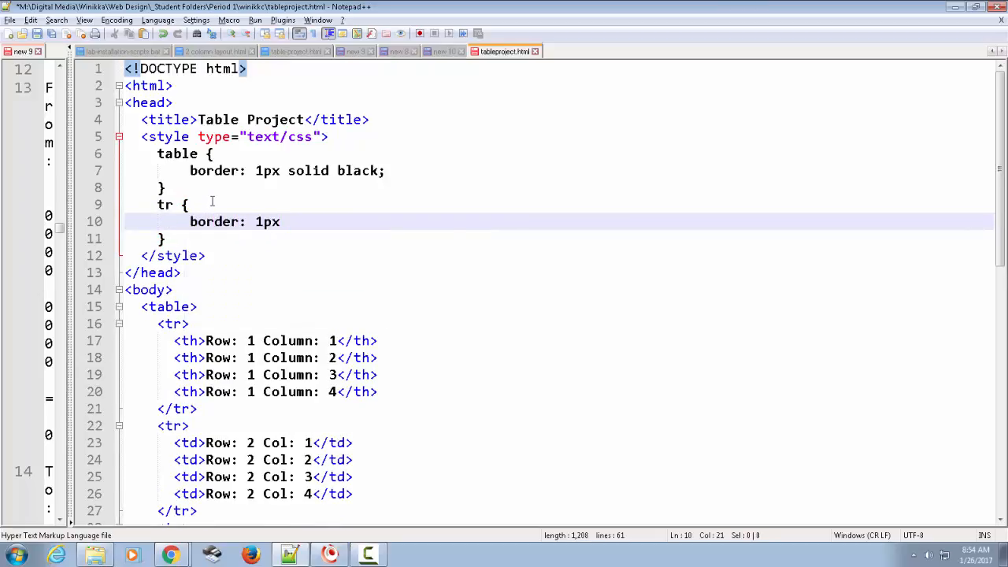
type("solid")
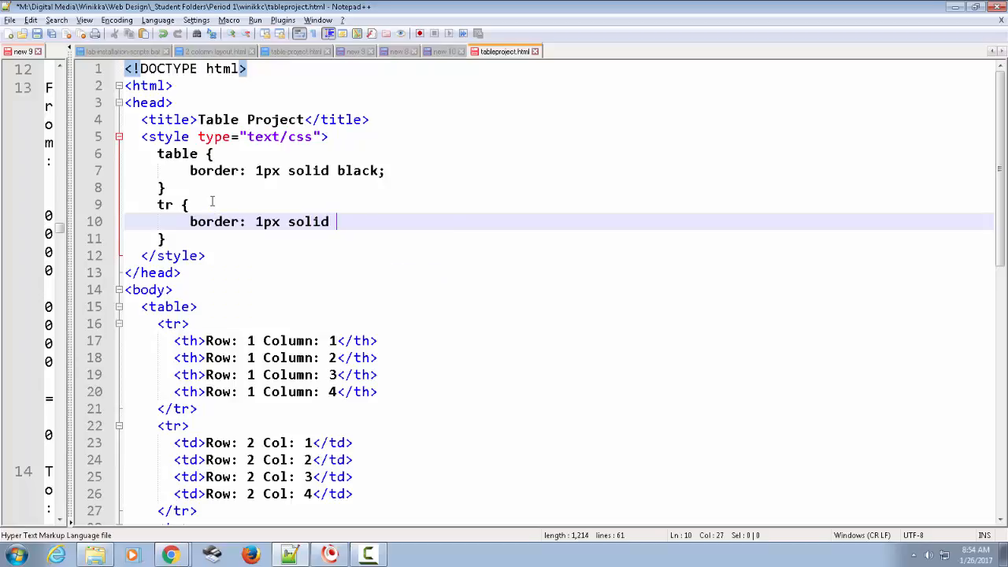
type("black;")
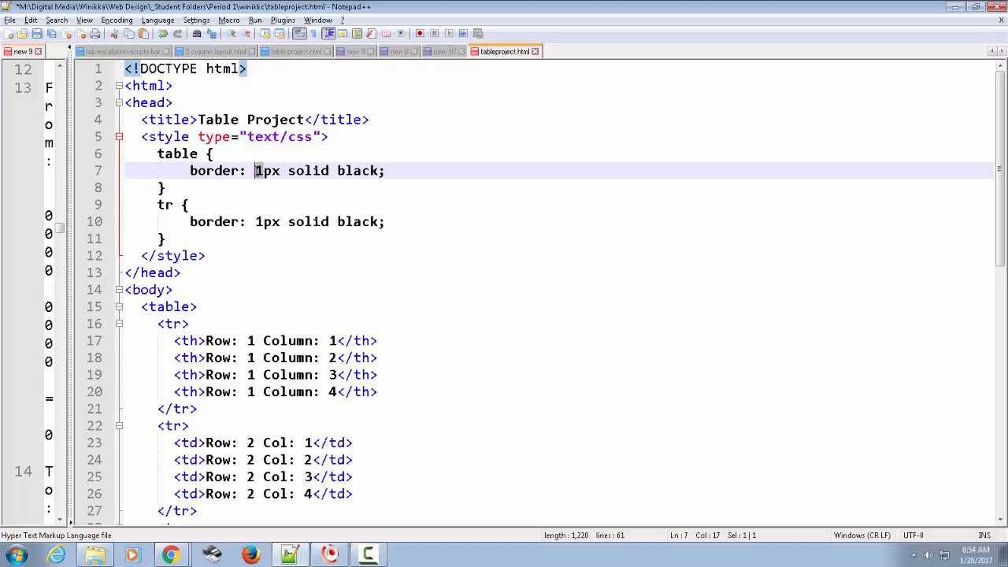
- Change the table border to 4px and rename the tr selector to td
type("4")
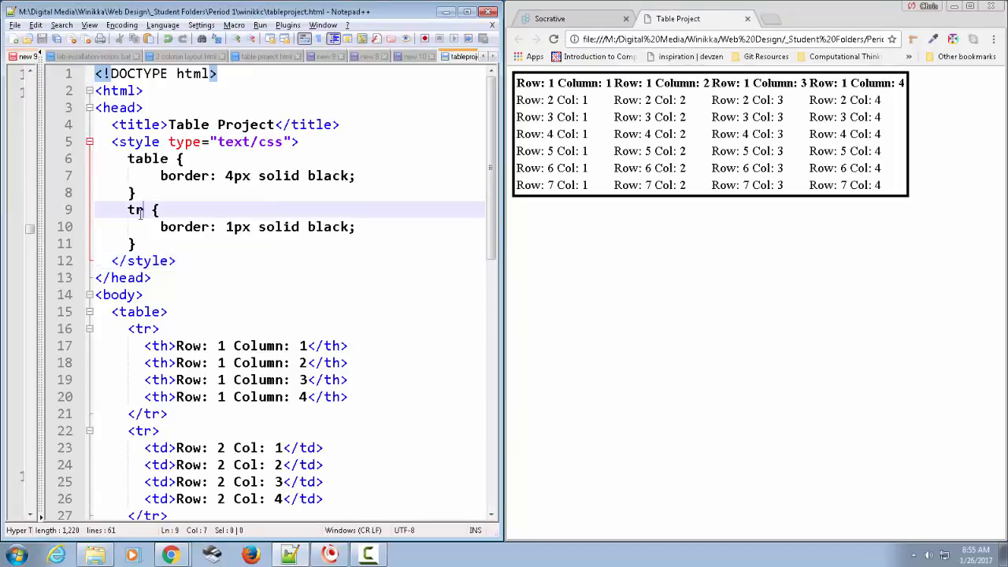
type("td")
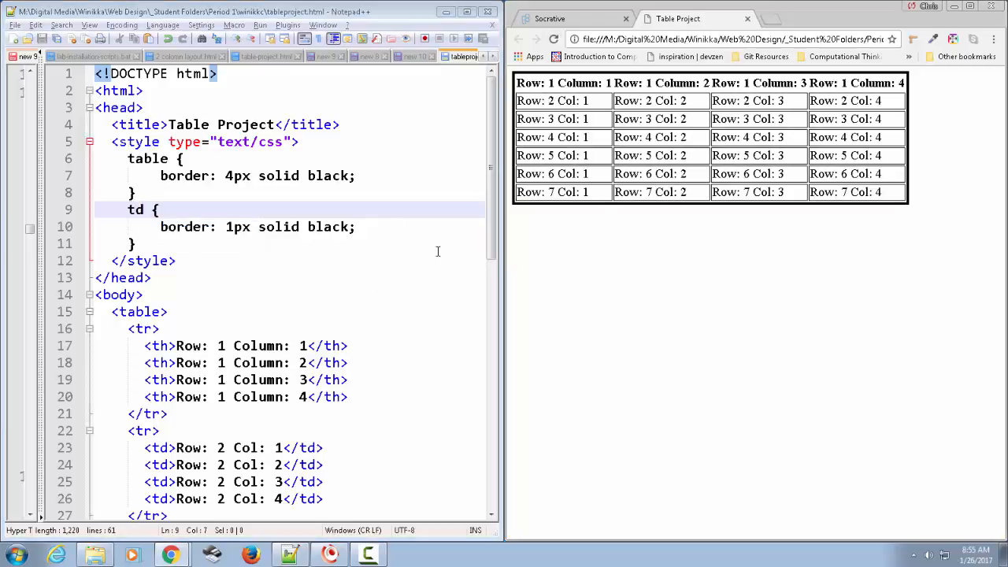
mouse_move(442, 246)
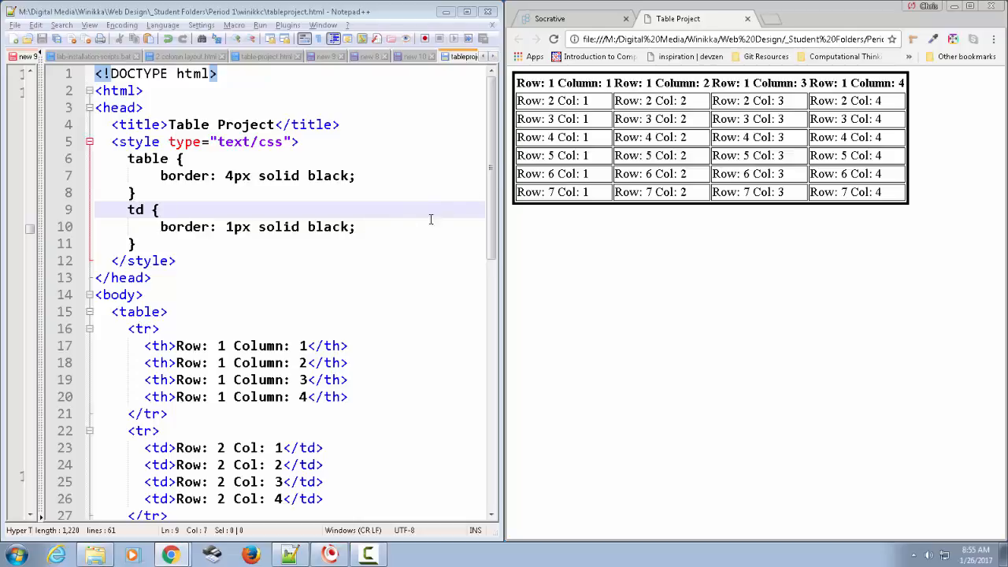
left_click(395, 227)
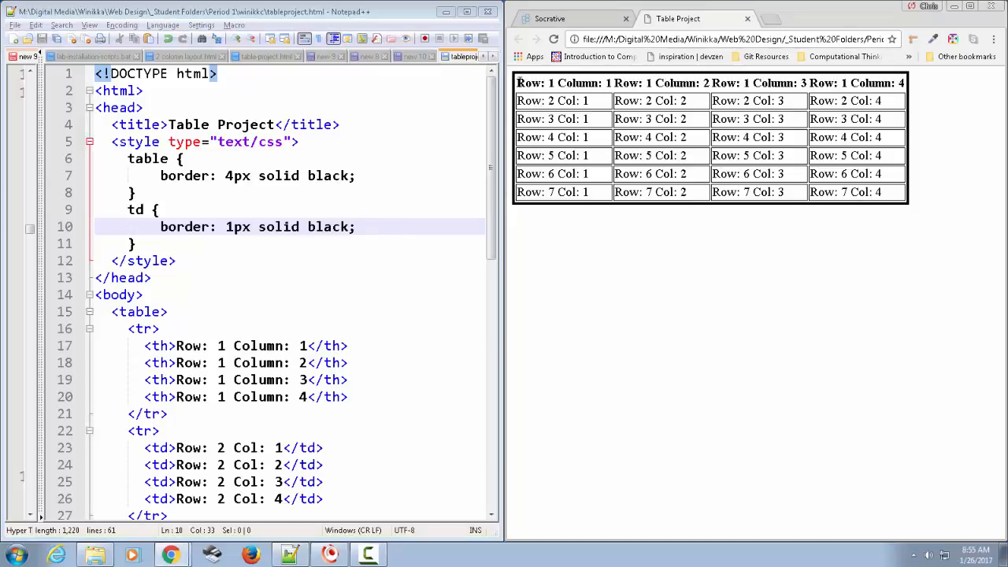
double_click(563, 82)
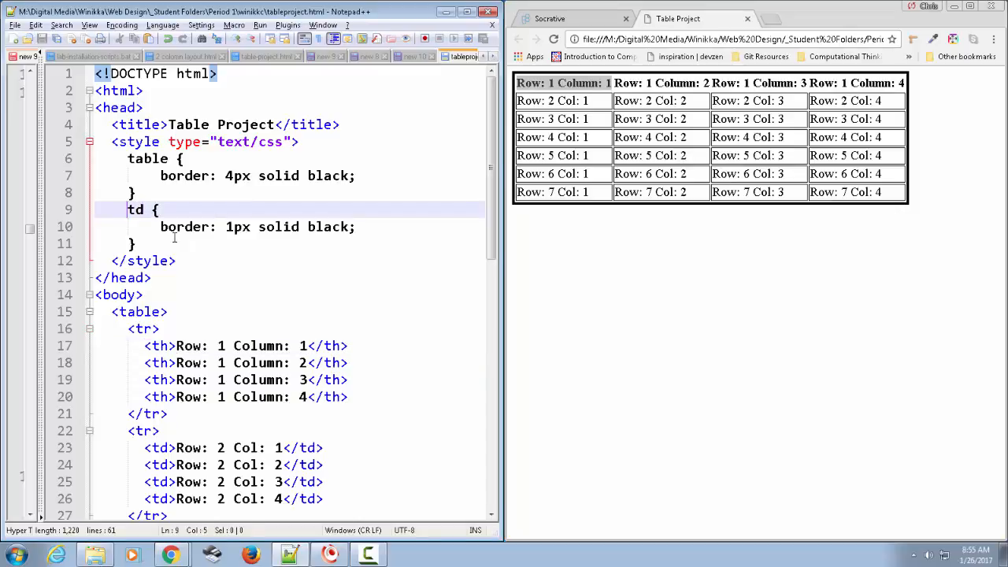
- Prefix the td selector with 'th,' so the rule targets th, td
type("th,")
type("padding:")
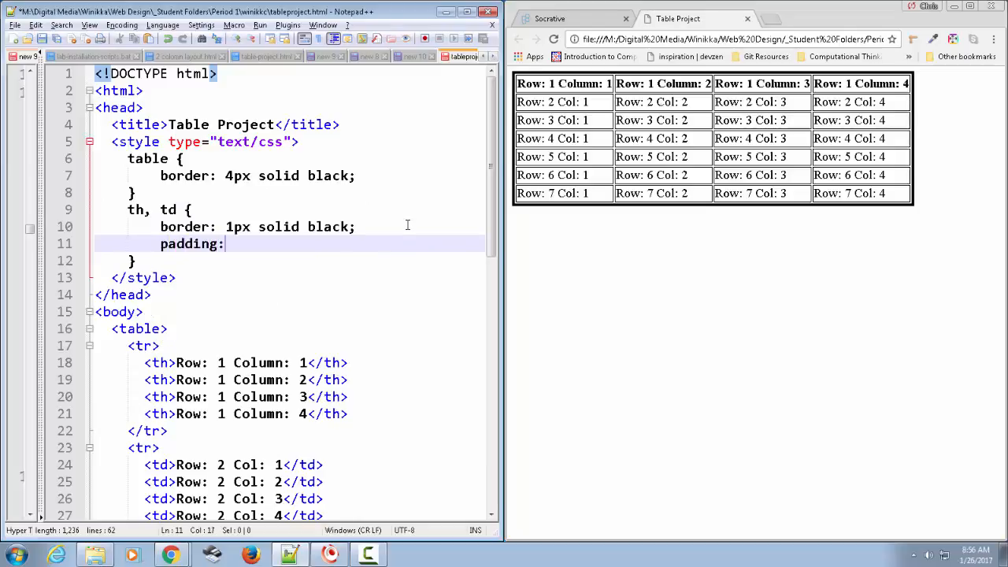
- Add padding: .5em 1em; to the th, td rule
type("\" \"")
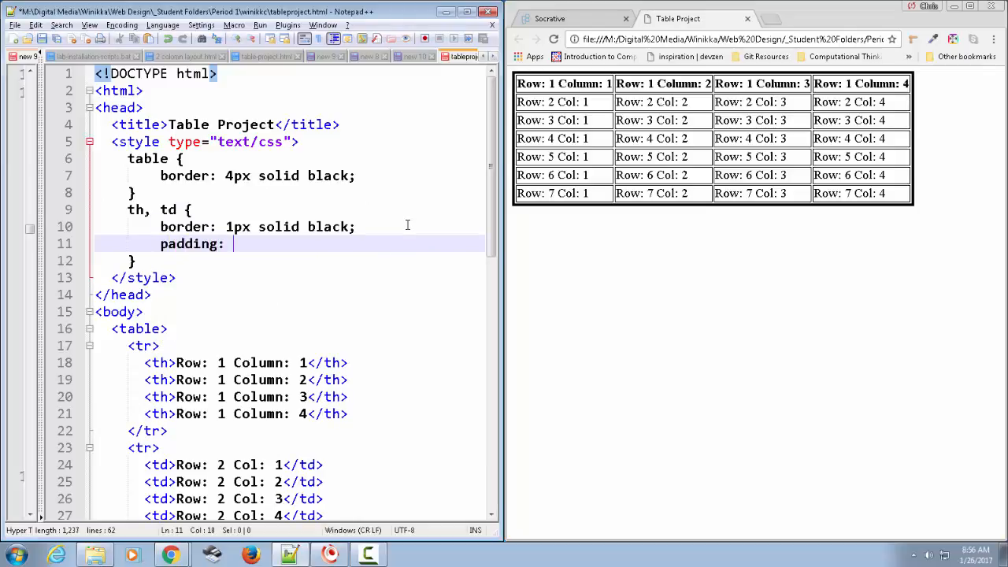
mouse_move(204, 269)
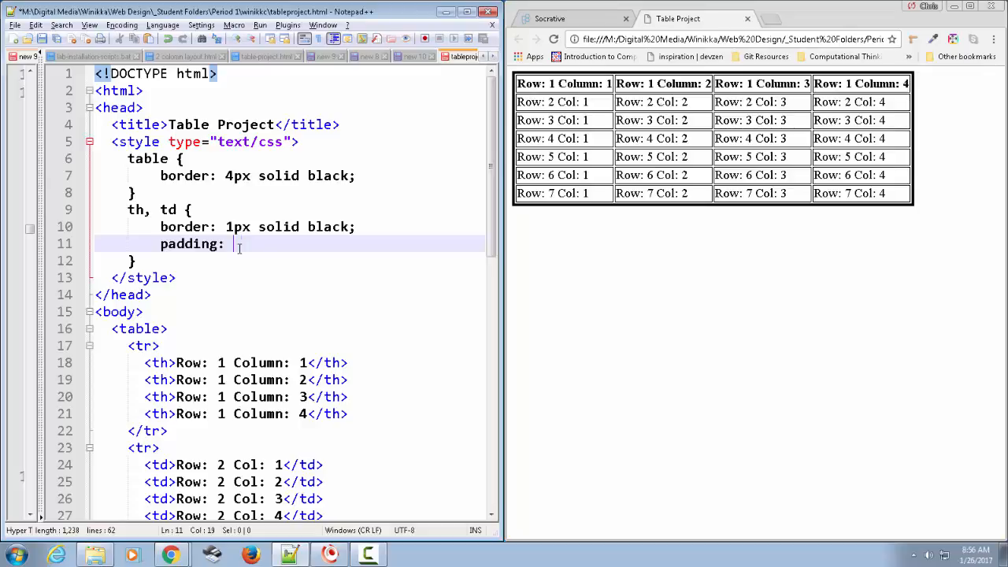
type("5")
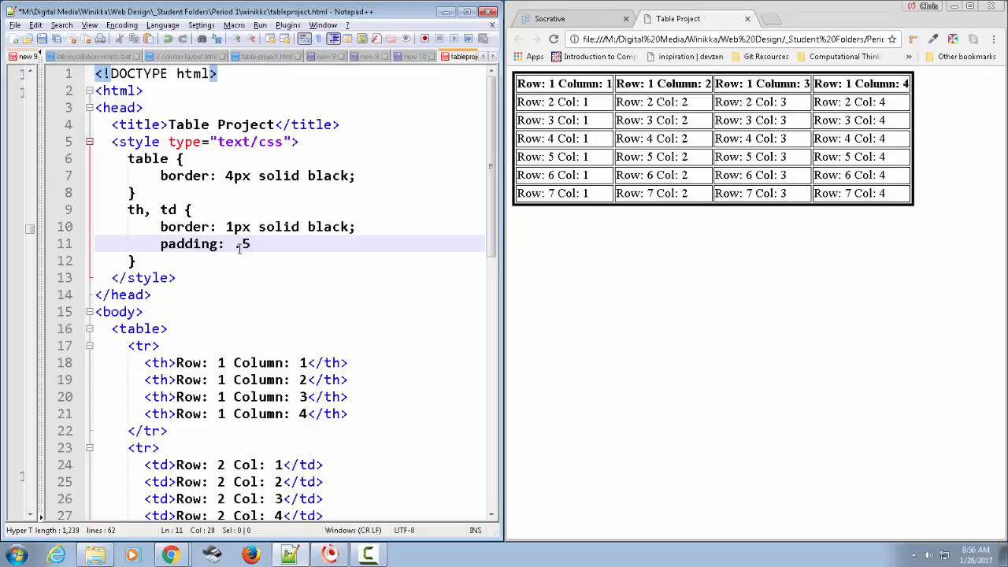
type("e")
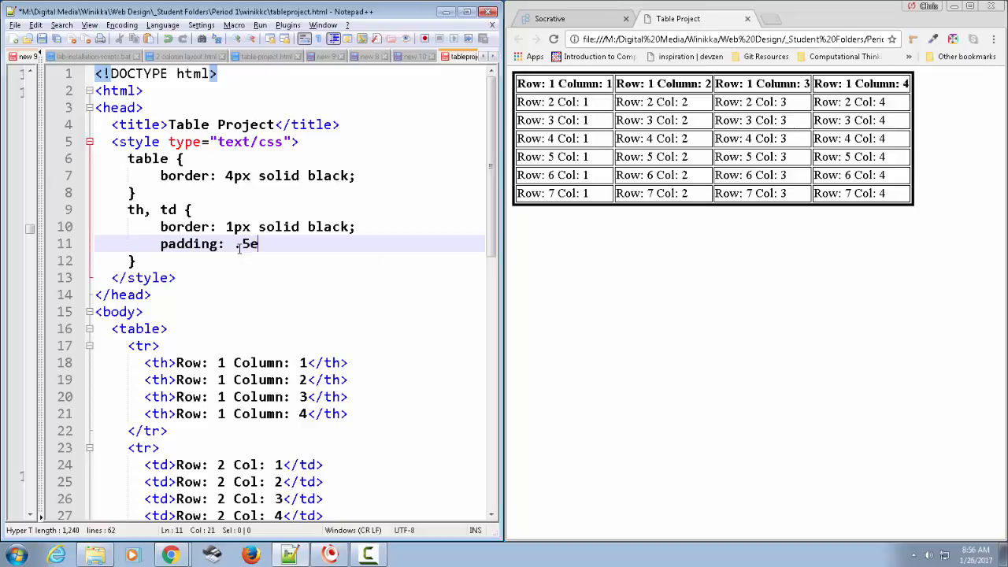
type("m")
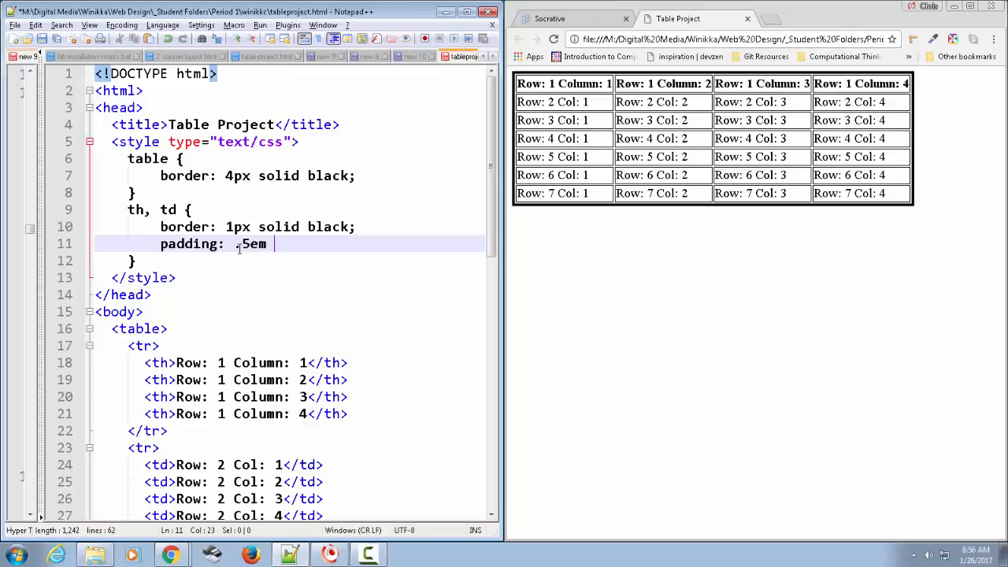
type("1em")
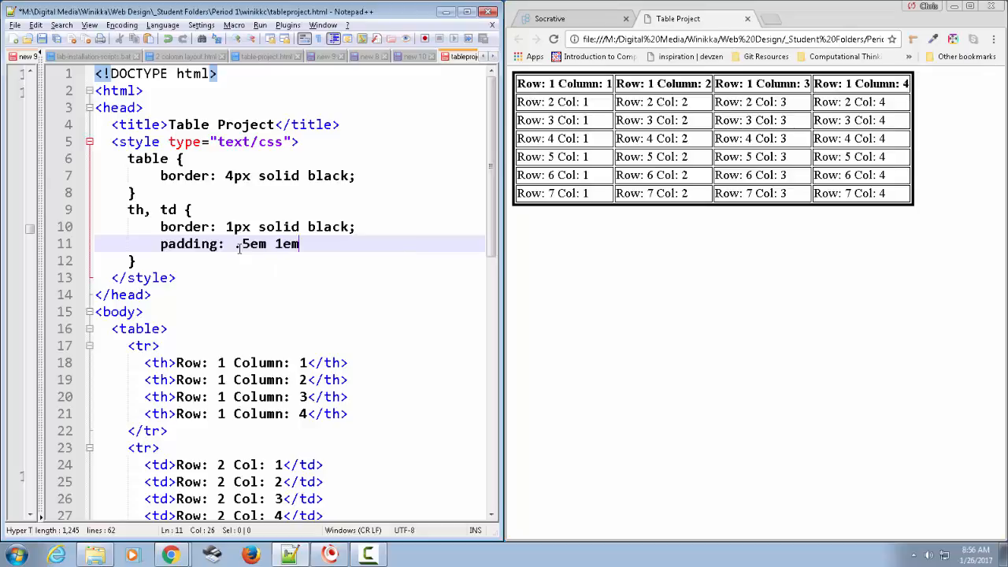
type(";")
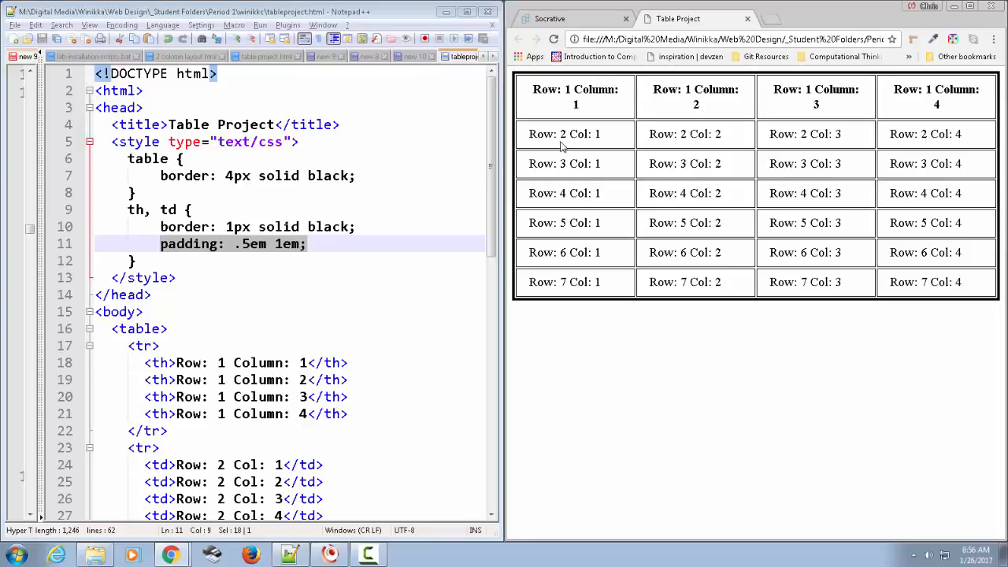
mouse_move(464, 158)
type("2")
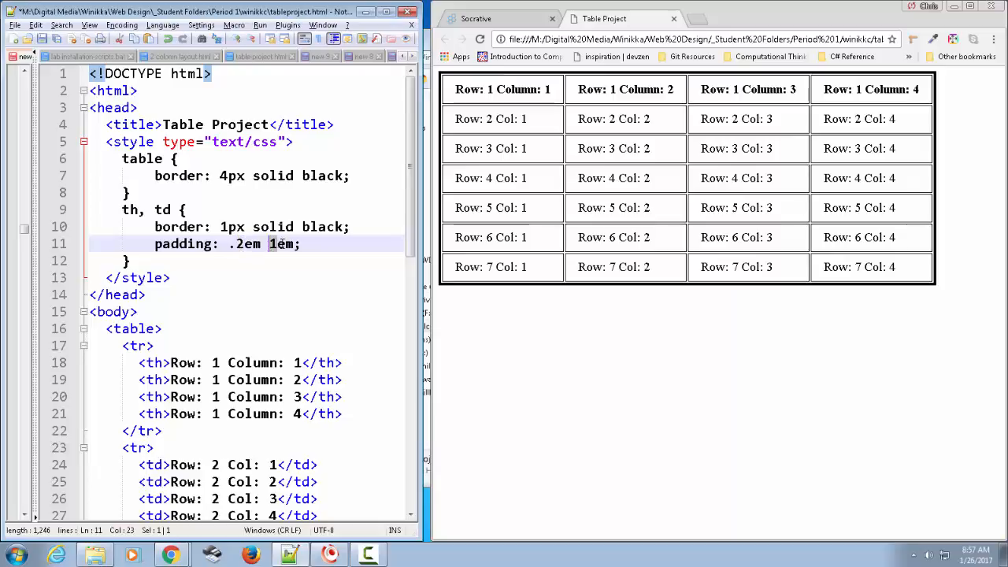
- Change the padding values in the th, td rule to .2em .5em
type(".5em")
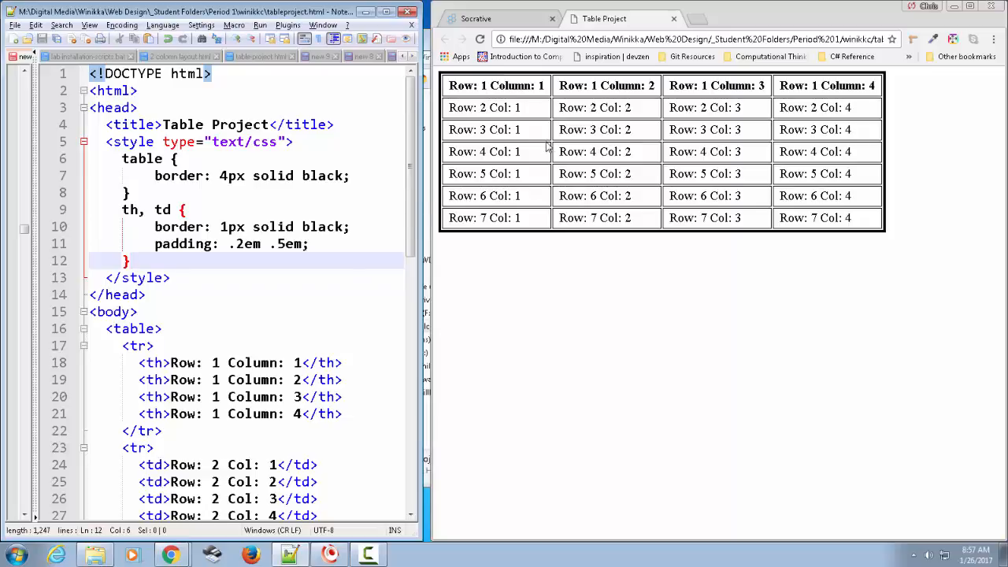
mouse_move(371, 192)
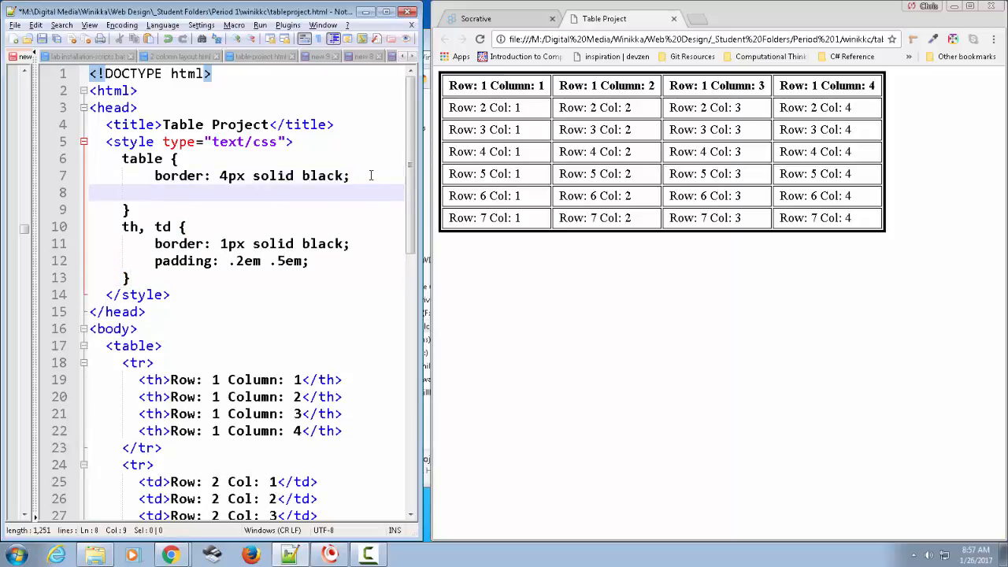
- Add border-collapse: collapse; to the table rule and reload Chrome
type("border-")
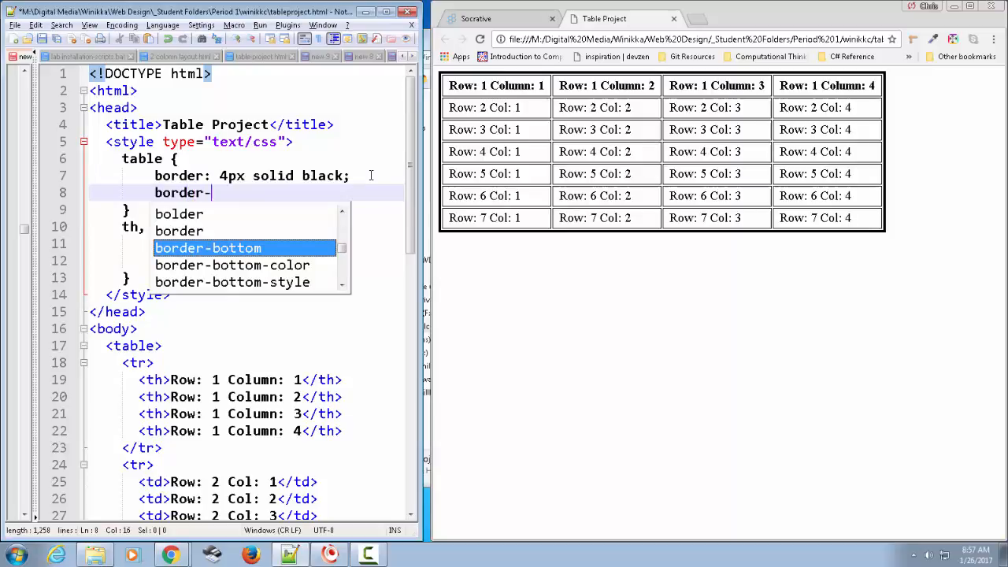
type("collapse")
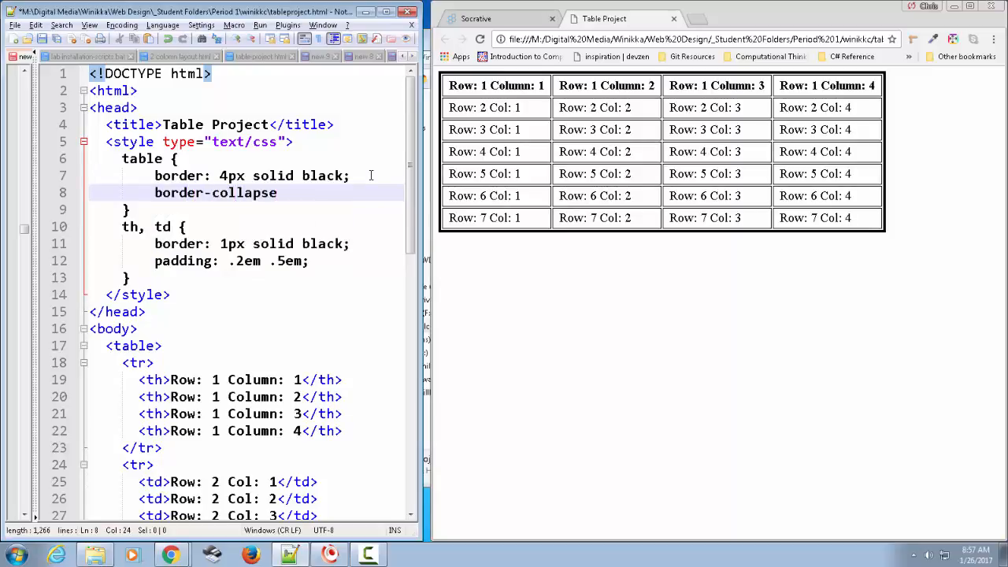
type(": collapse;")
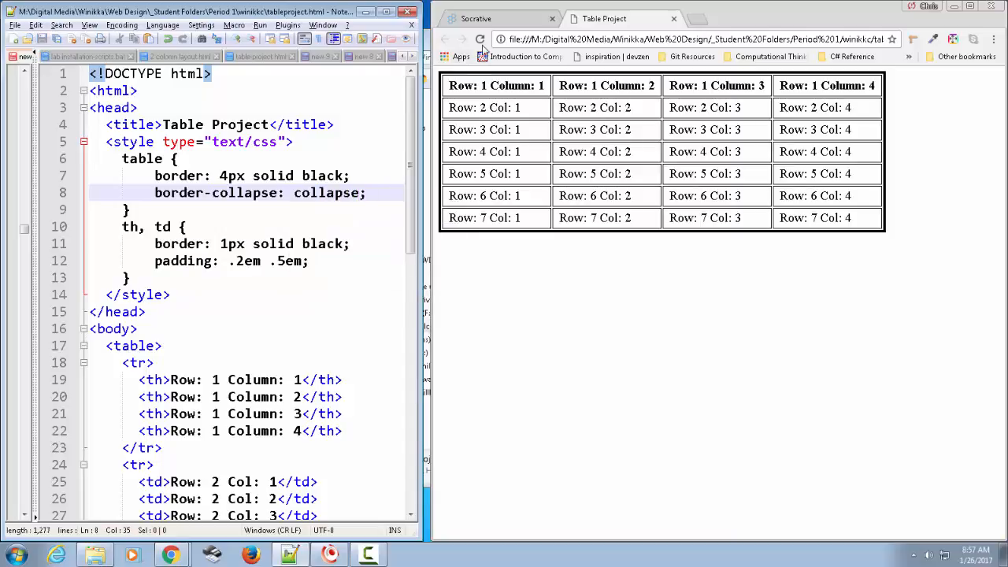
left_click(470, 38)
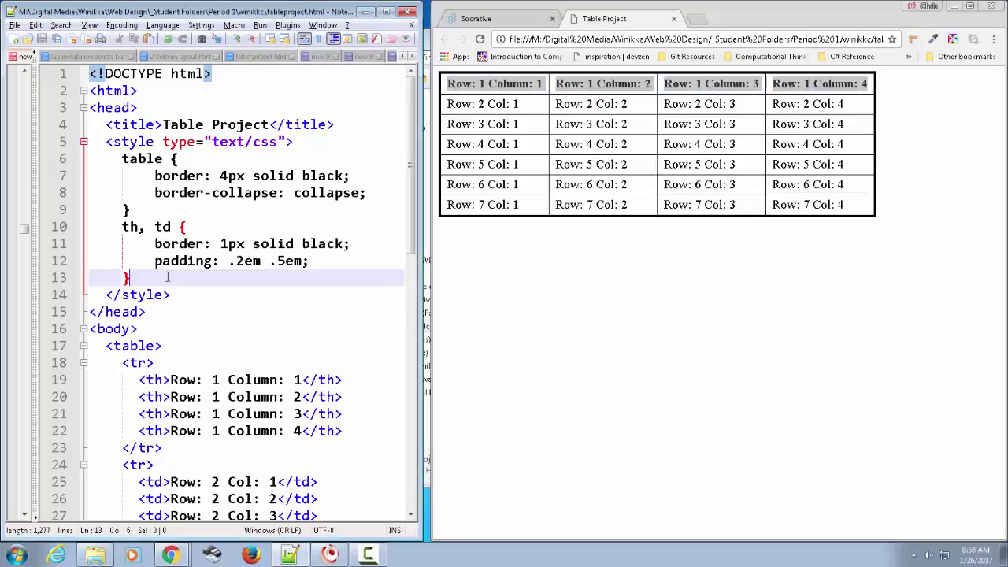
- Type an empty th { rule below the th, td rule
type("t")
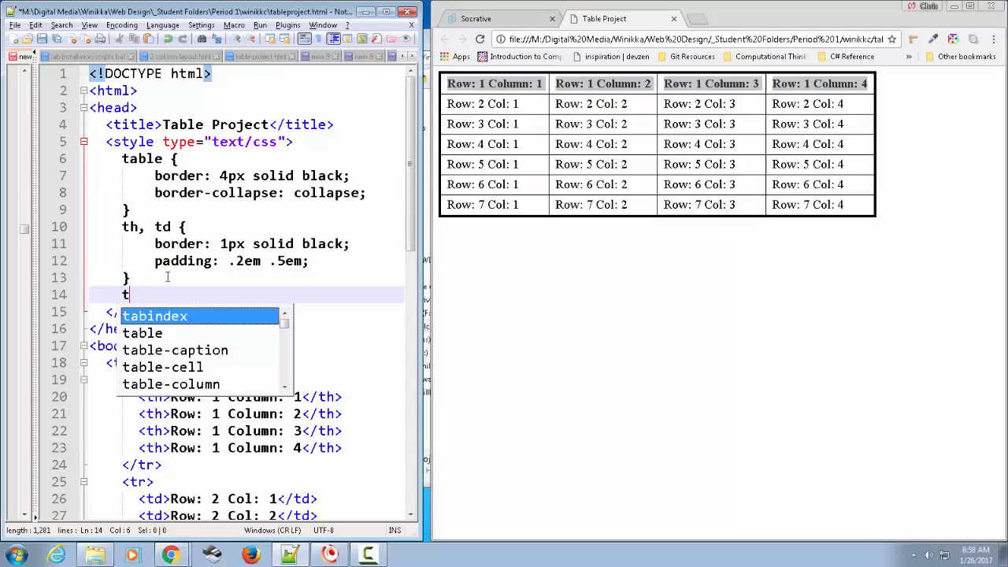
type("h {")
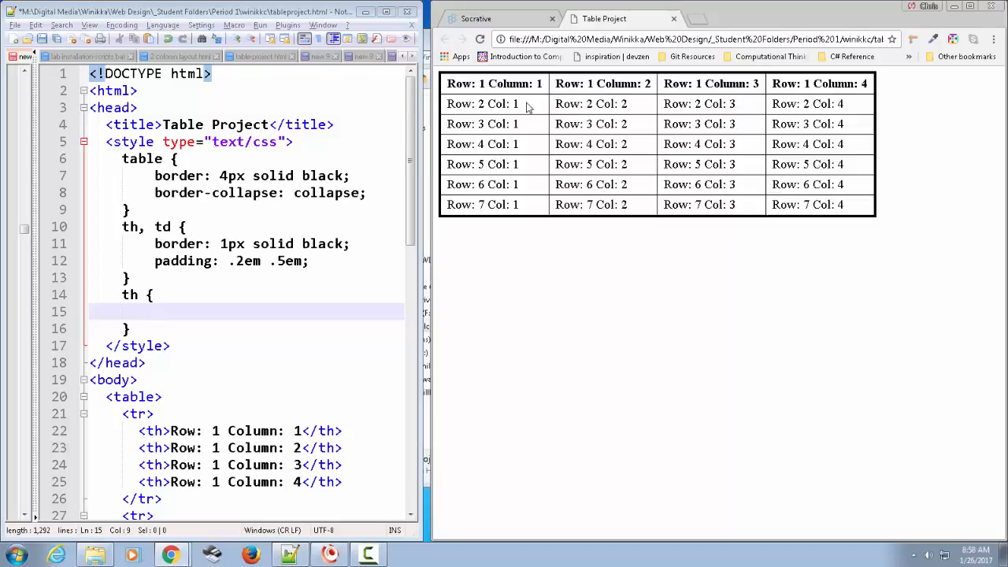
mouse_move(329, 300)
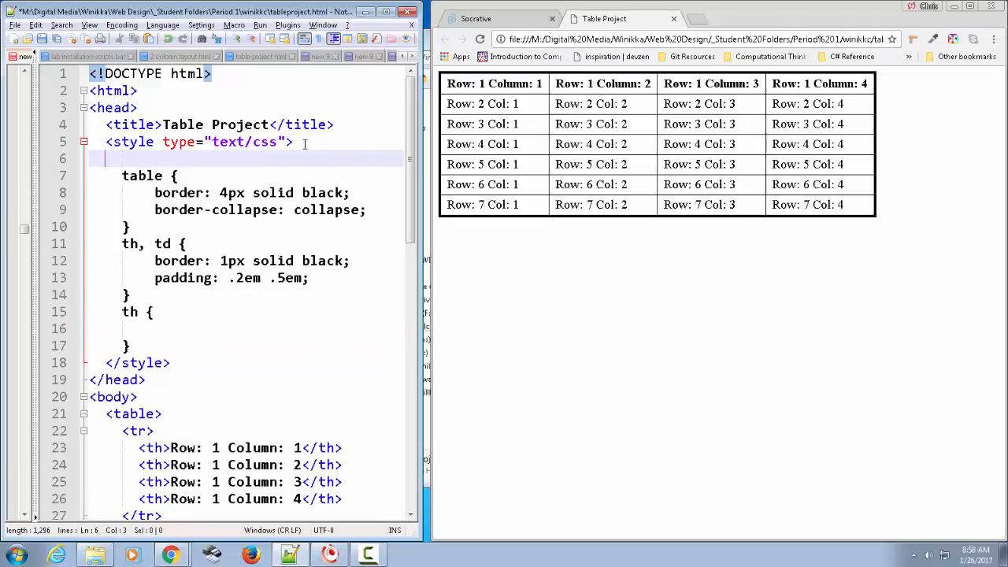
- Write a body rule with background-color: #f0f0f0; and color: #101010;
type("body {")
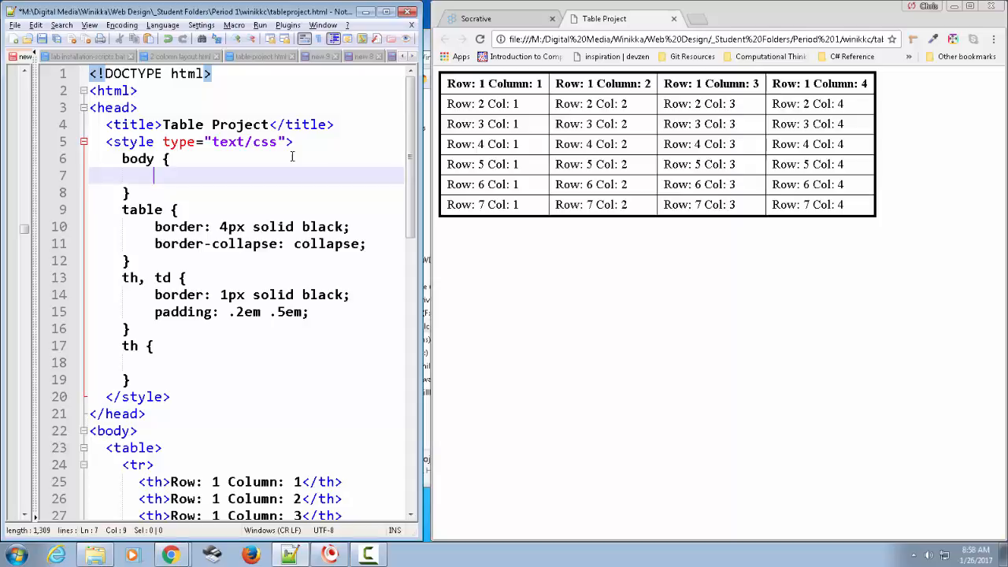
type("background-color")
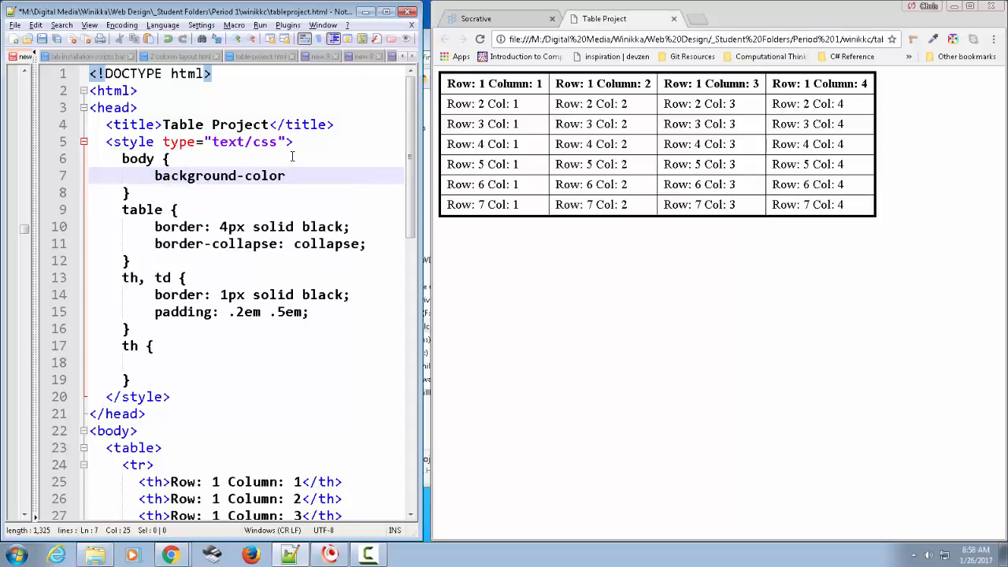
type(":")
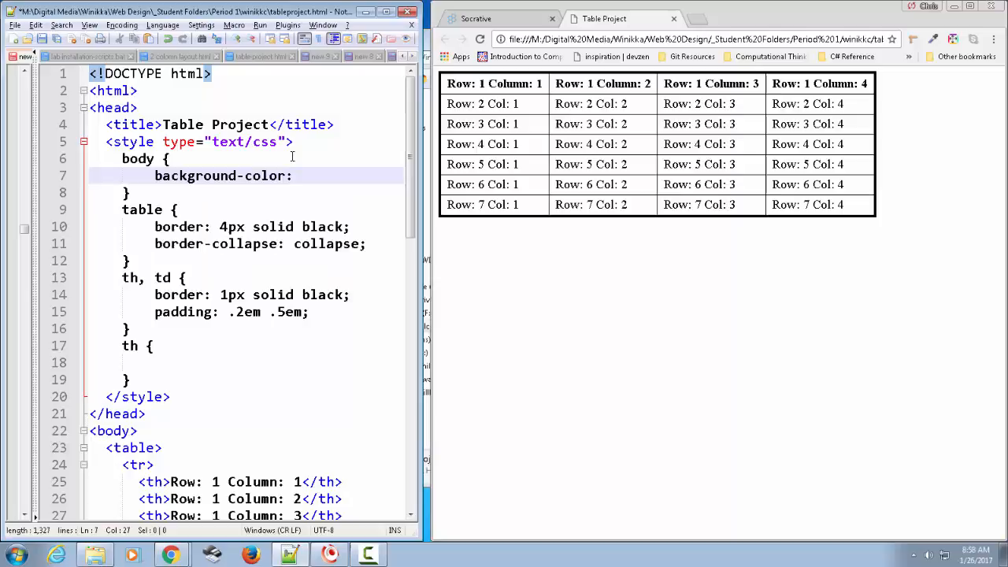
type("f")
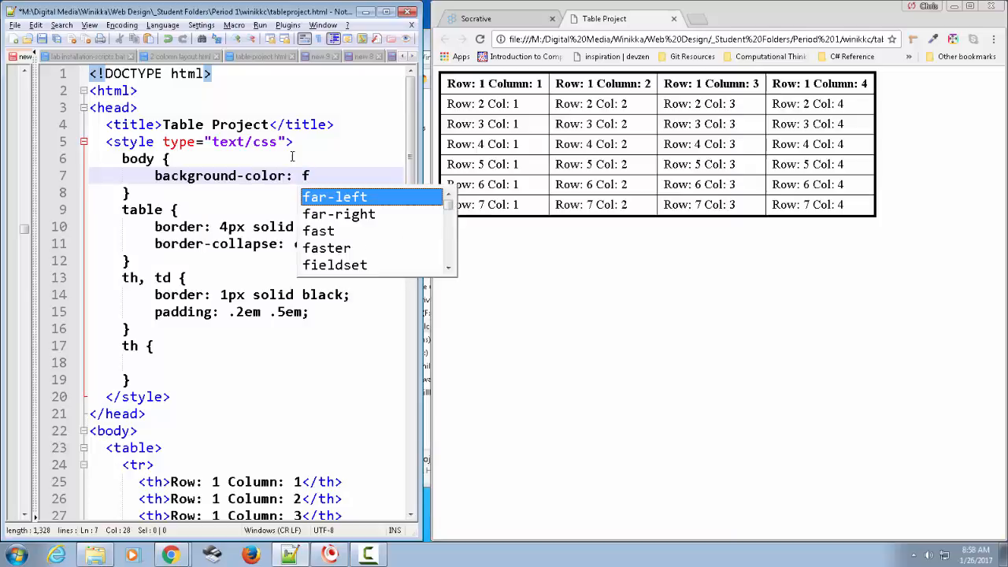
type("#")
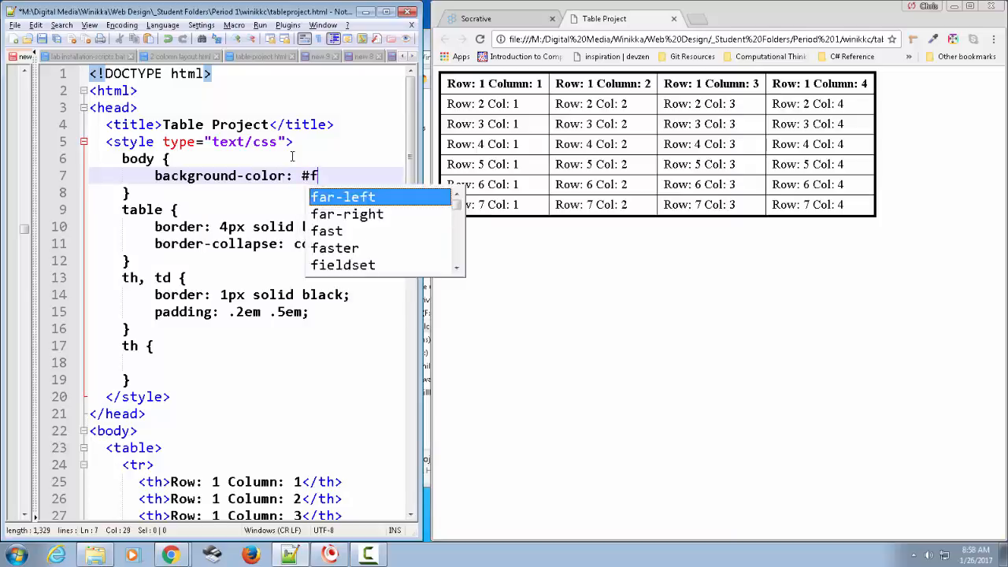
type("0f0f0;")
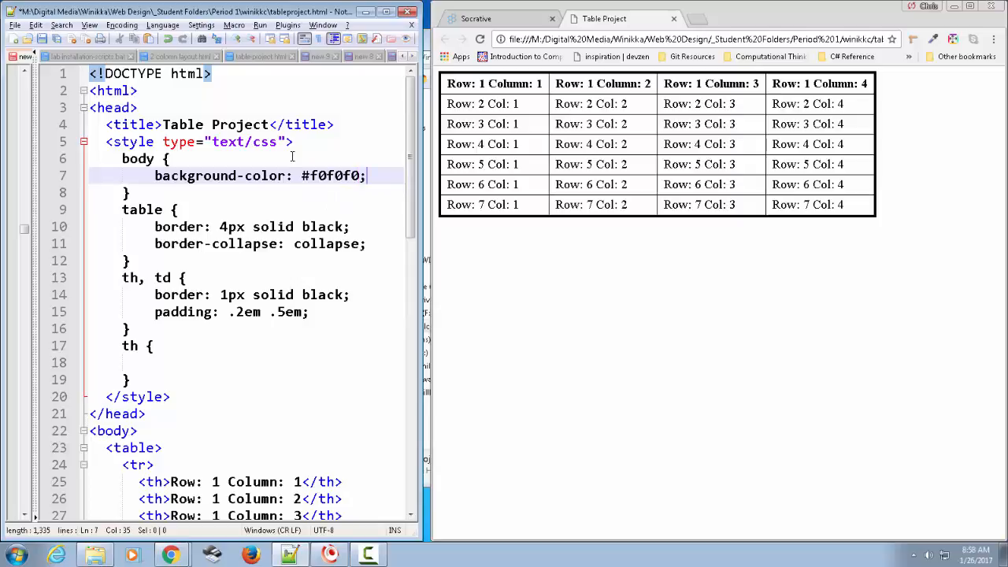
type("color:")
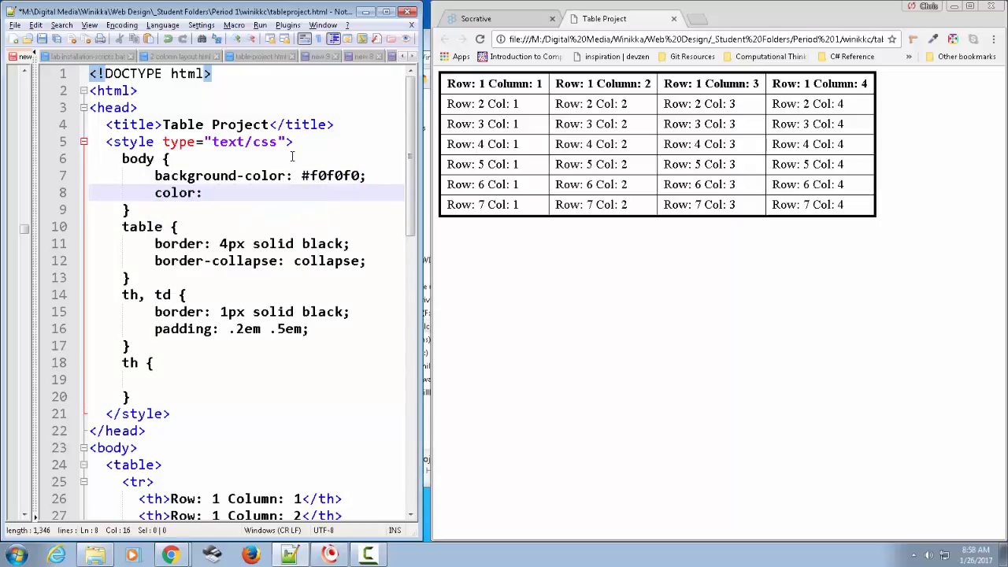
type("#")
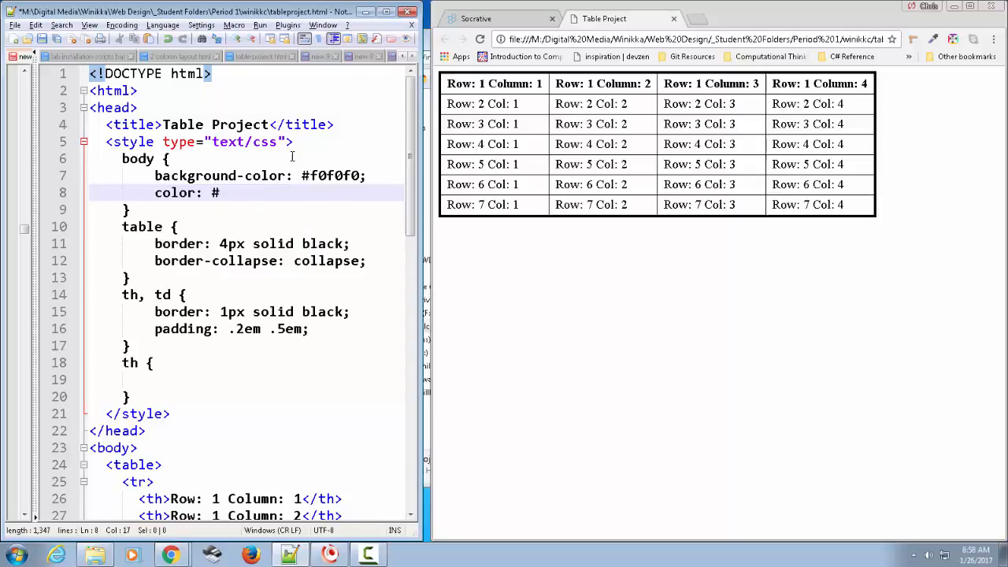
type("101010")
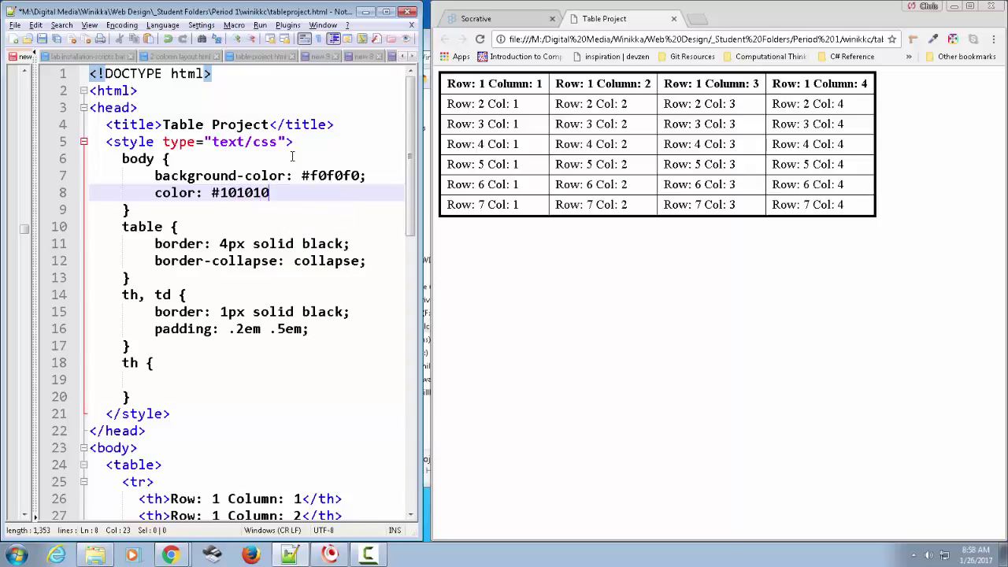
type(";")
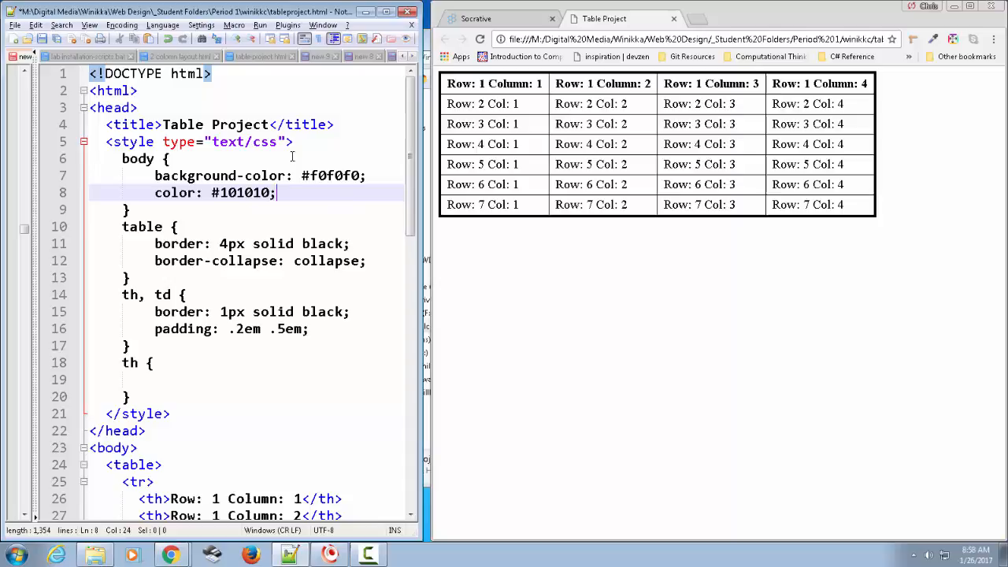
double_click(228, 192)
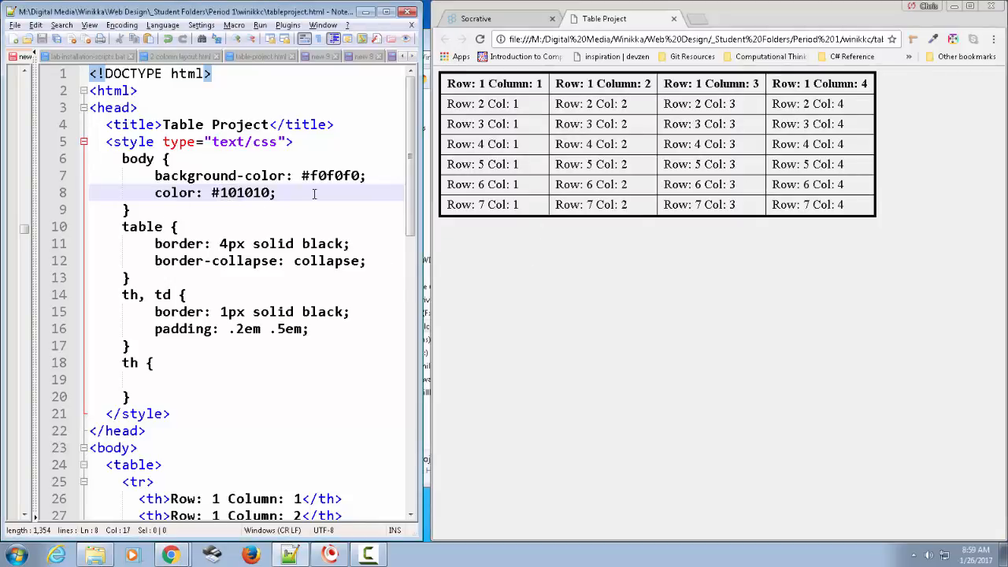
mouse_move(470, 286)
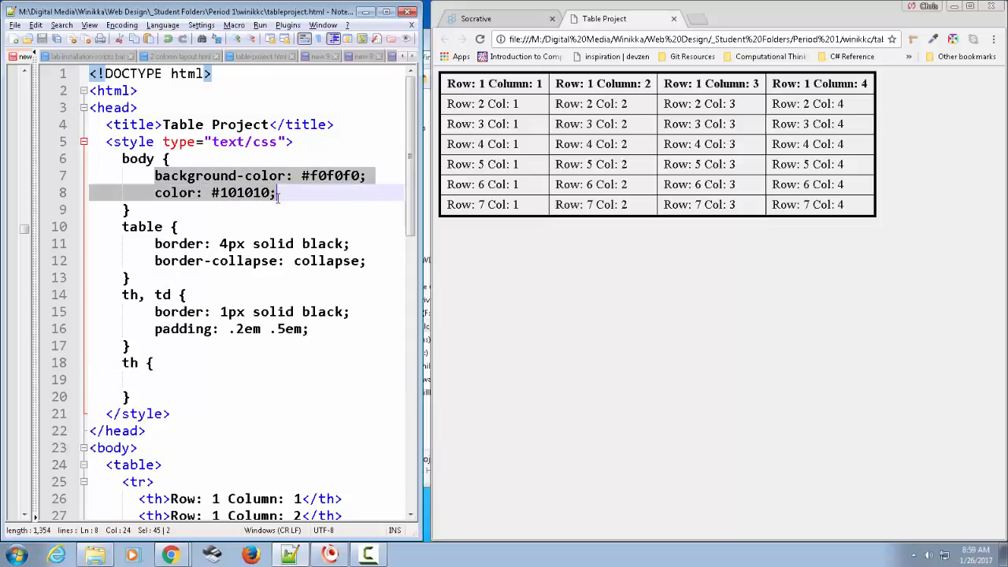
mouse_move(189, 192)
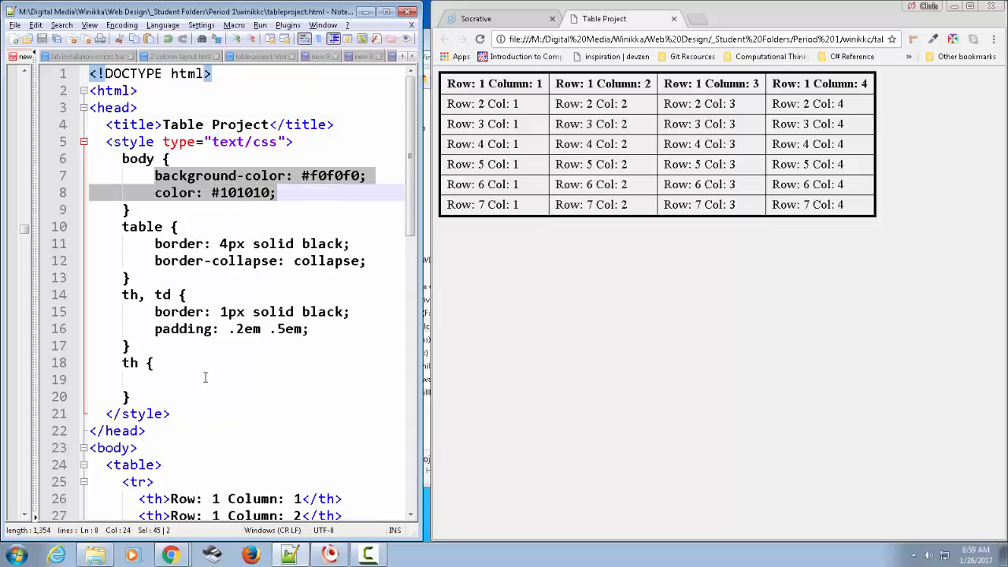
- Paste the copied body colour declarations into the empty th rule
right_click(205, 379)
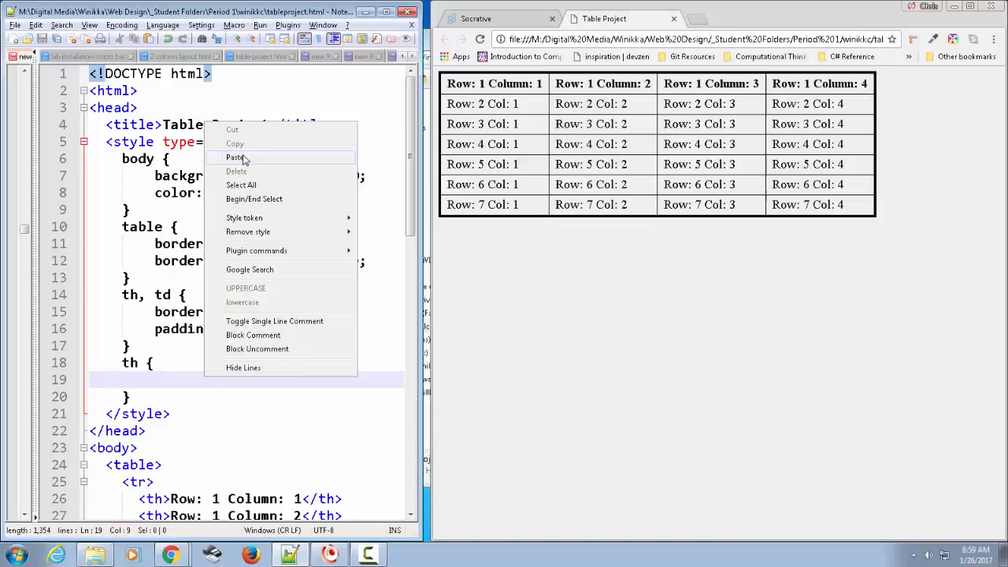
left_click(236, 158)
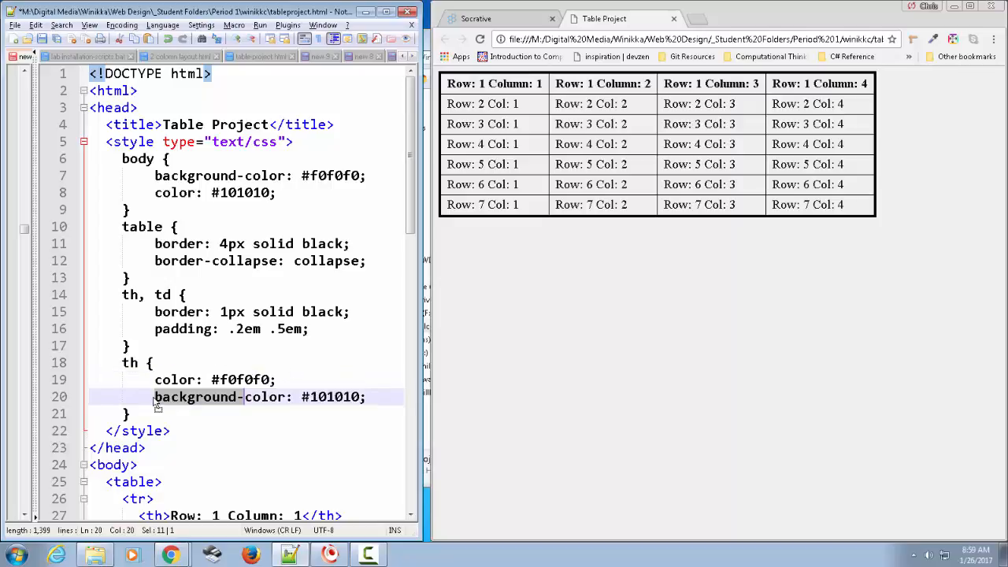
mouse_move(319, 356)
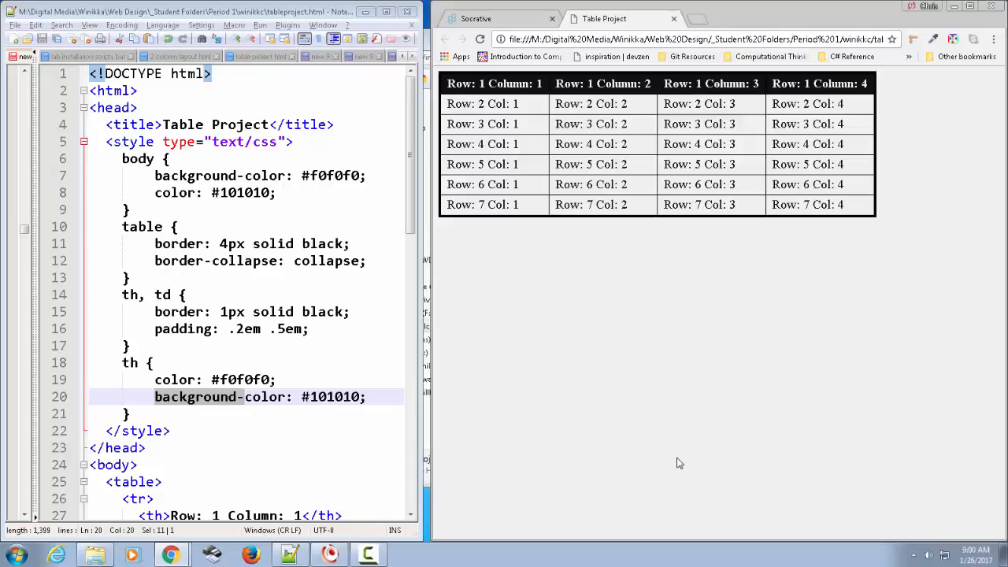
mouse_move(474, 132)
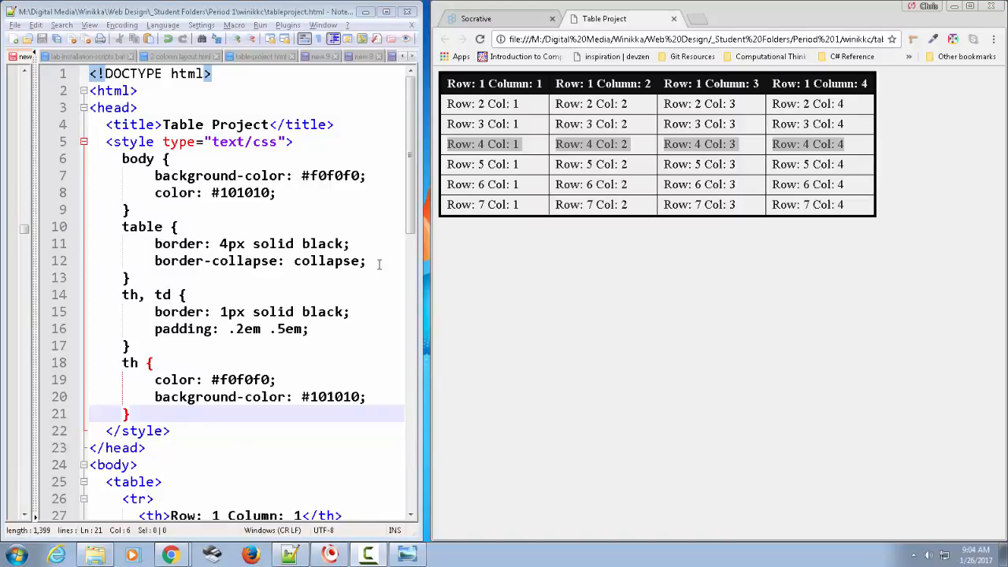
- Add color: #0E2F39; on a new line in the table rule
key("Enter")
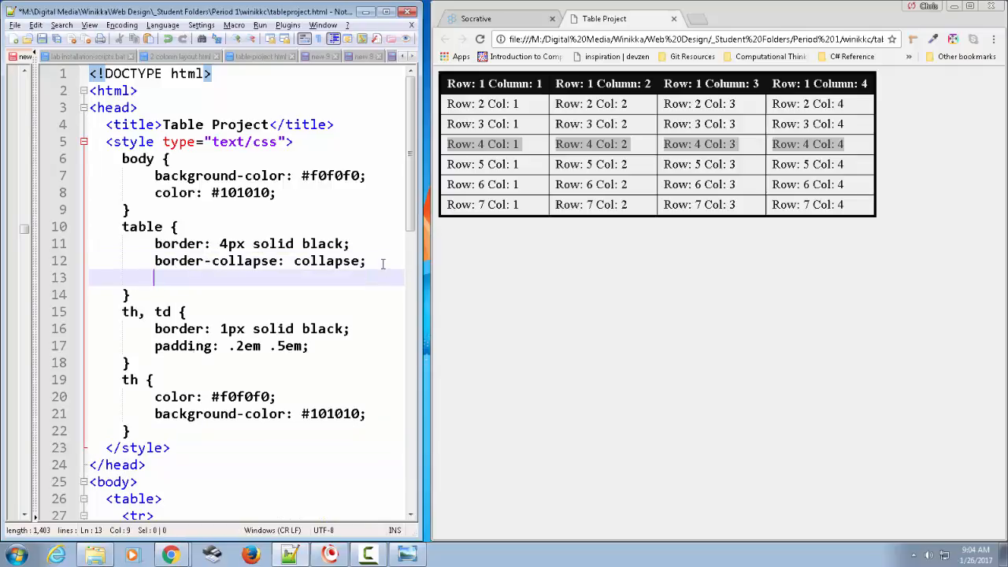
type("color")
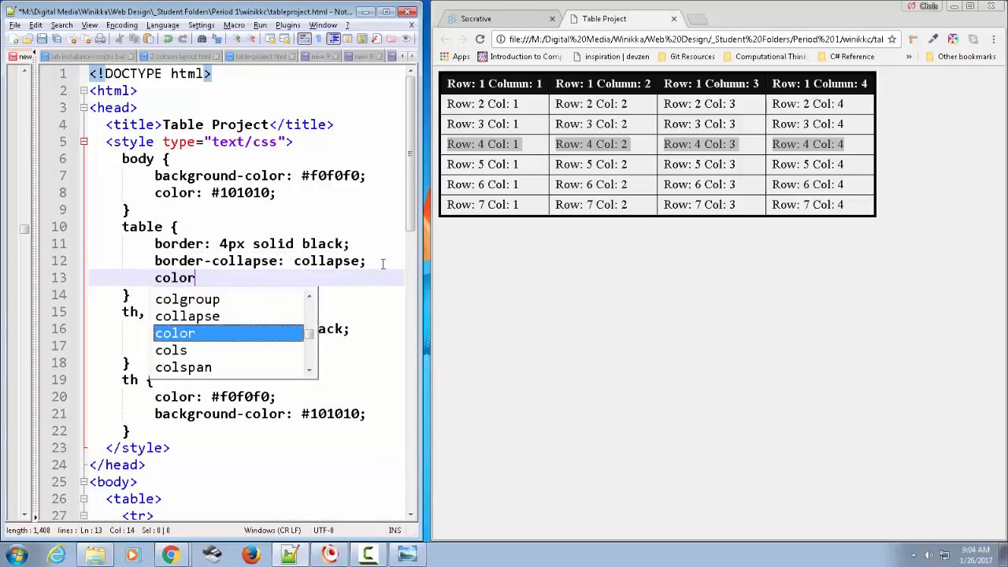
type(": #0E2F39;")
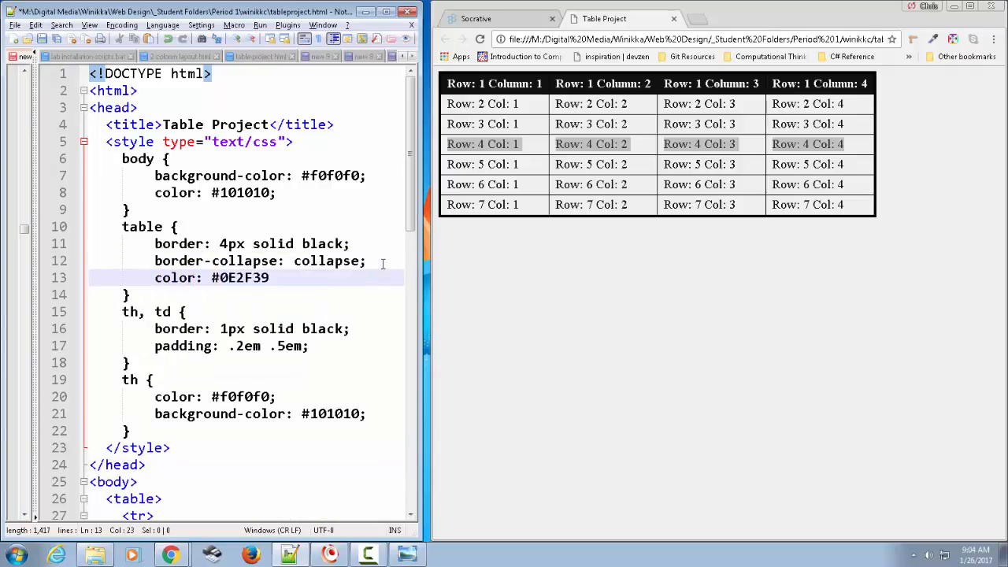
type(";")
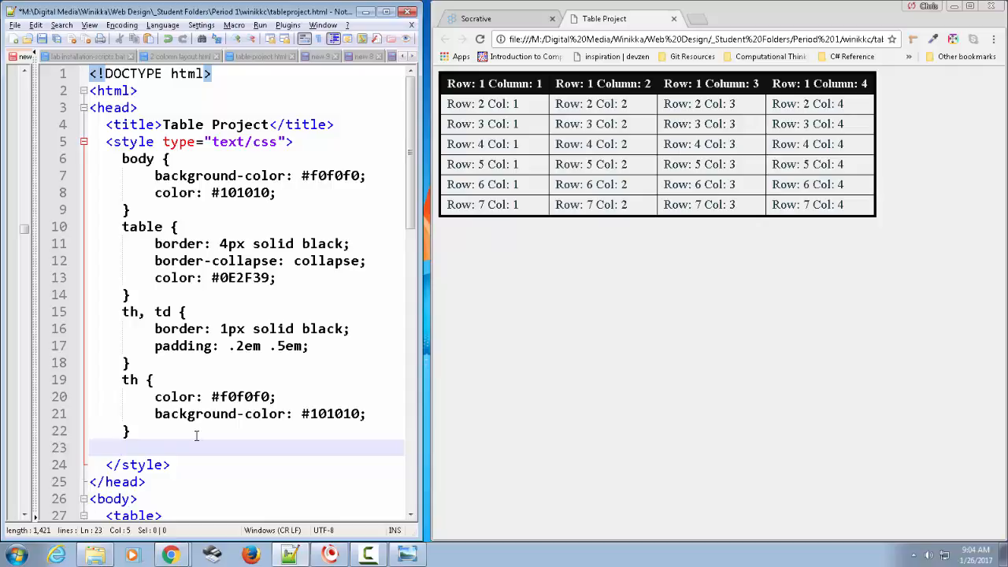
scroll("down", 3)
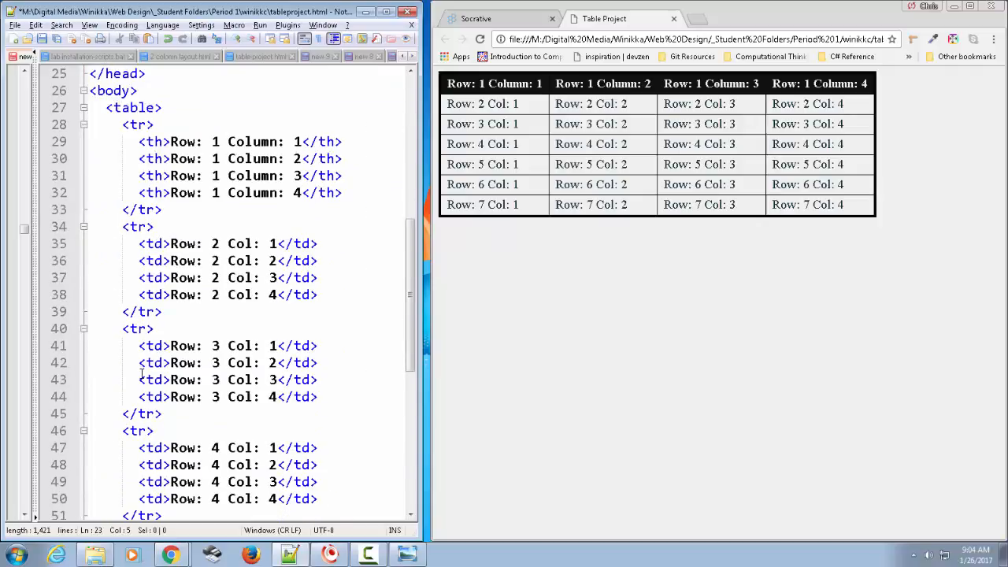
double_click(133, 107)
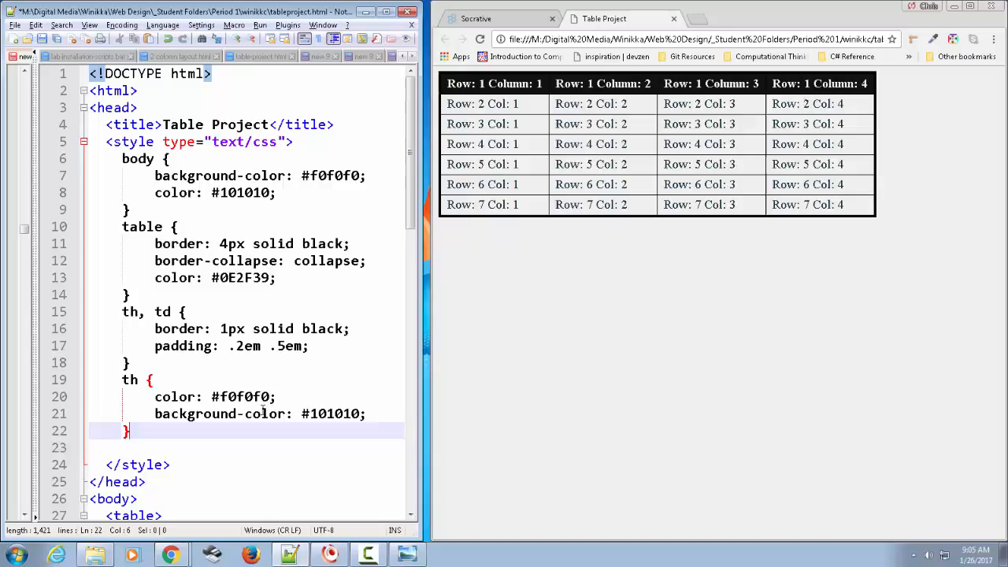
- Write an empty tr:nth-child(odd) {} rule
type("tr:")
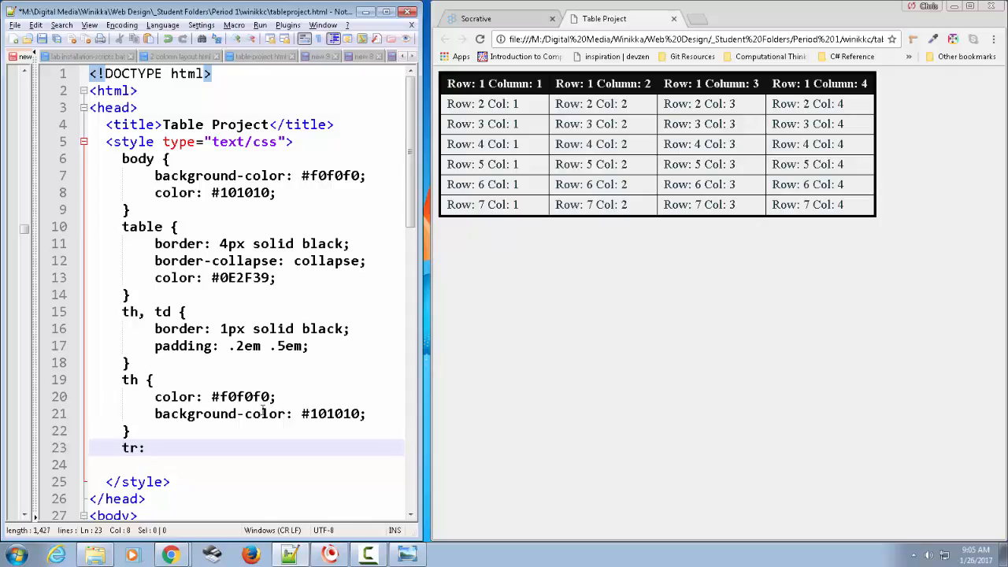
type("nth")
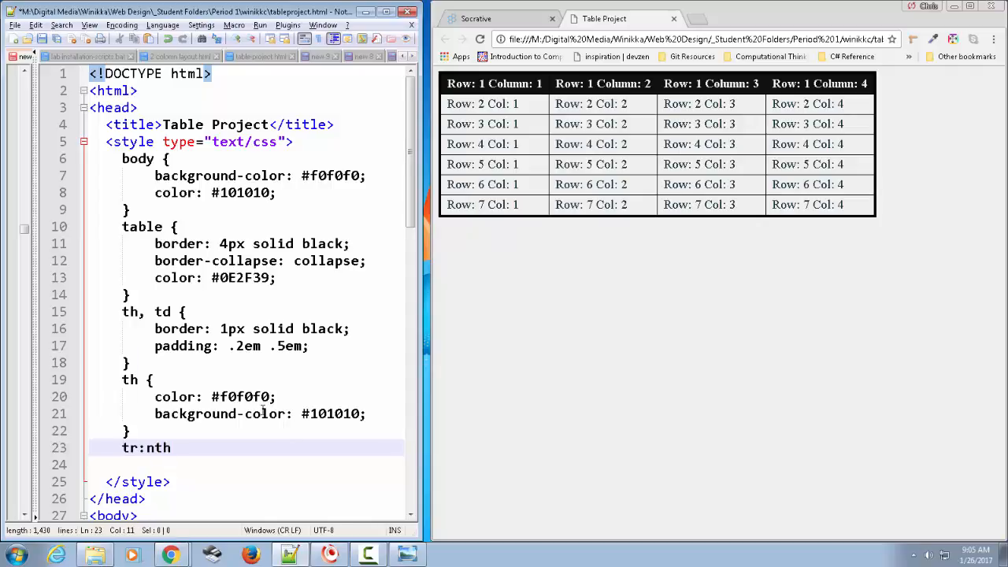
type("-child")
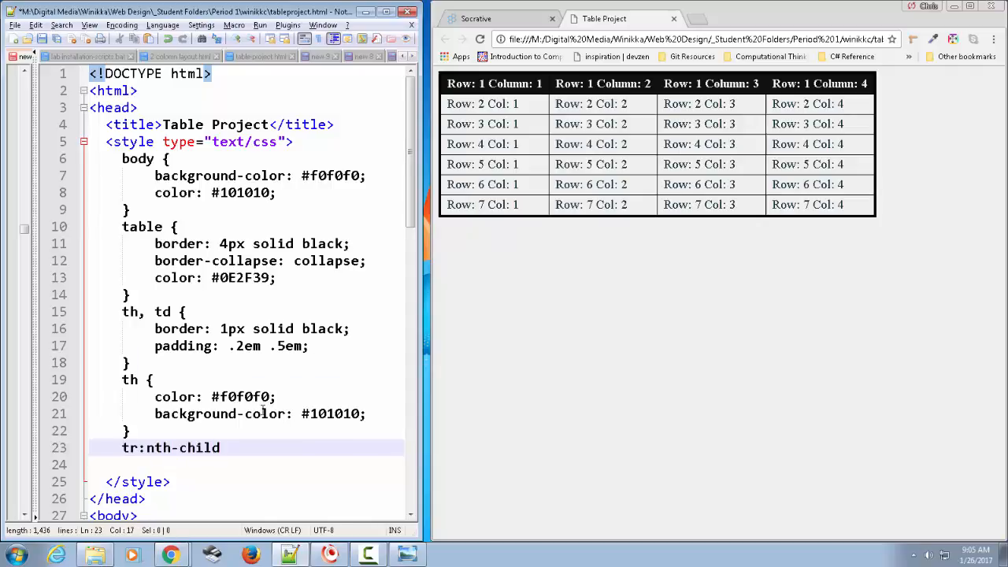
type("()")
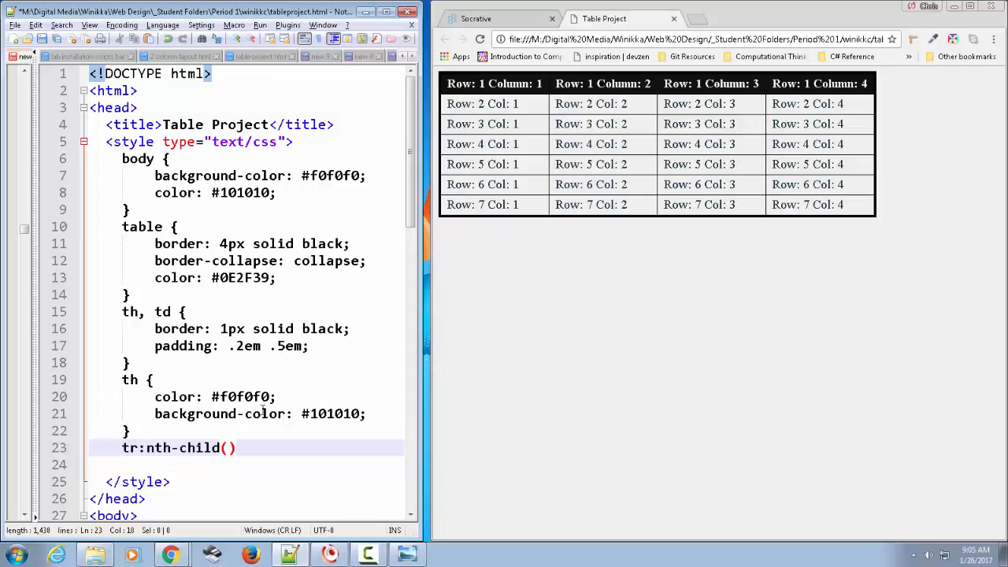
type("odd")
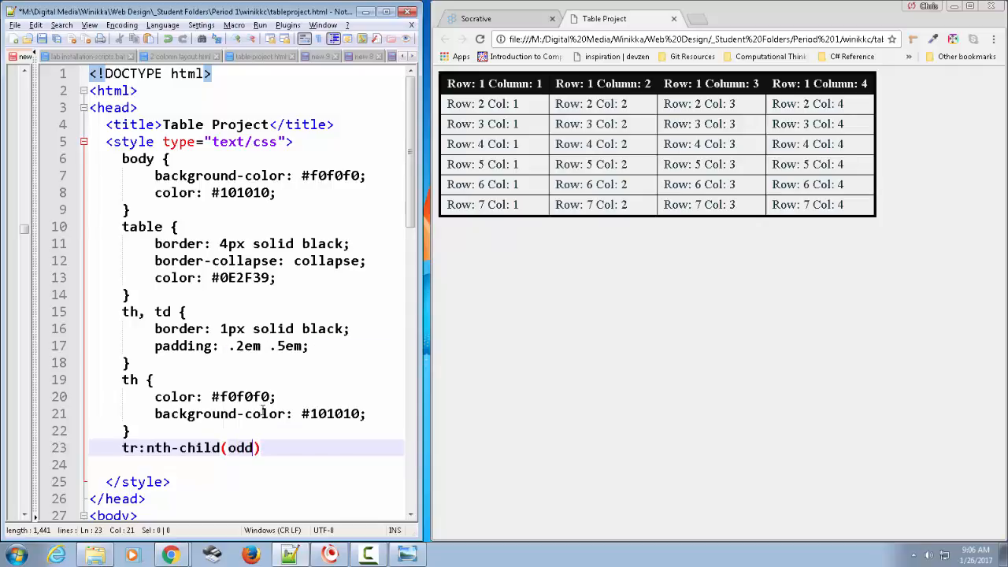
type("{}")
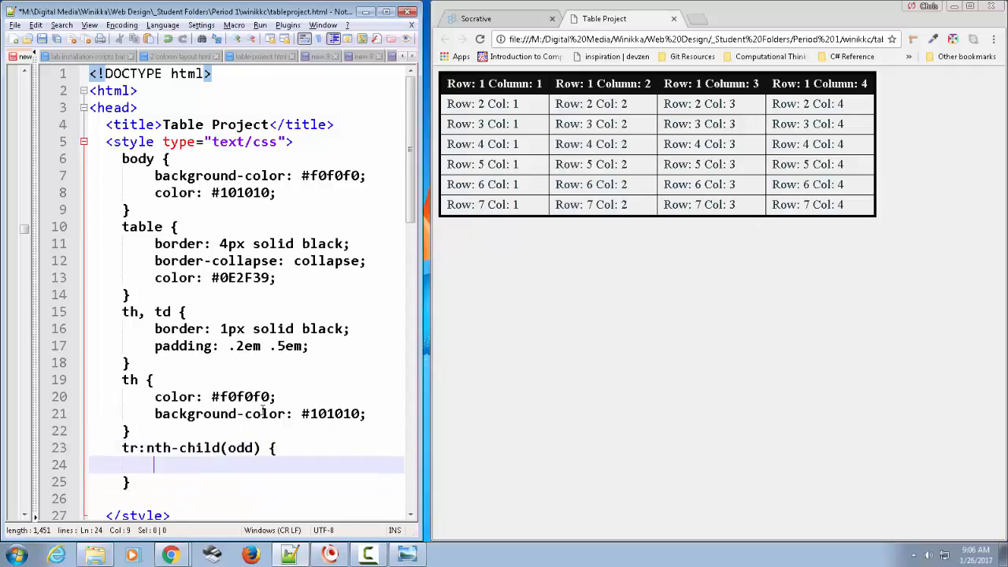
- Give the odd-row rule background-color #bde3ef
type("b")
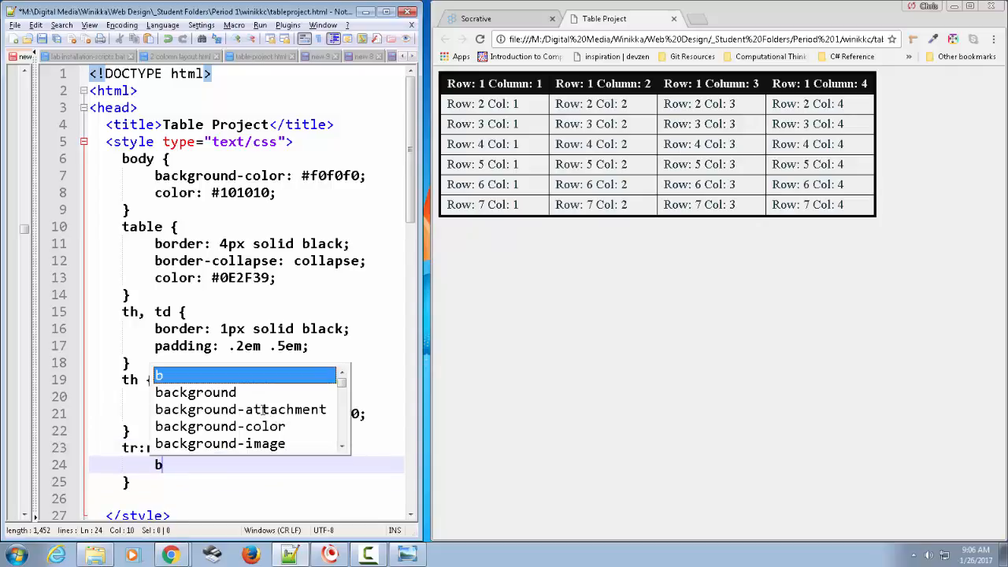
type("ackground-color:")
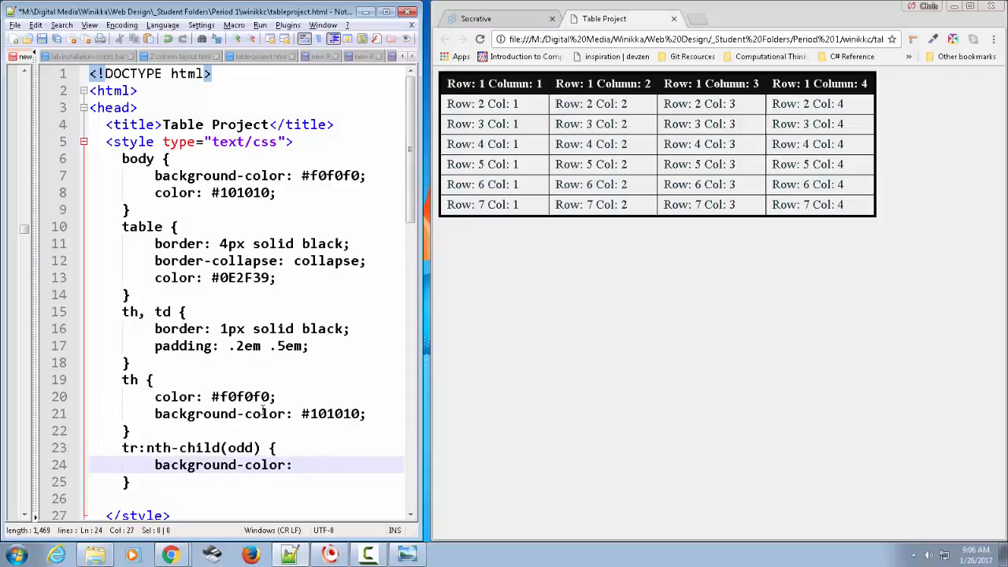
type("#")
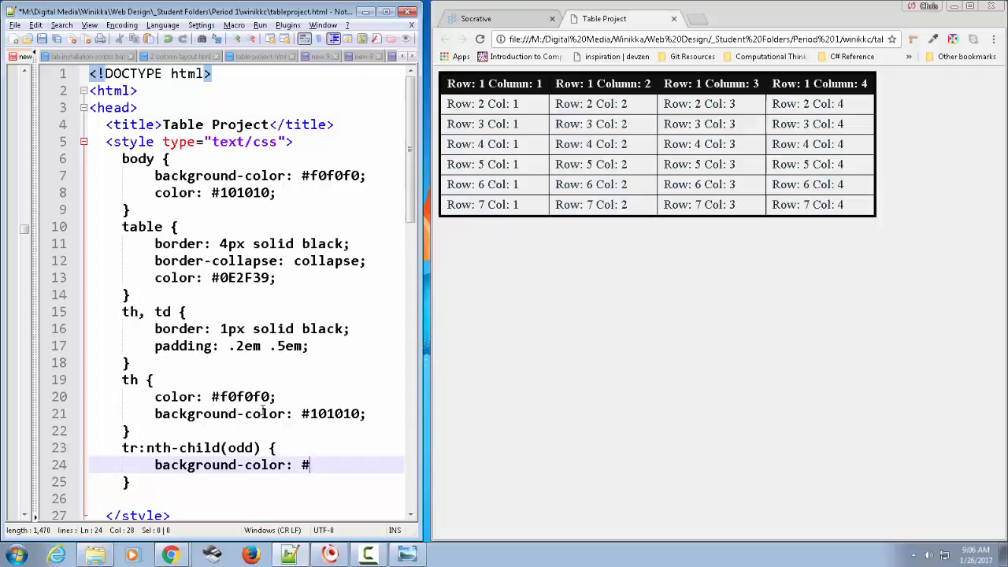
type("bd")
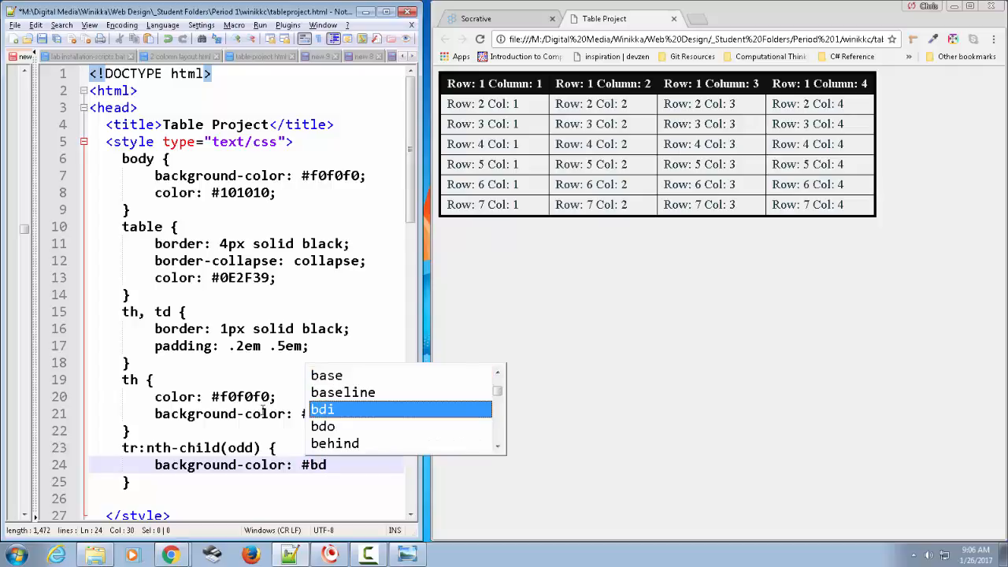
type("e3")
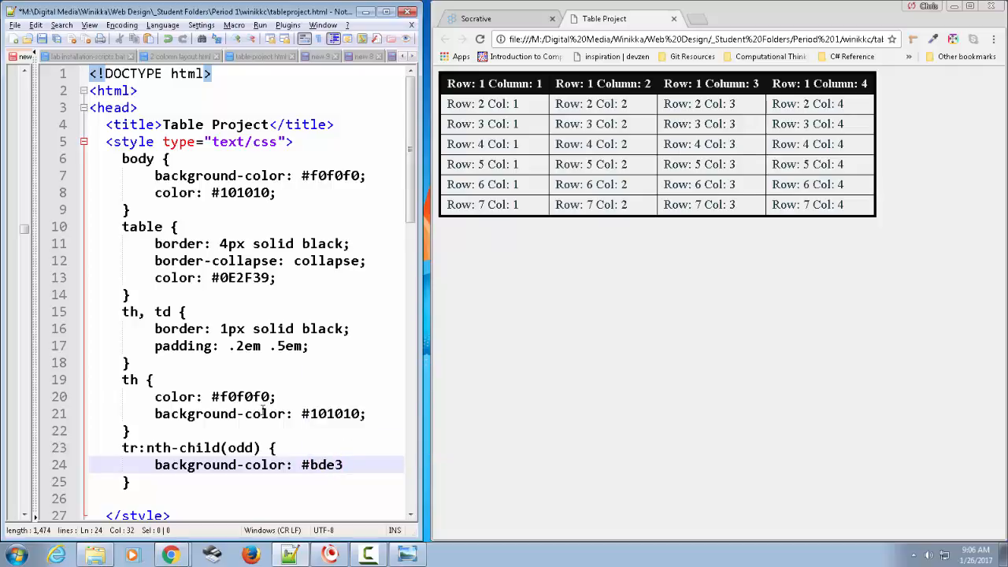
type("e")
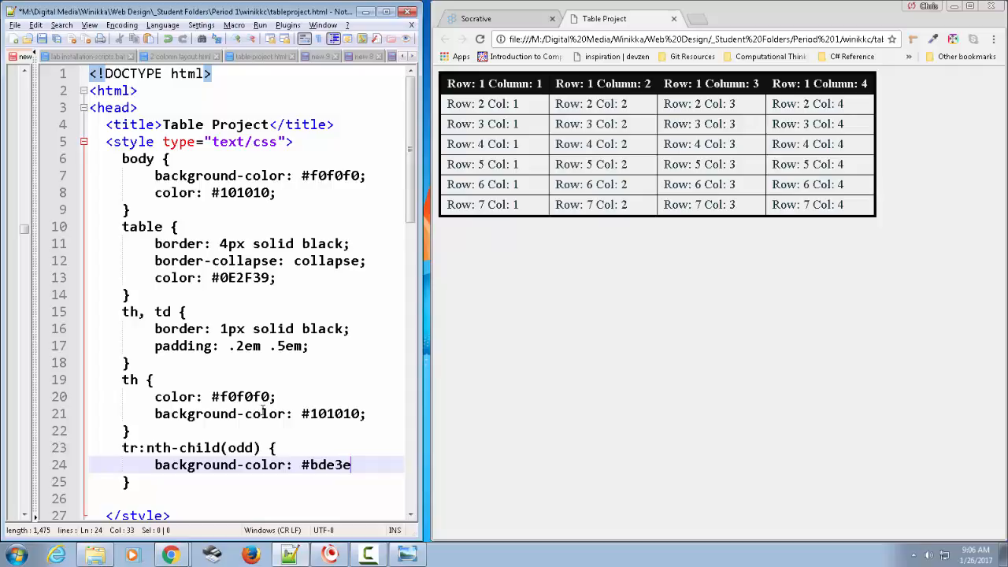
type("f;")
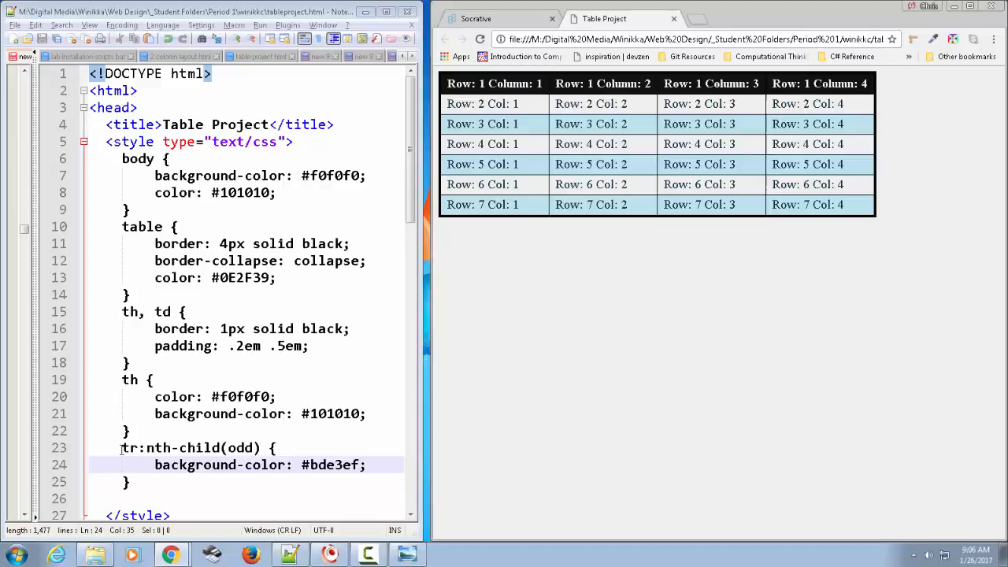
- Point out the odd-row and header rules, then change odd to even
left_click_drag(122, 447, 128, 481)
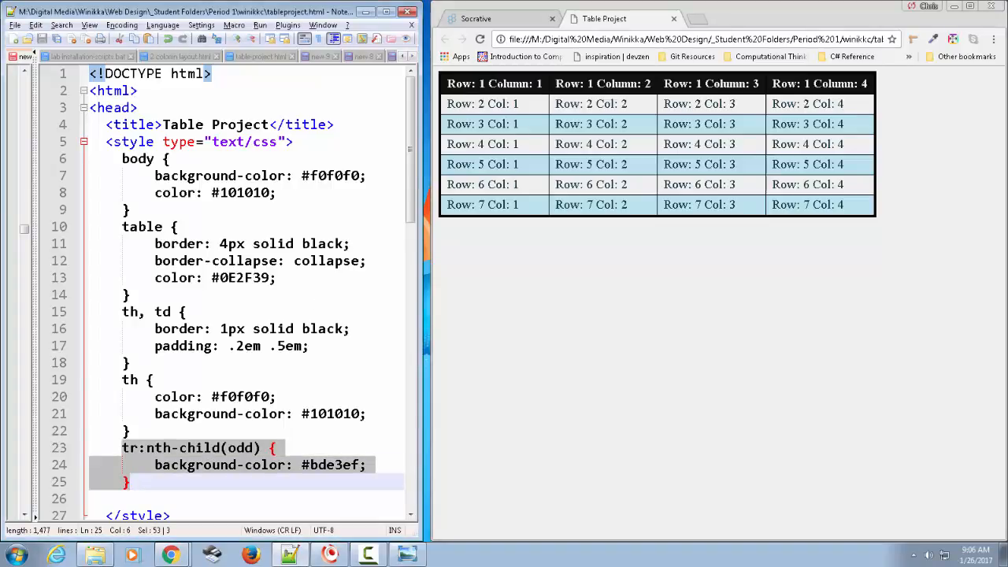
mouse_move(231, 466)
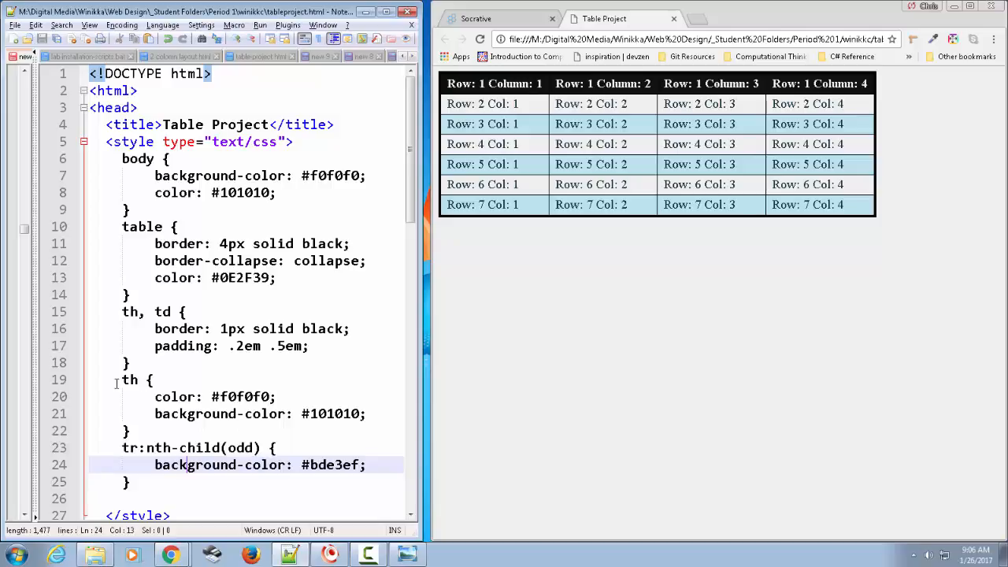
left_click_drag(122, 380, 129, 431)
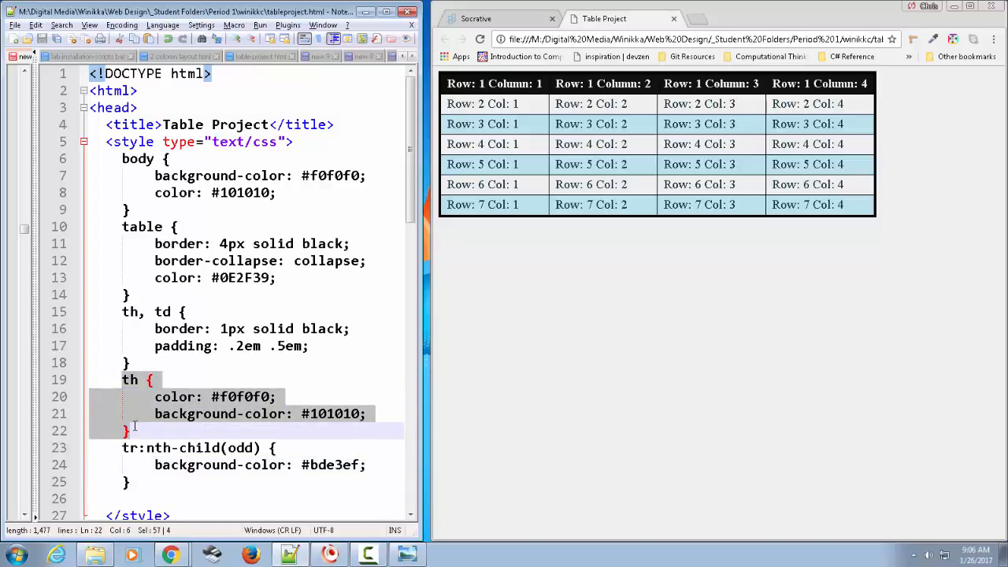
mouse_move(284, 377)
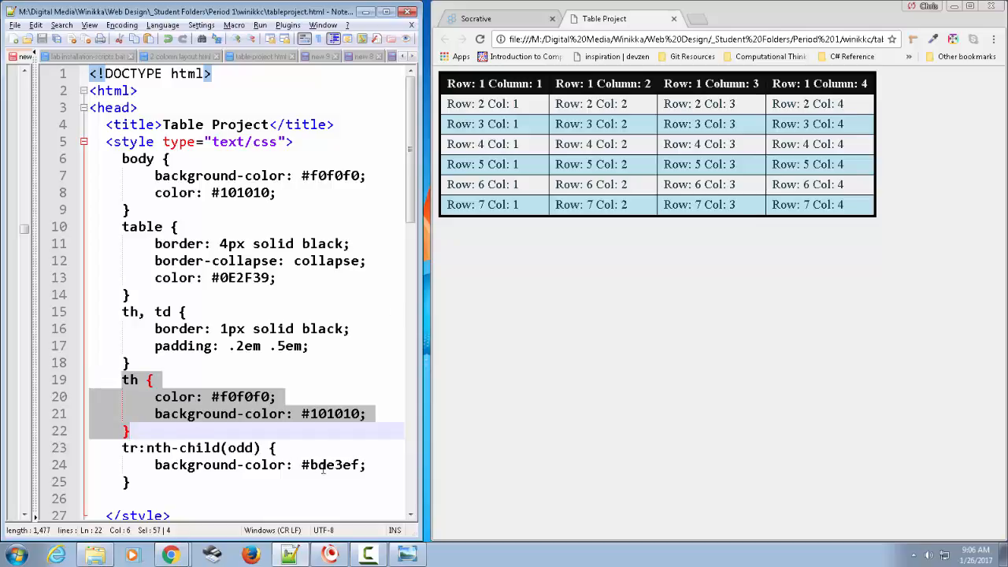
double_click(242, 448)
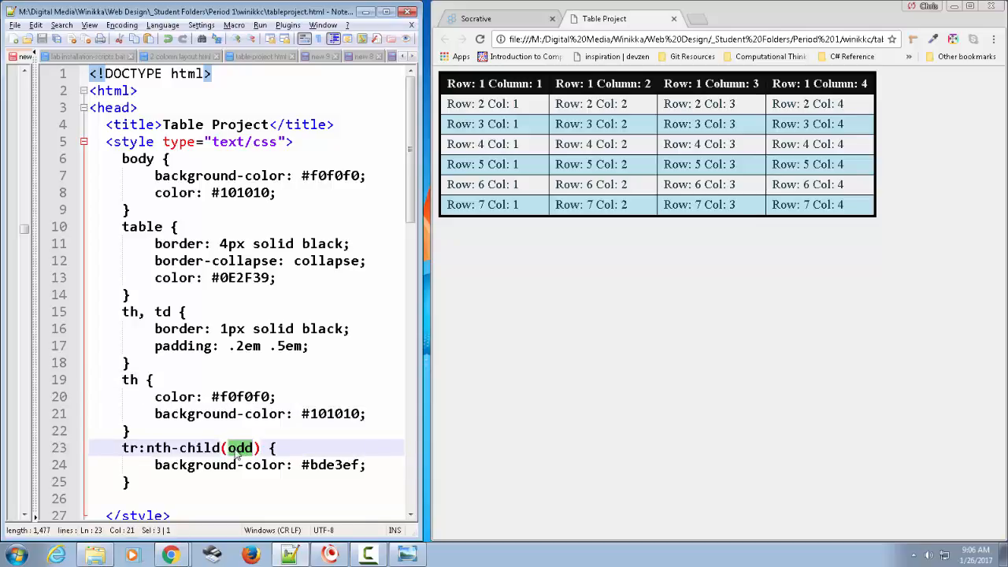
type("even")
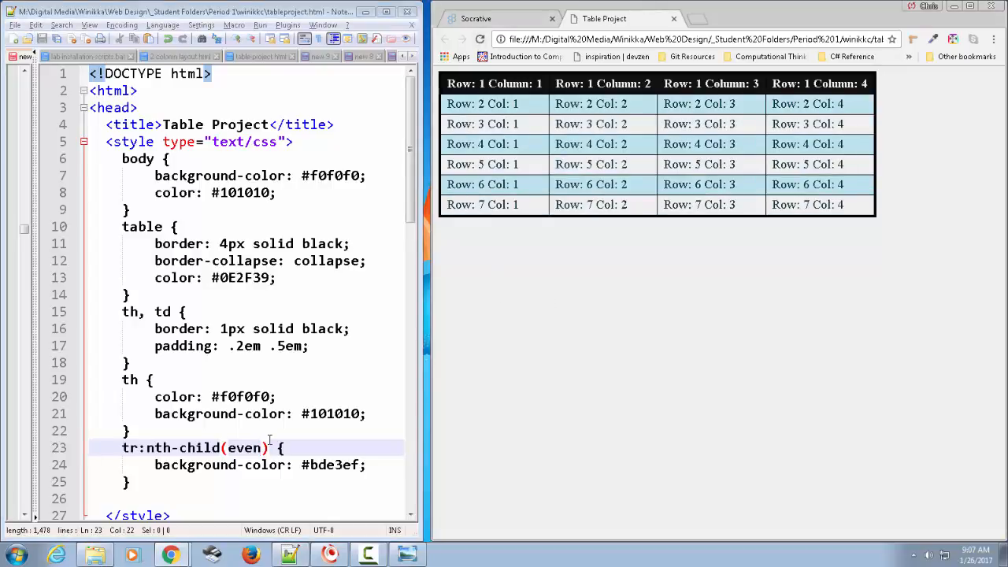
- Select 'even' in tr:nth-child(even) so it can be replaced with 3
double_click(245, 447)
type("3")
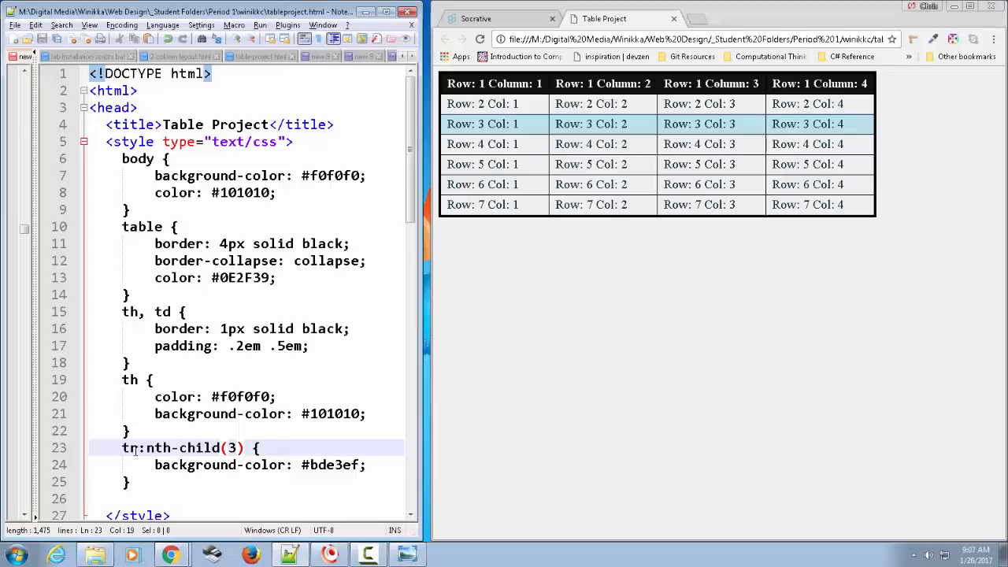
- Change the selector from tr:nth-child(3) to td:nth-child(1)
type("td")
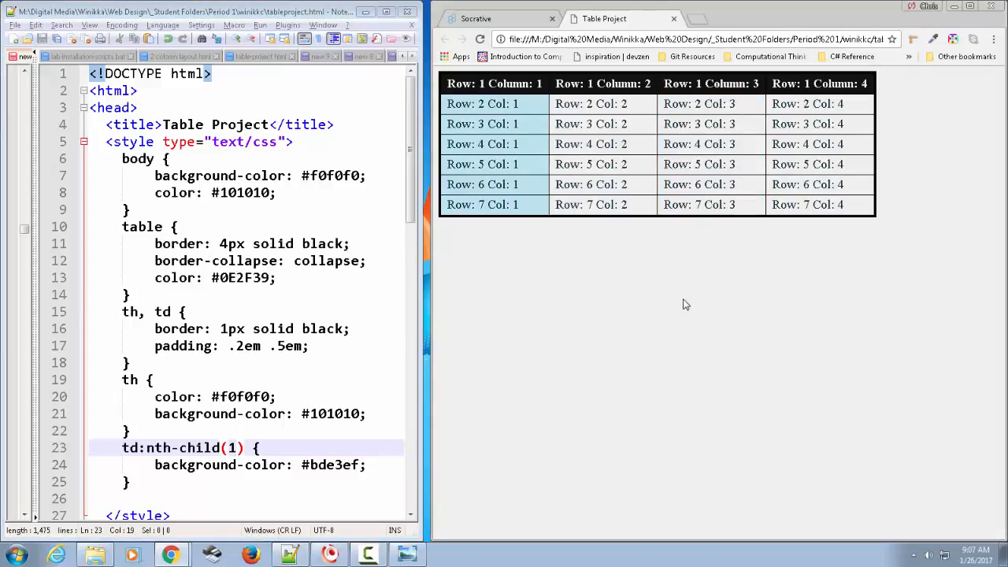
mouse_move(457, 116)
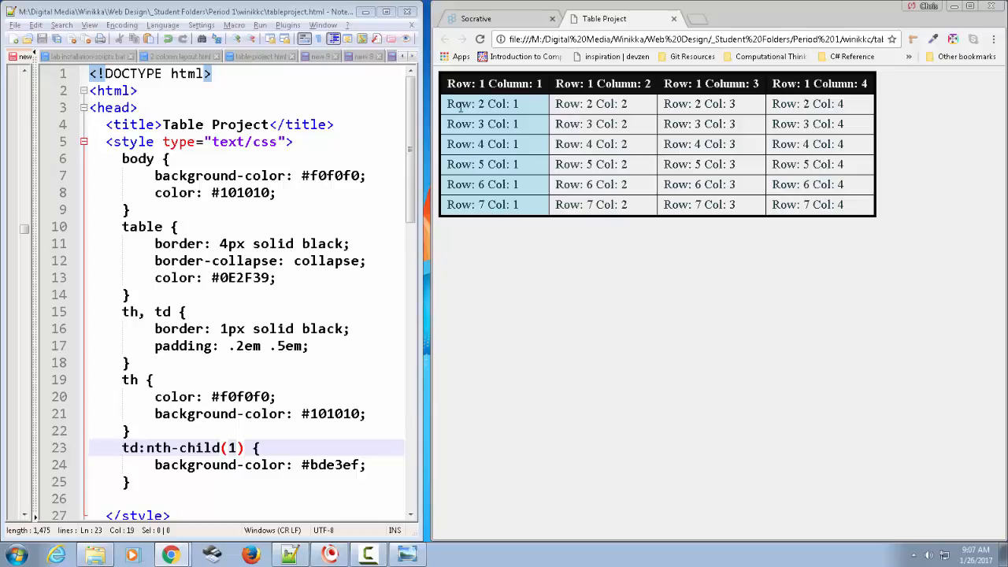
mouse_move(508, 103)
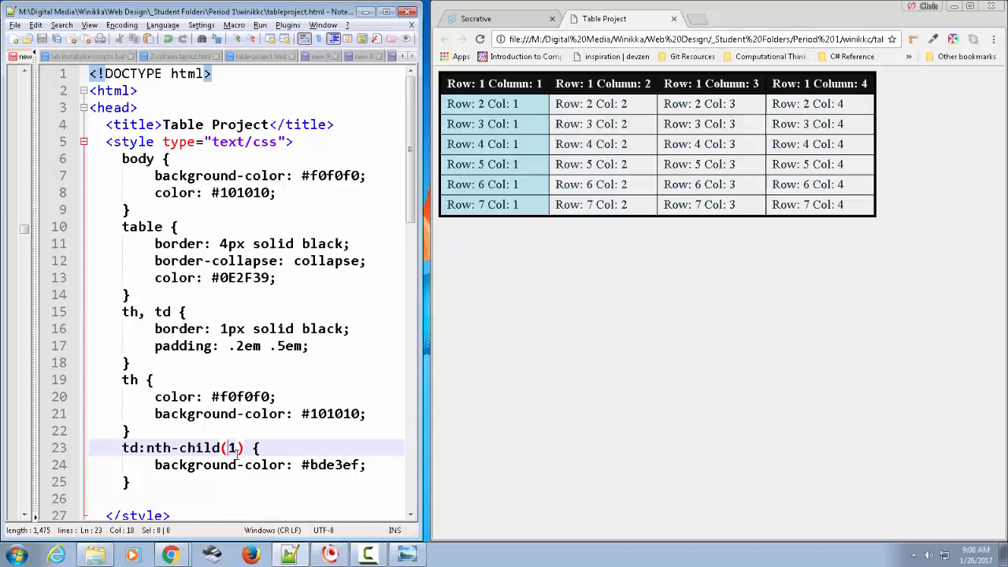
- Replace 1 with odd in td:nth-child and start typing a tr:nth-child prefix
left_click(240, 449)
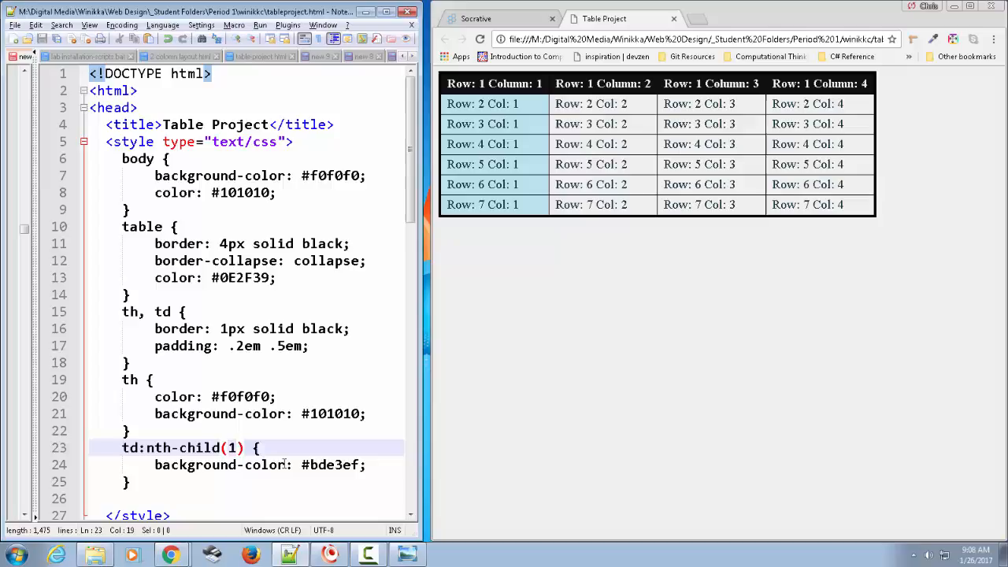
type("o")
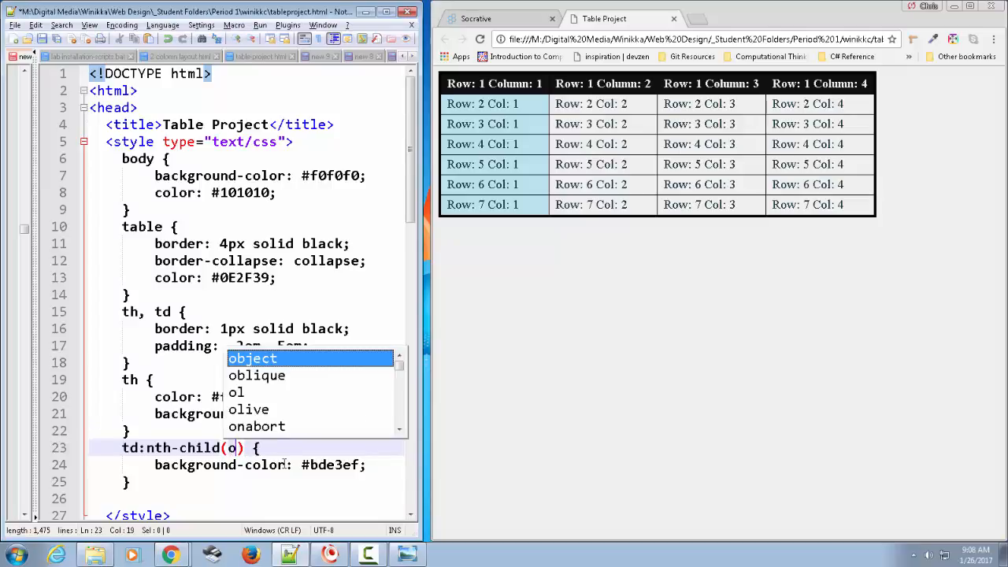
type("dd")
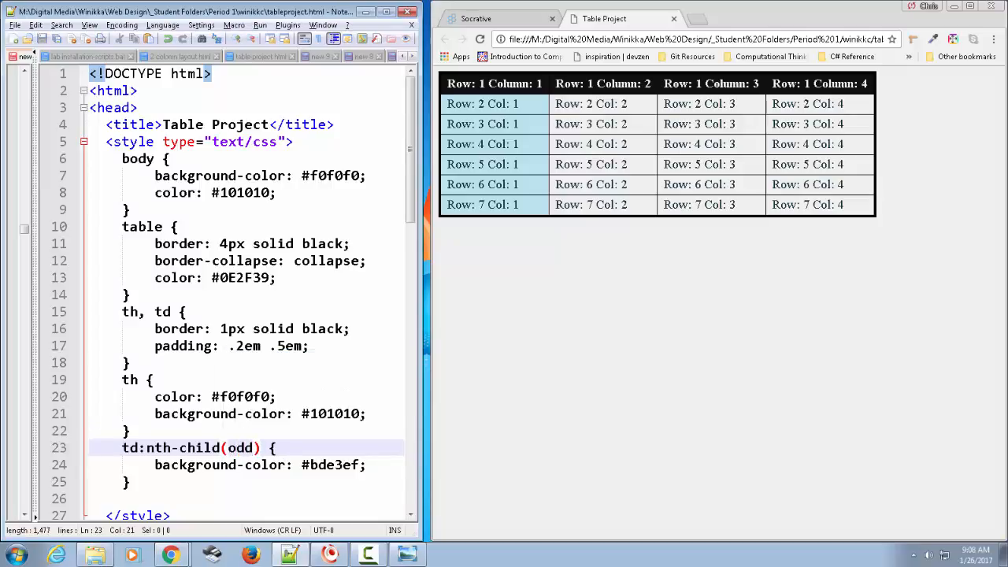
mouse_move(570, 417)
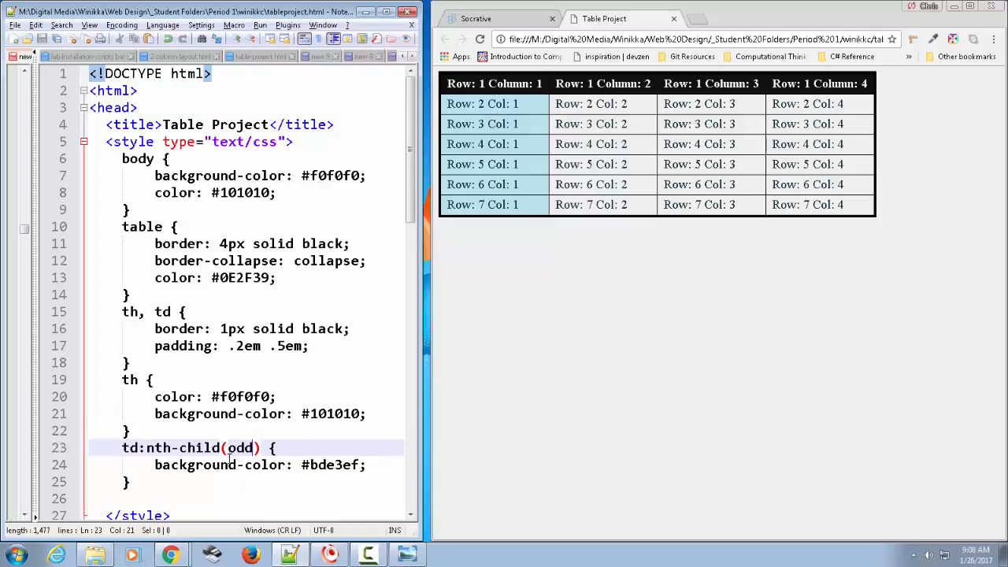
double_click(240, 448)
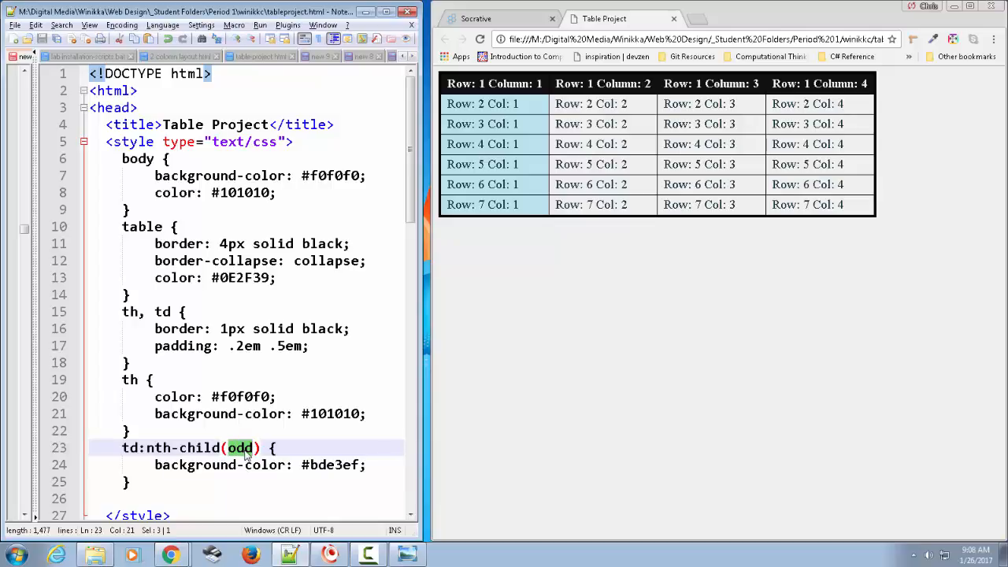
mouse_move(613, 192)
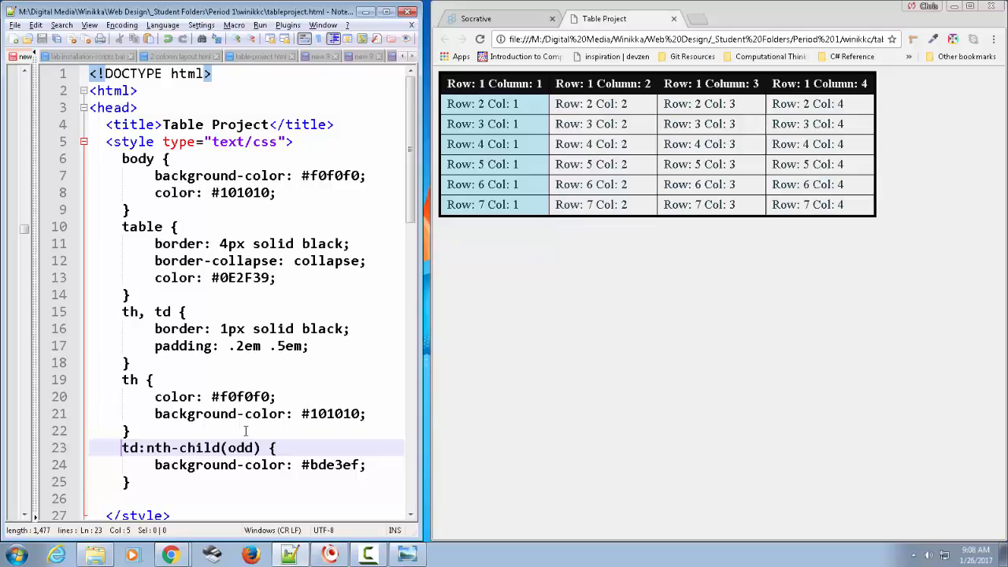
type("tr:nth-child(2")
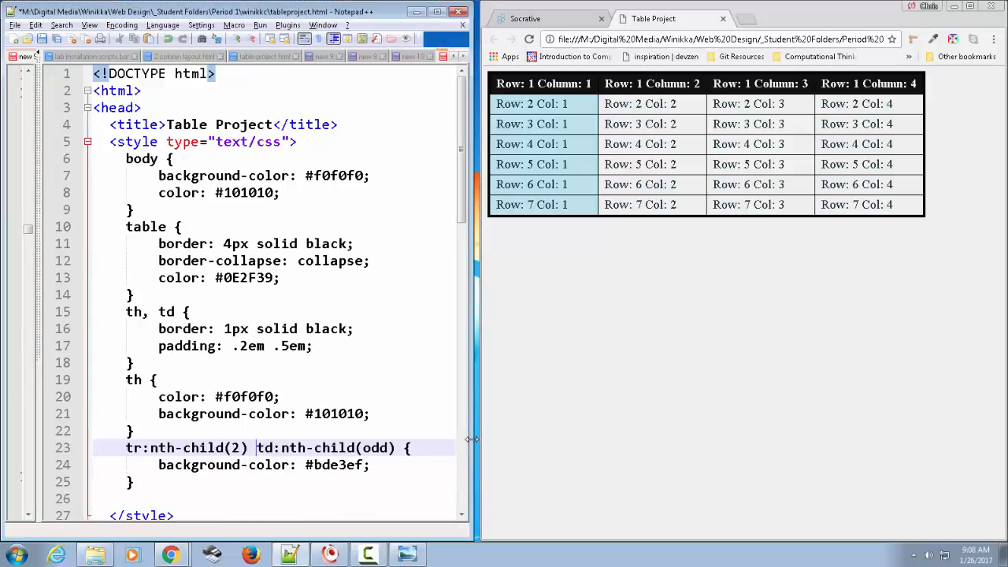
- Set the selector to tr:nth-child(2) td:nth-child(2) and save
left_click(250, 448)
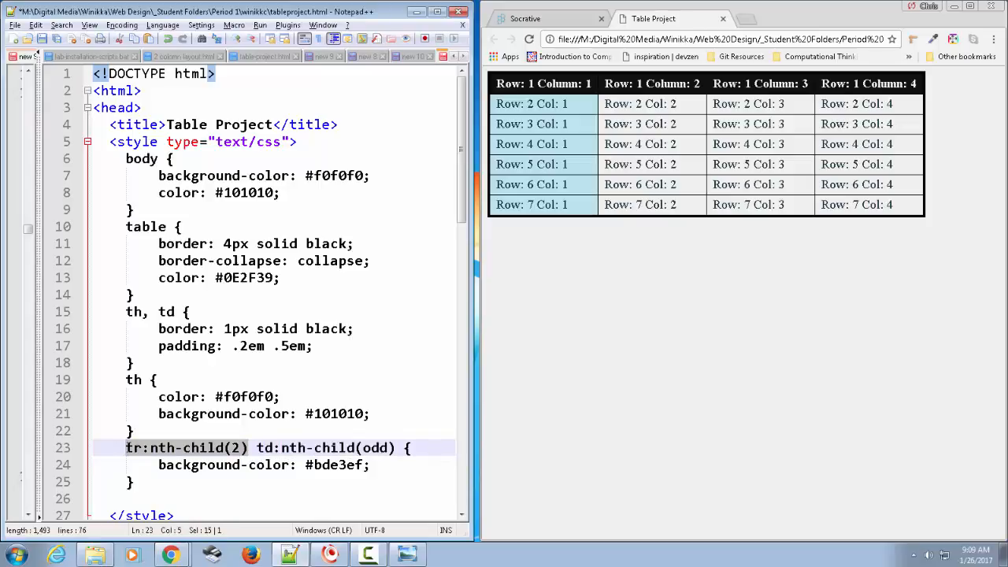
mouse_move(248, 453)
type("1")
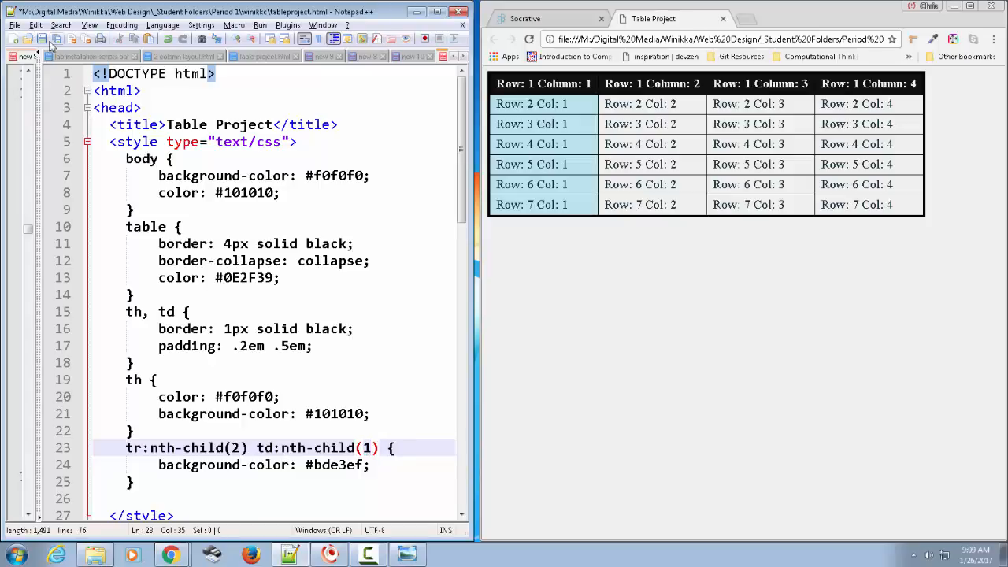
left_click(510, 39)
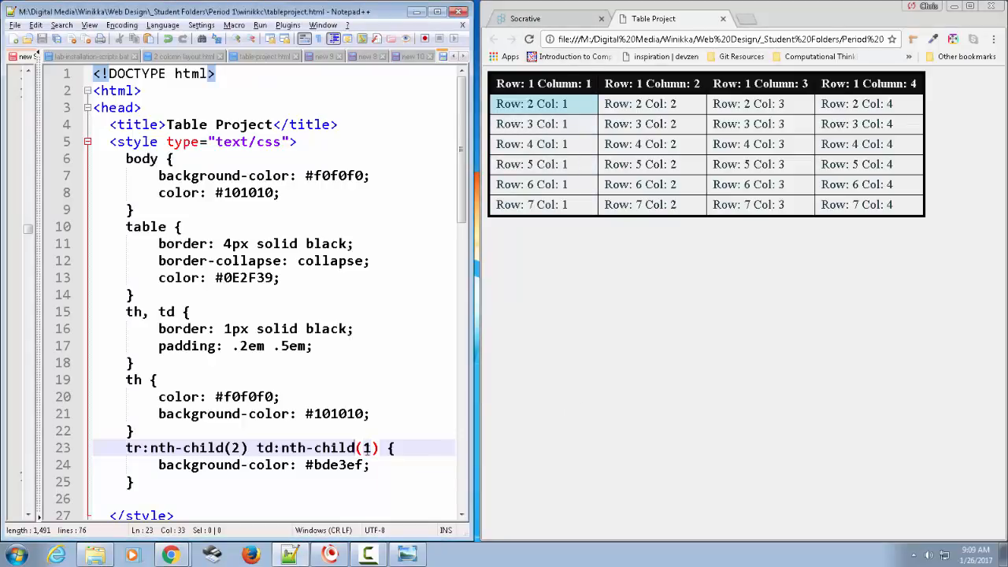
type("2")
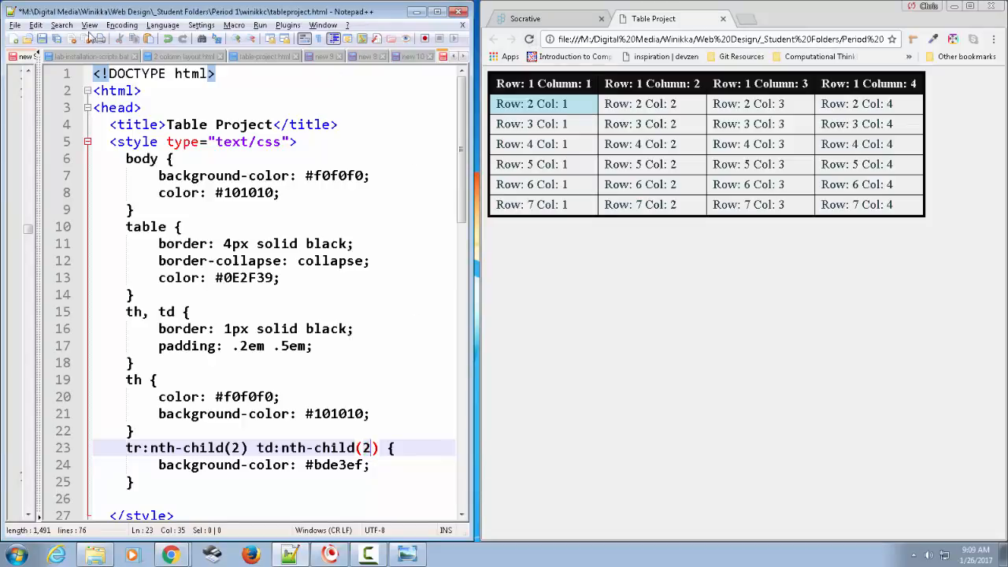
left_click(530, 38)
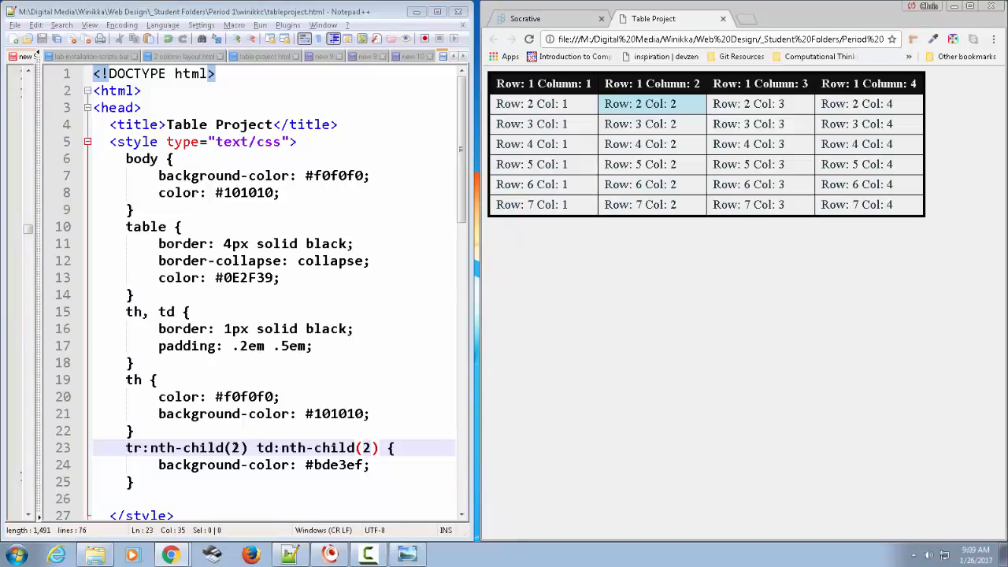
mouse_move(238, 448)
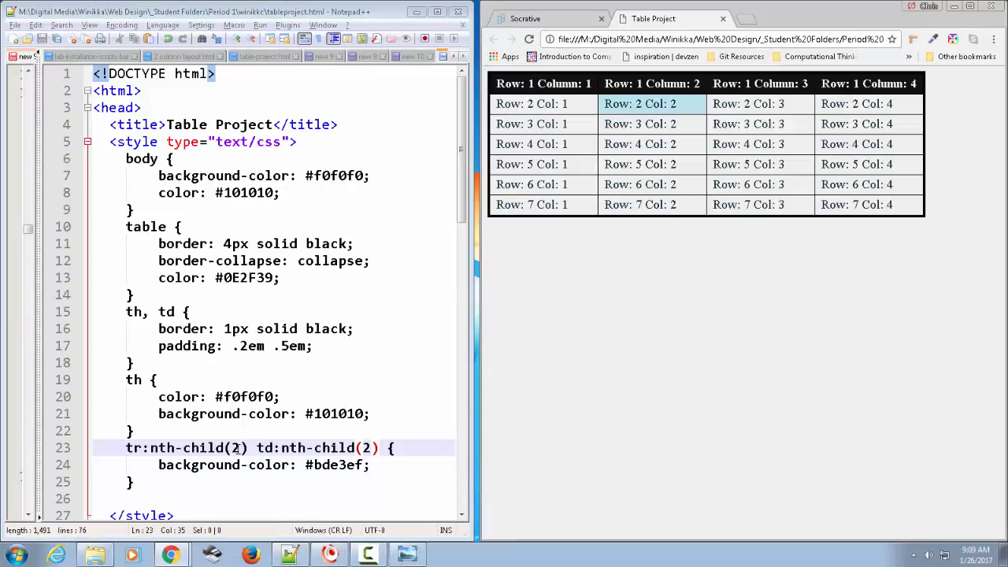
- Target even cells of odd rows and set the background colour to #303030
double_click(238, 449)
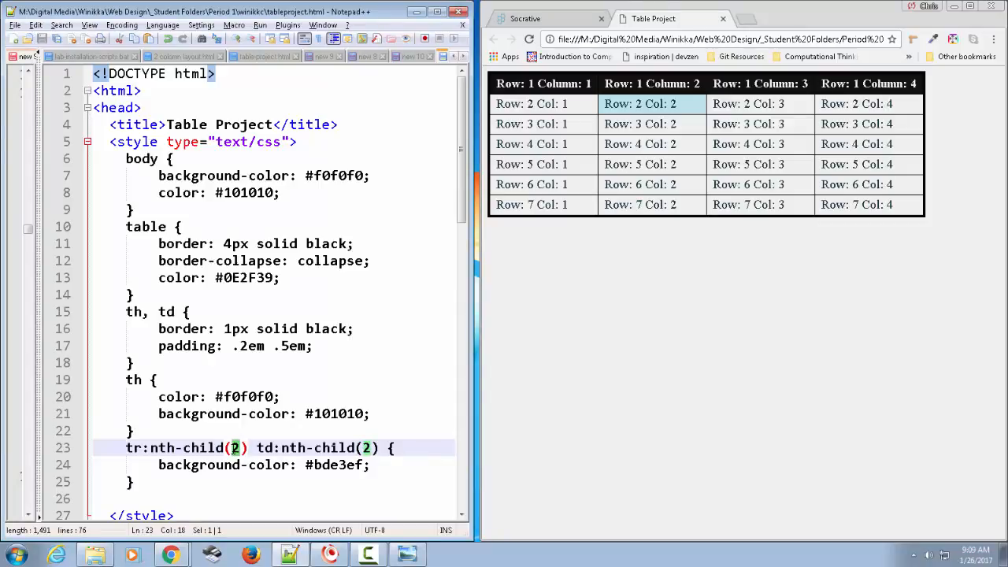
type("odd")
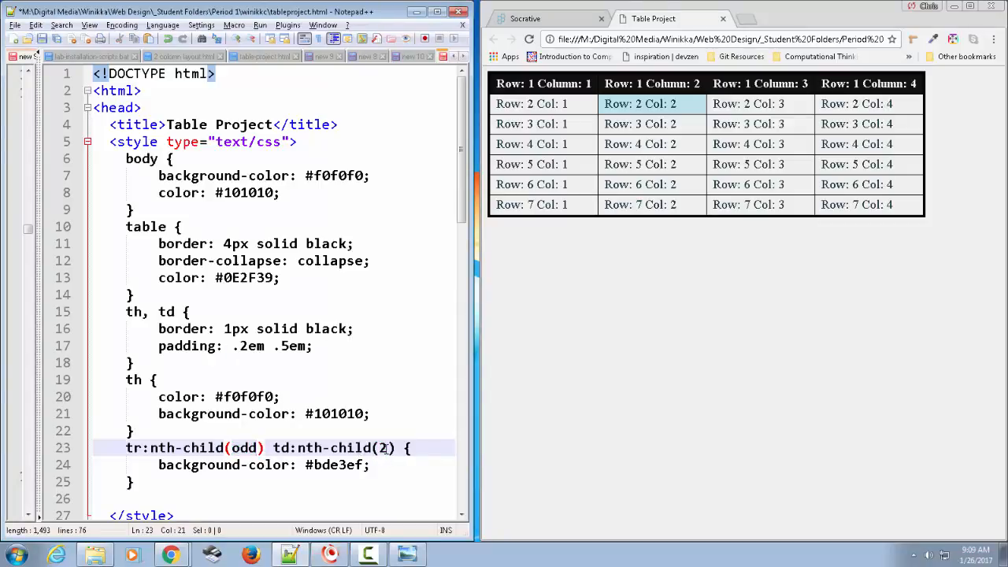
type("even")
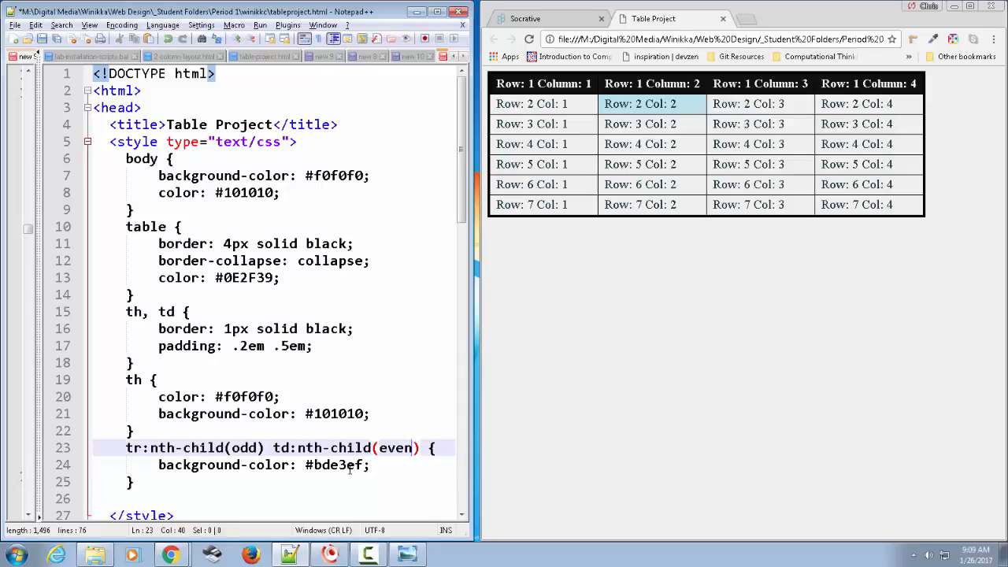
double_click(338, 464)
type("10")
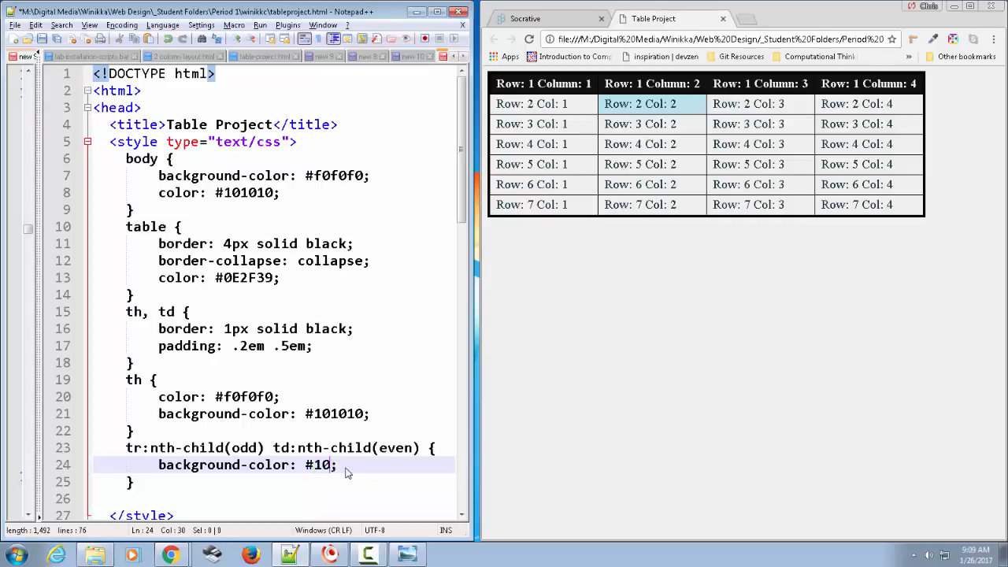
key("BackSpace")
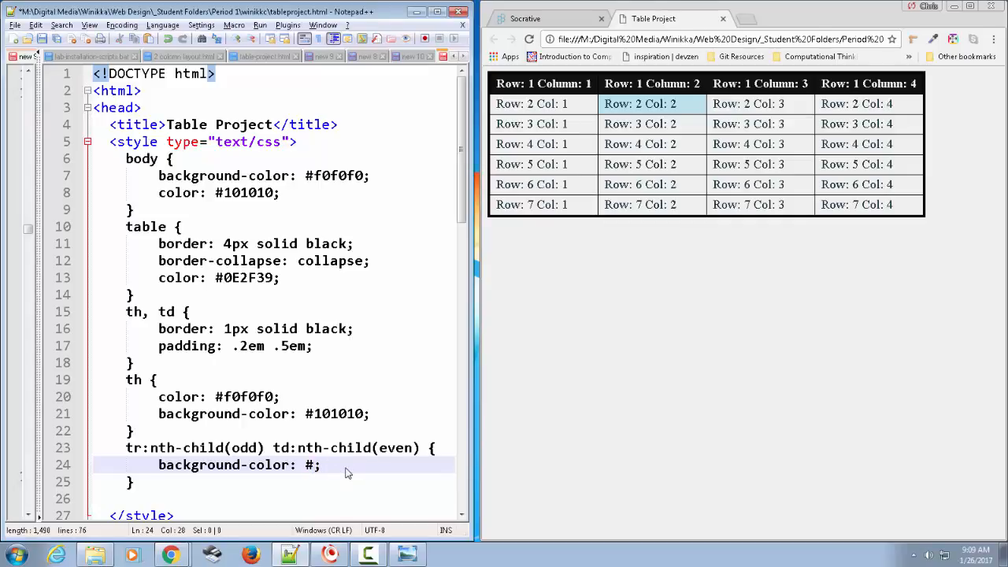
type("303")
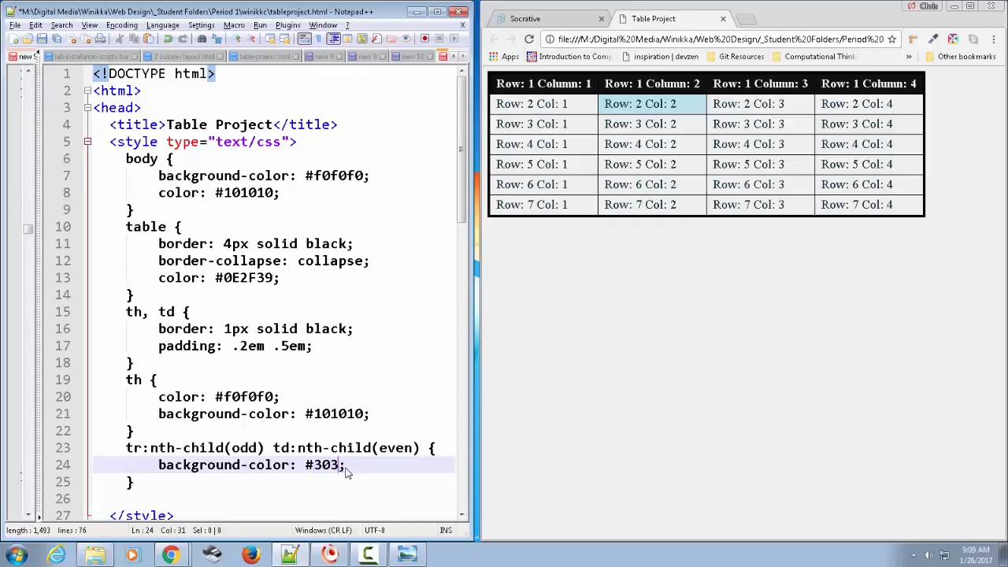
type("030")
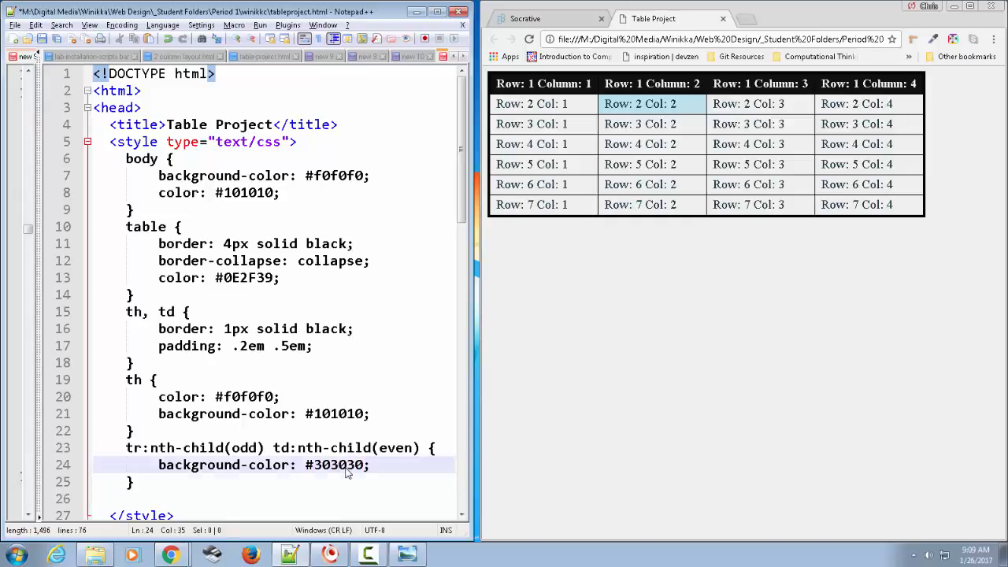
type("color:")
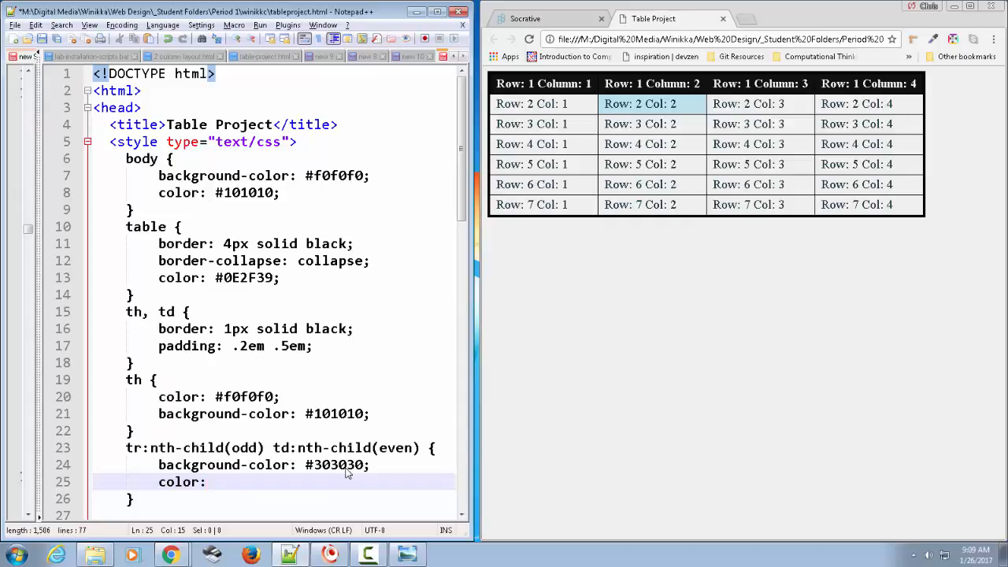
double_click(337, 465)
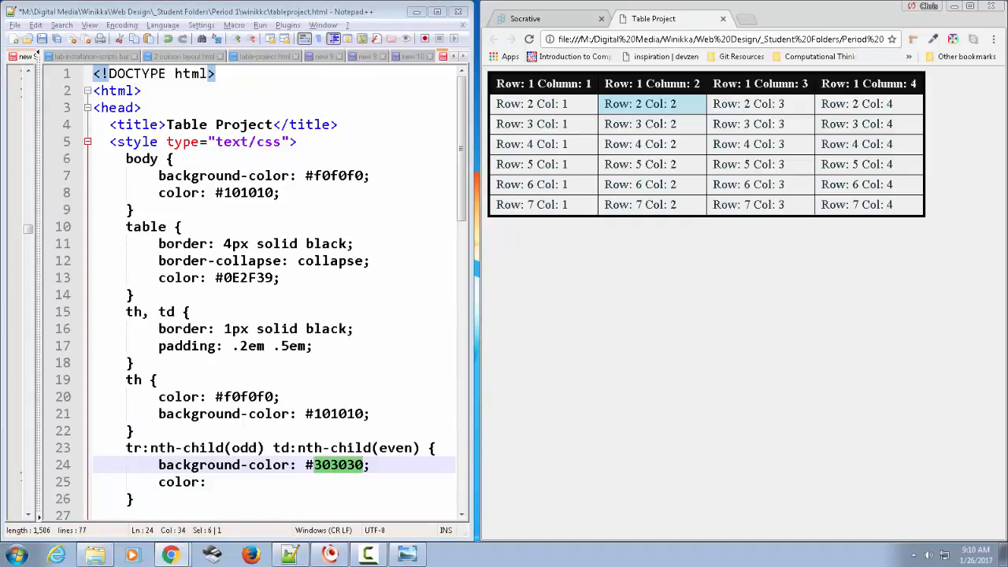
mouse_move(845, 420)
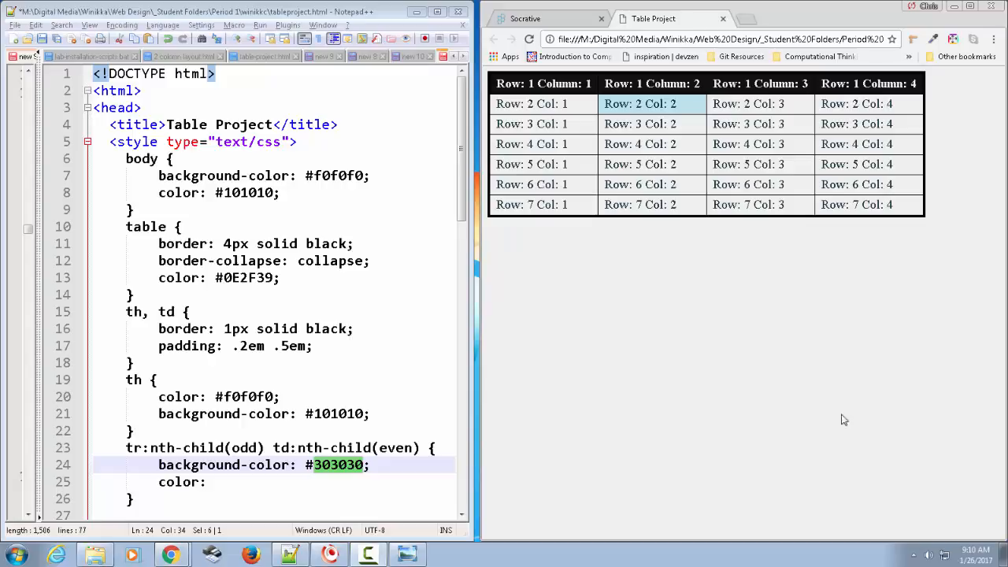
- Add text color #e0e0e0 to the dark-cell rule
left_click(214, 482)
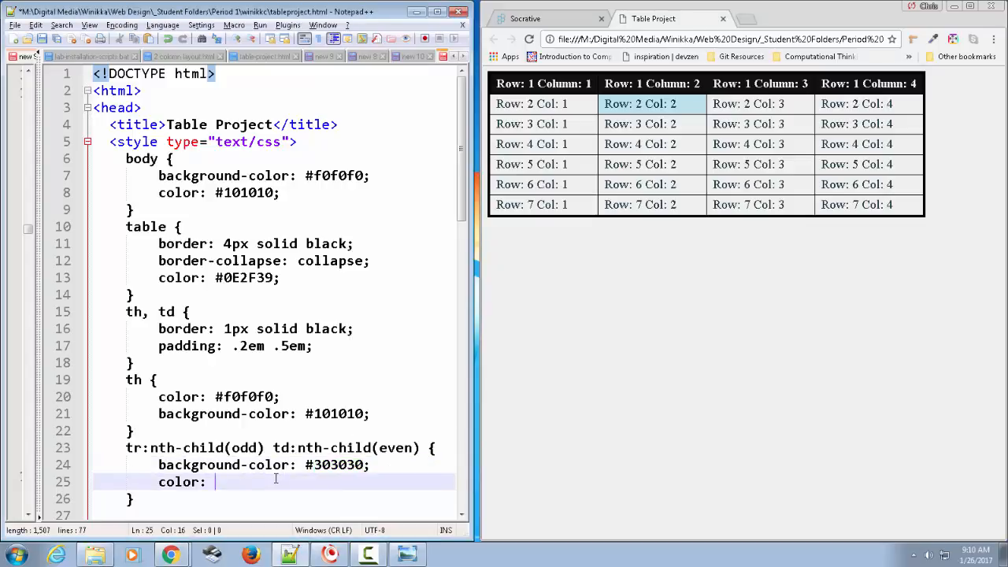
type("#")
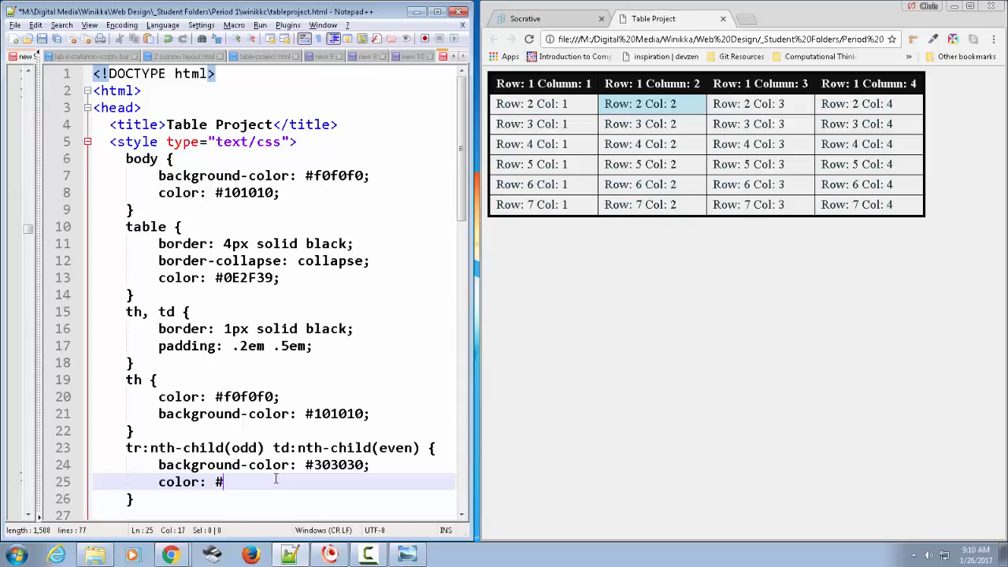
type("e0e0")
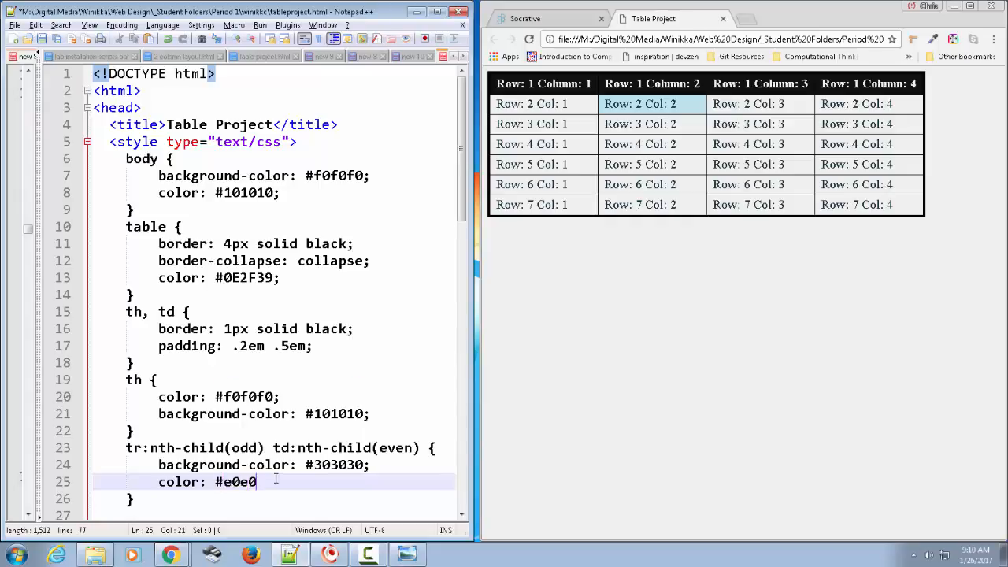
type("e0;")
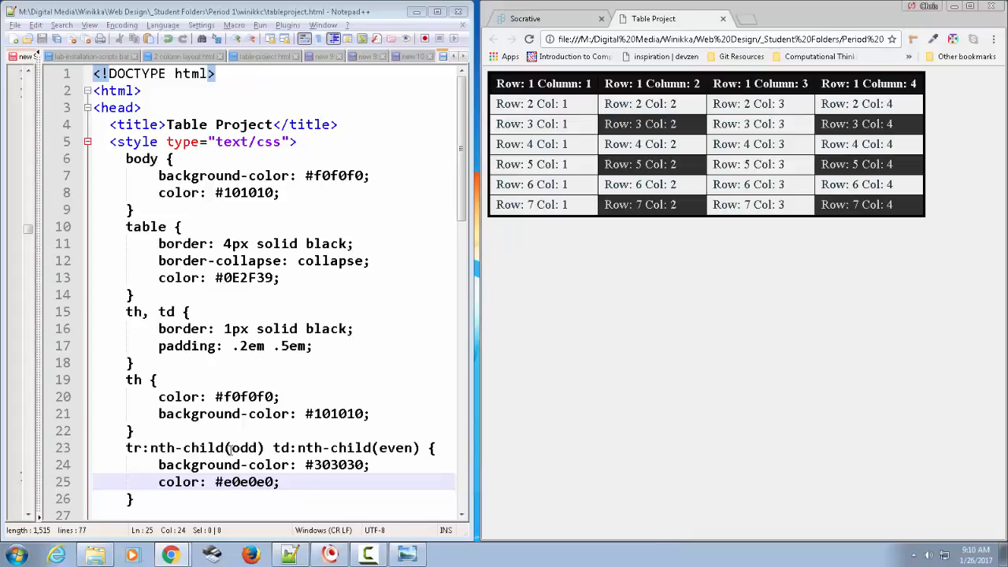
double_click(244, 448)
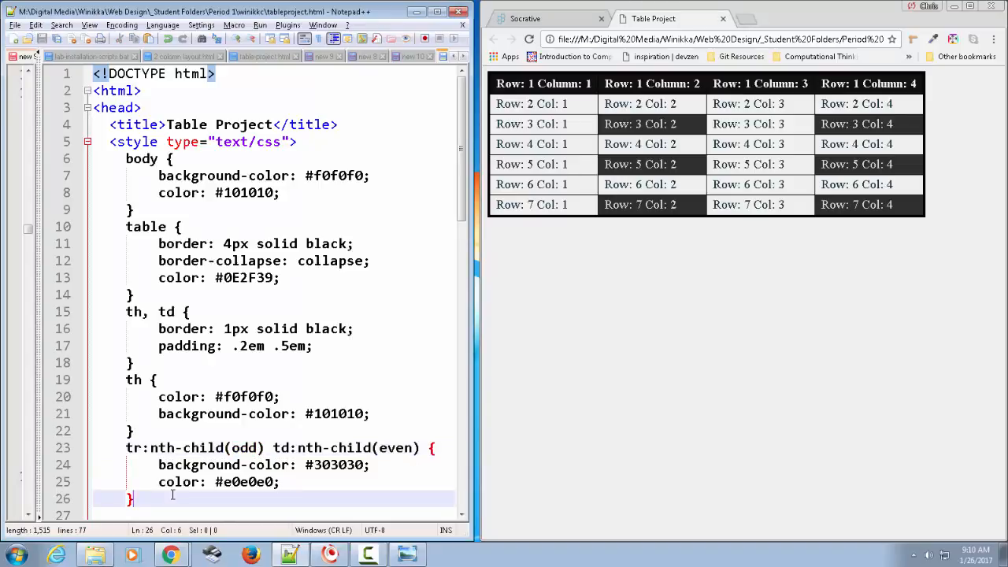
- Change the duplicated rule's selector to tr:nth-child(even) td:nth-child(odd)
type("t")
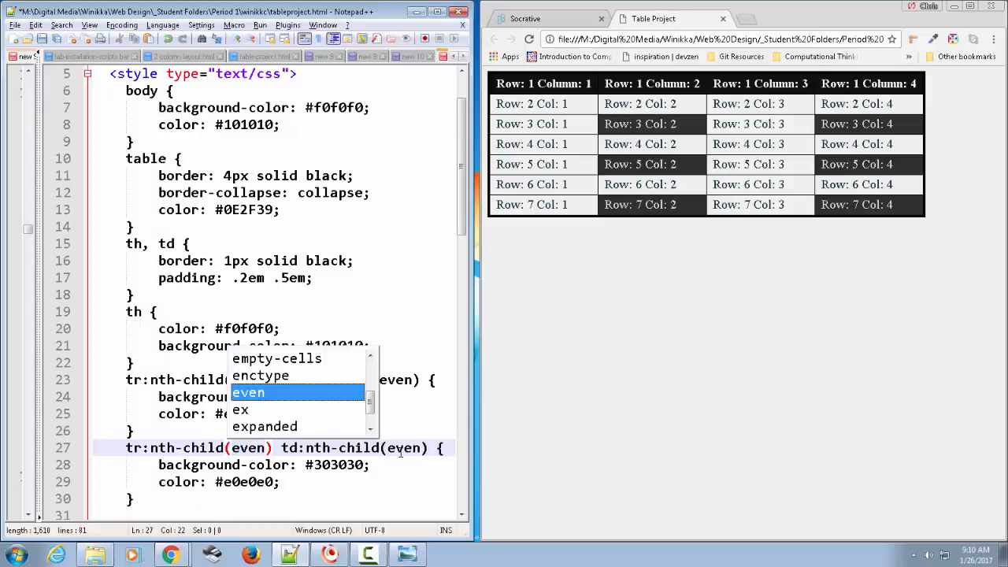
type("odd")
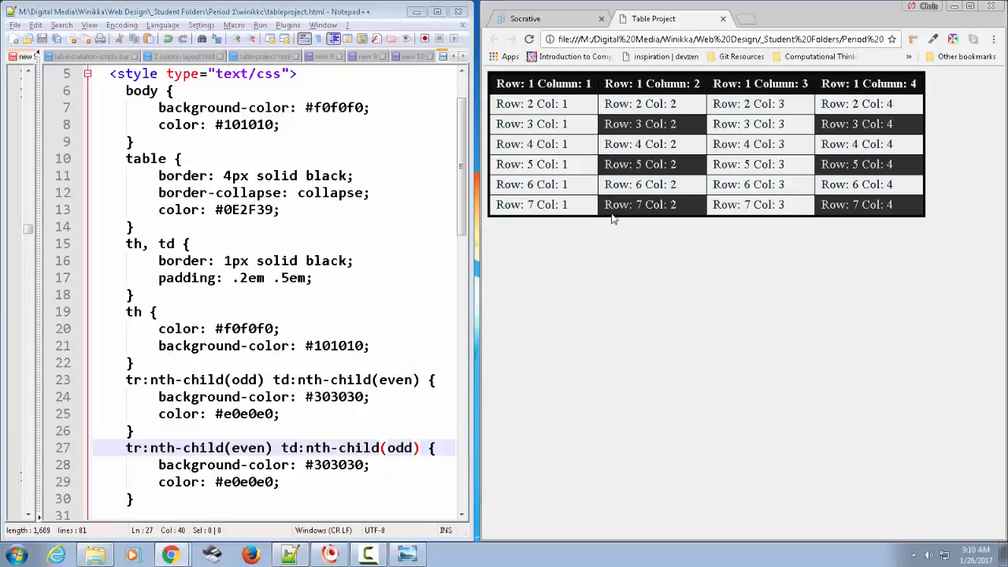
mouse_move(531, 39)
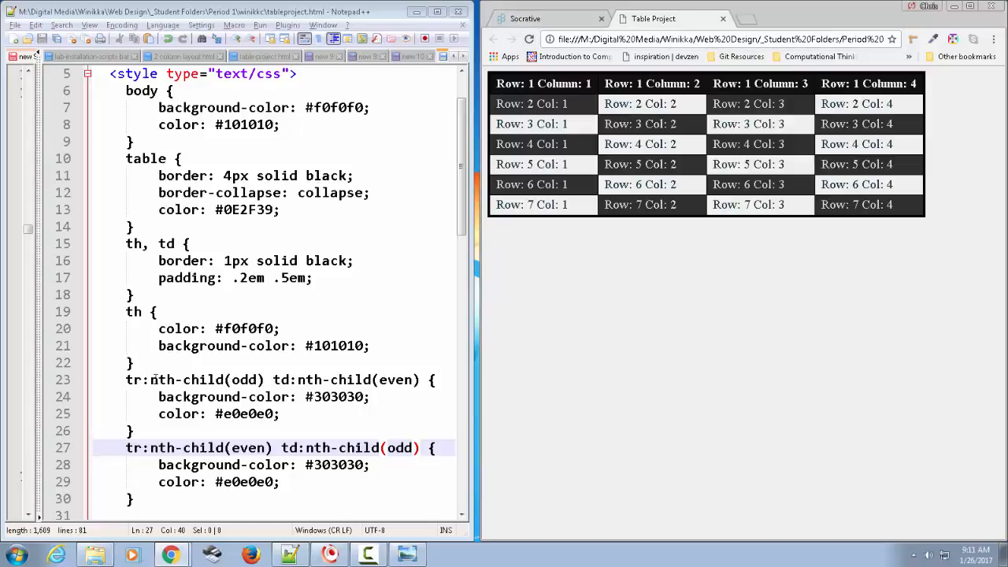
- Select both checkerboard rules and scroll down through the stylesheet
left_click_drag(127, 380, 134, 499)
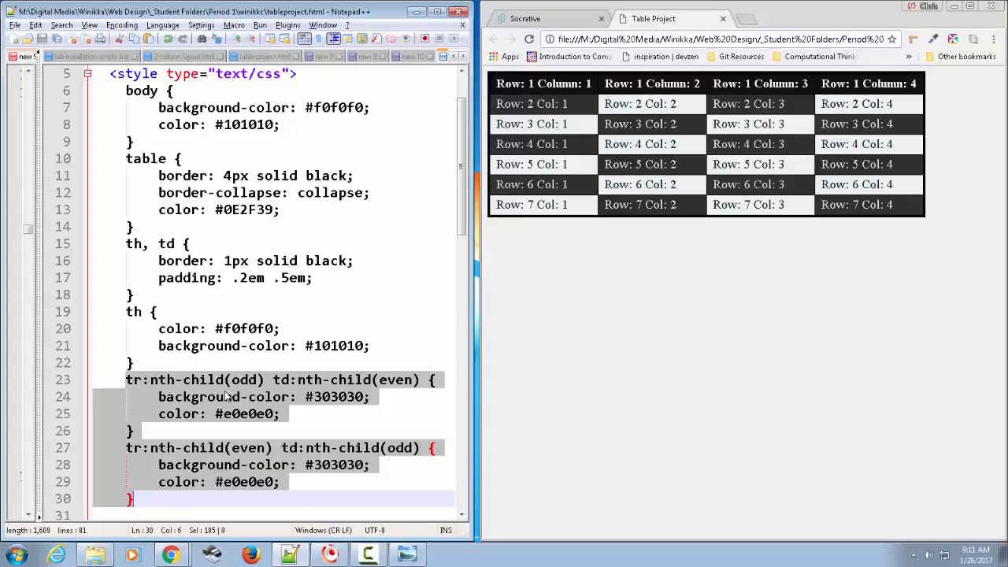
scroll("down", 3)
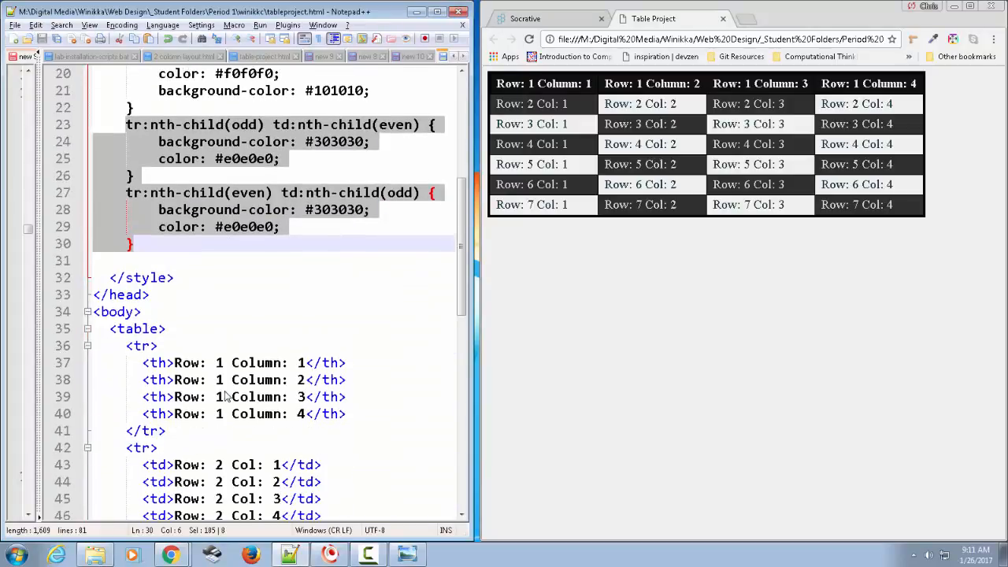
scroll("down", 3)
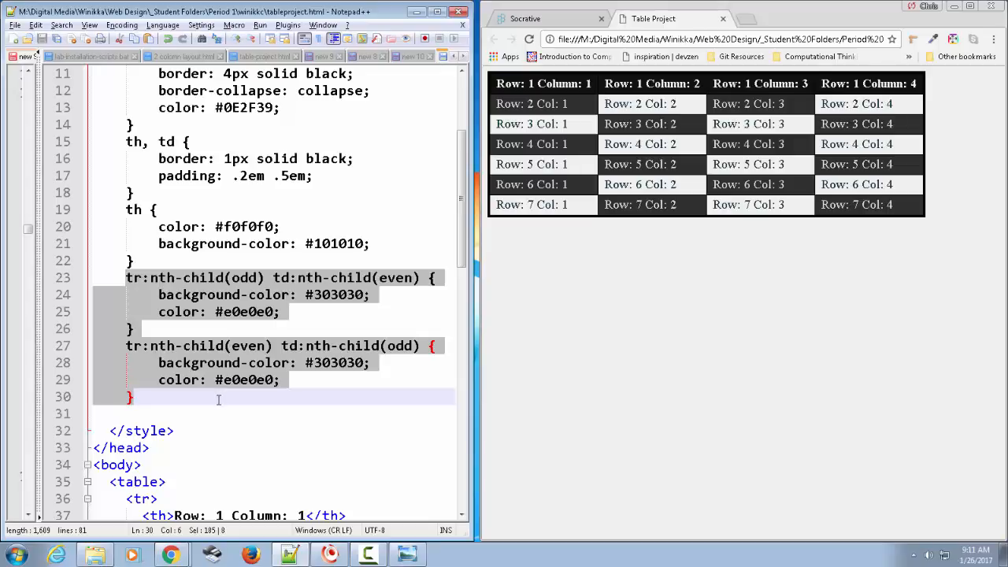
scroll("down", 3)
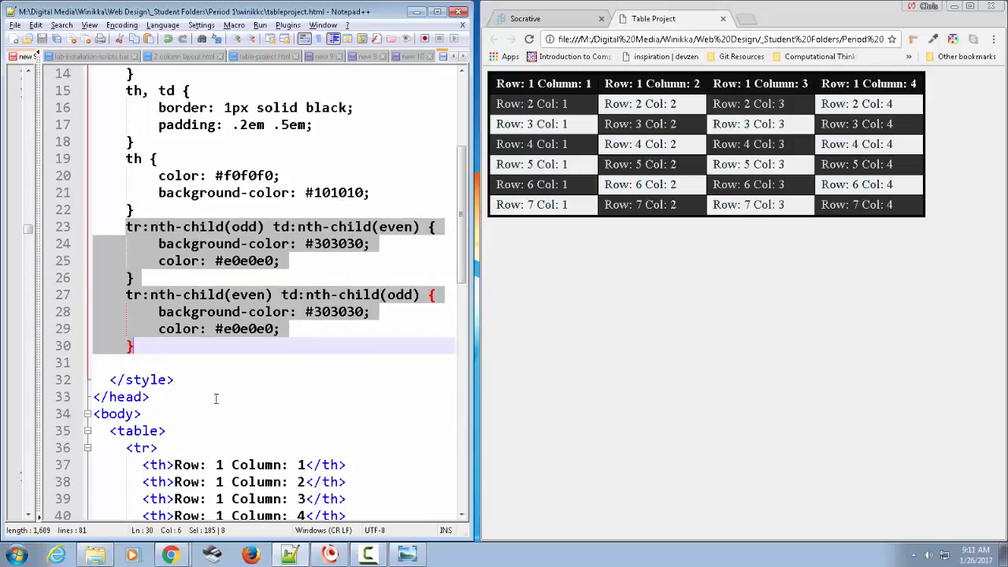
scroll("down", 3)
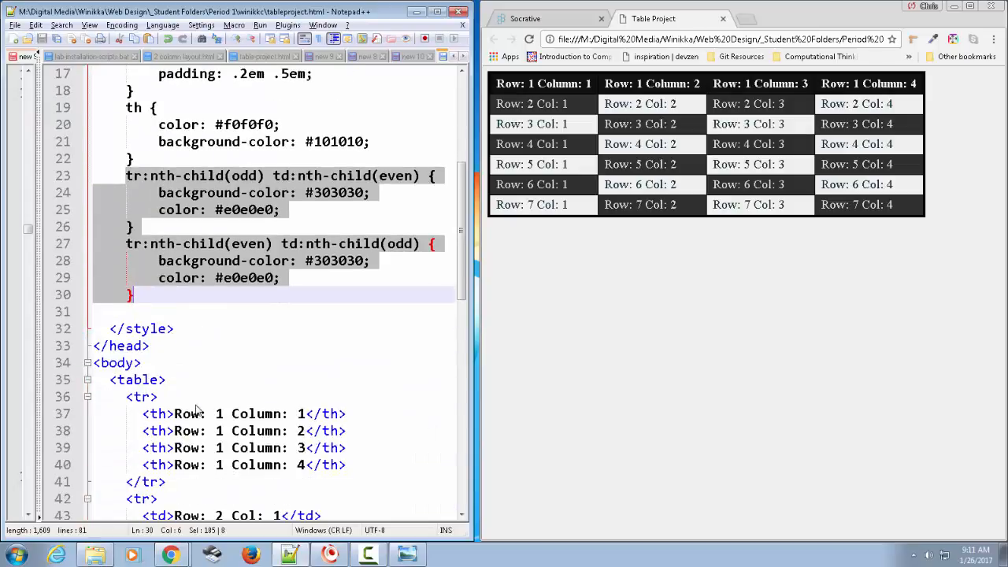
scroll("down", 3)
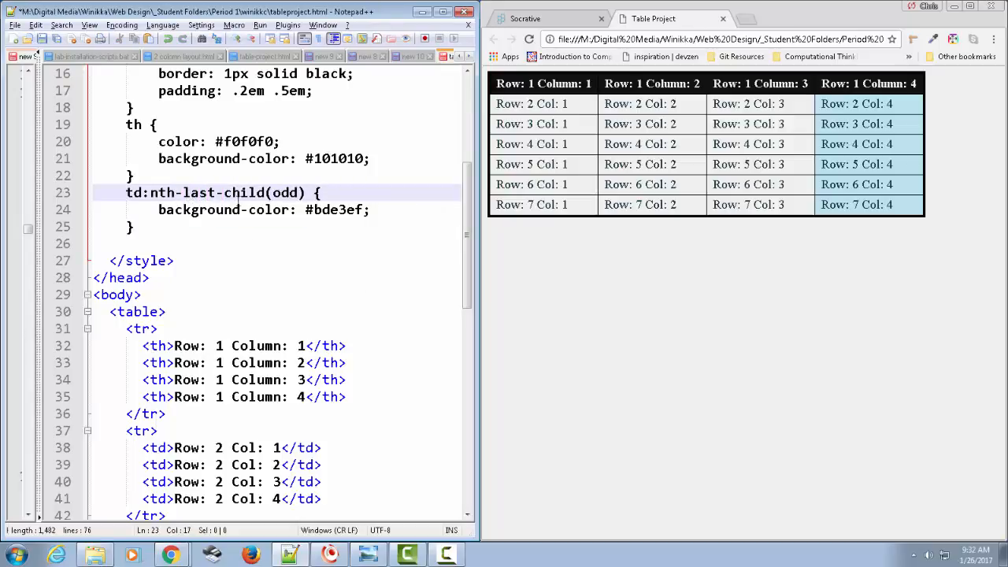
- Change the nth-last-child argument from odd to 1, try 2, then settle on tr:nth-last-child(1)
double_click(287, 192)
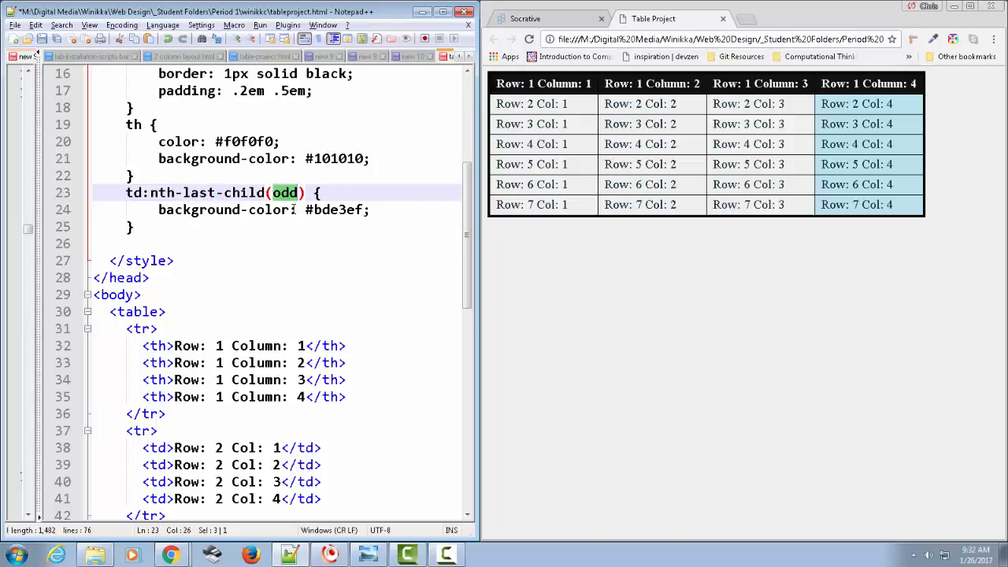
type("1")
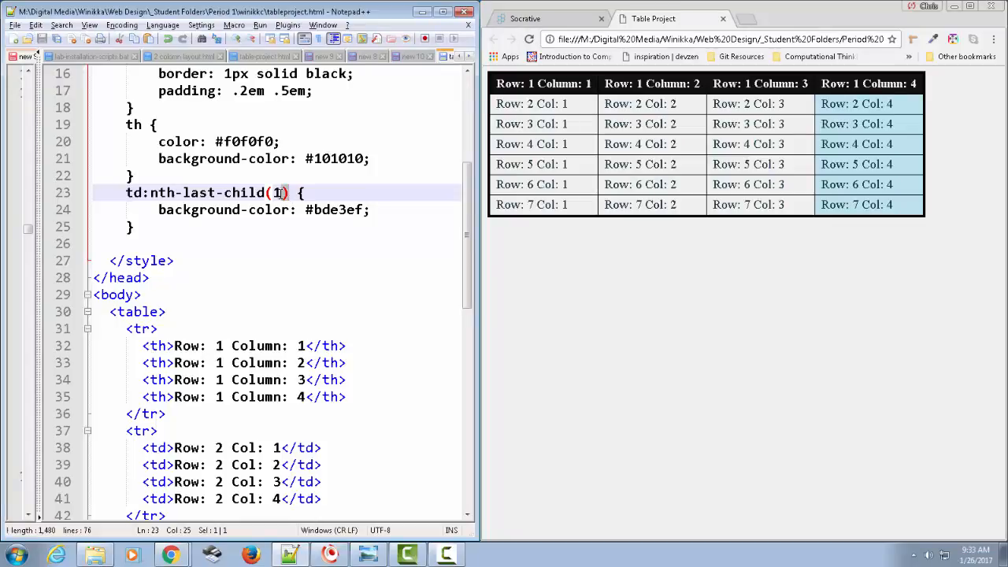
type("2")
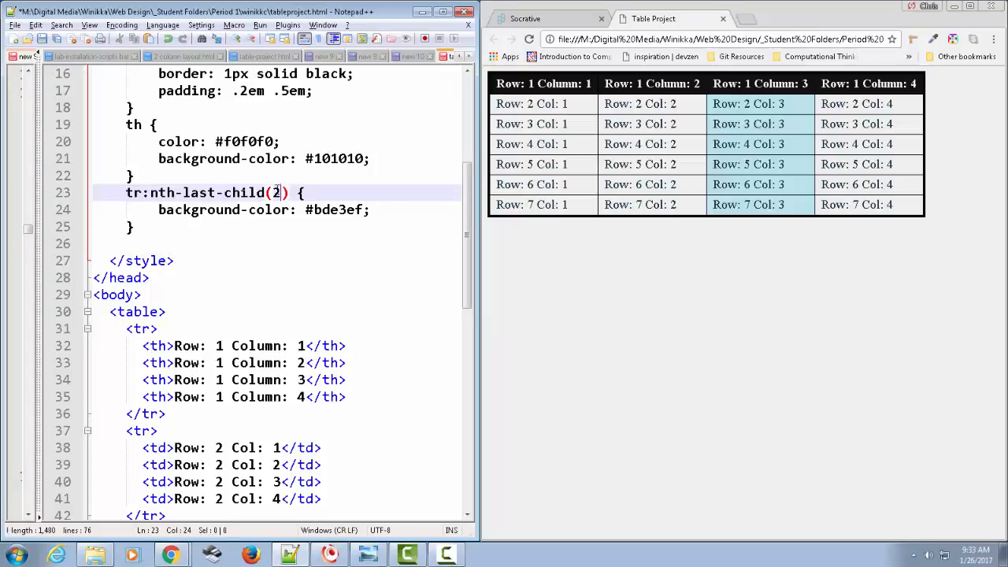
type("1")
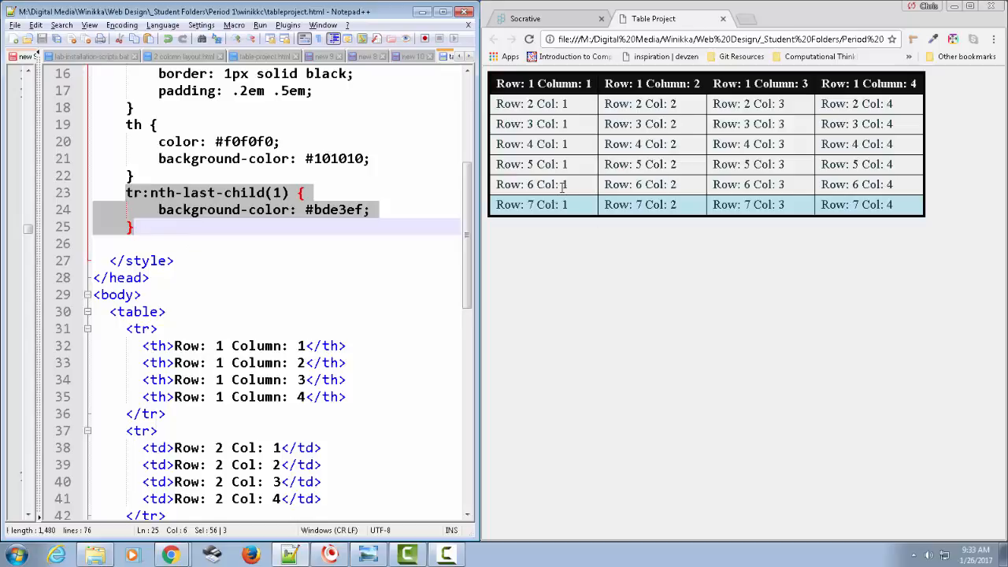
mouse_move(600, 204)
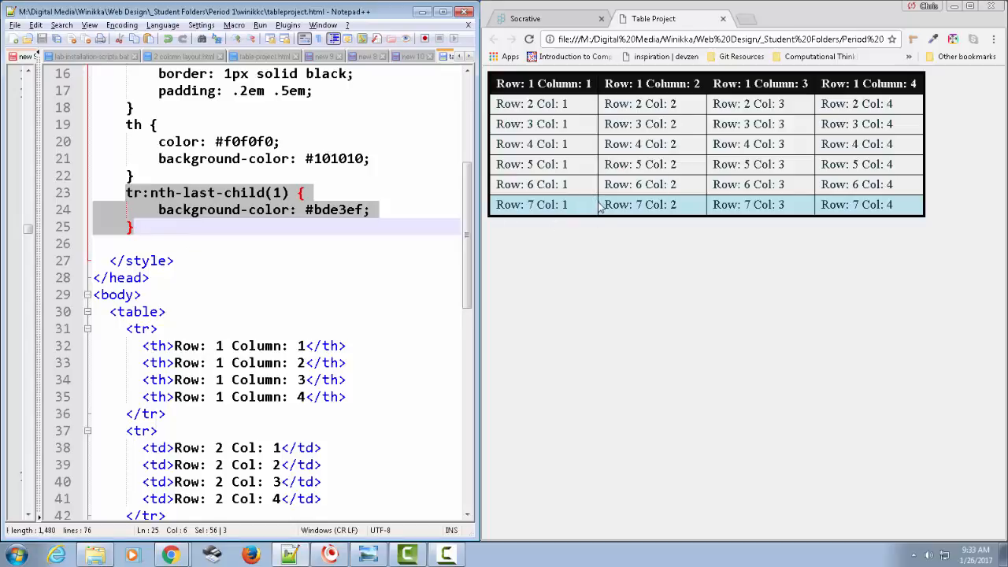
mouse_move(700, 208)
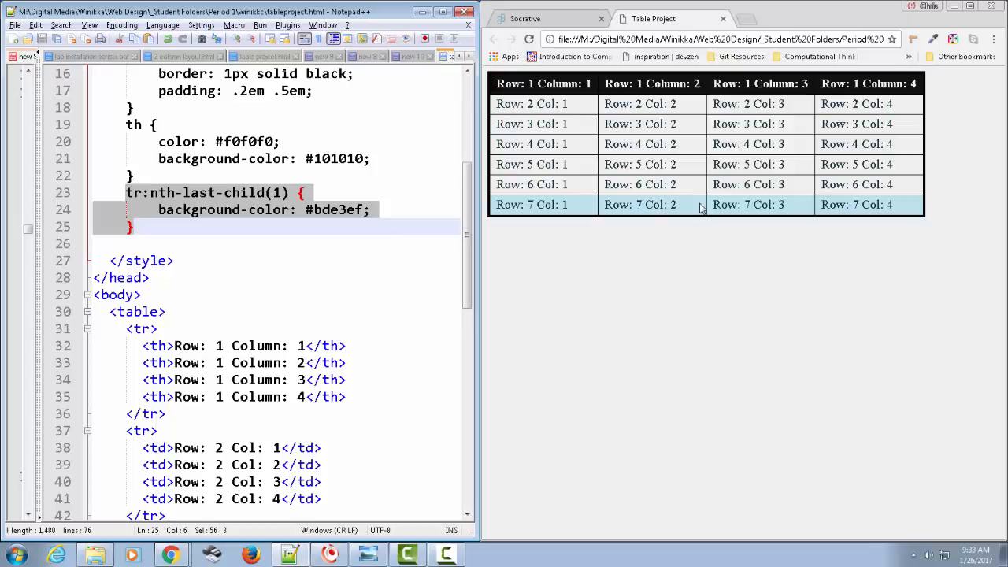
mouse_move(879, 229)
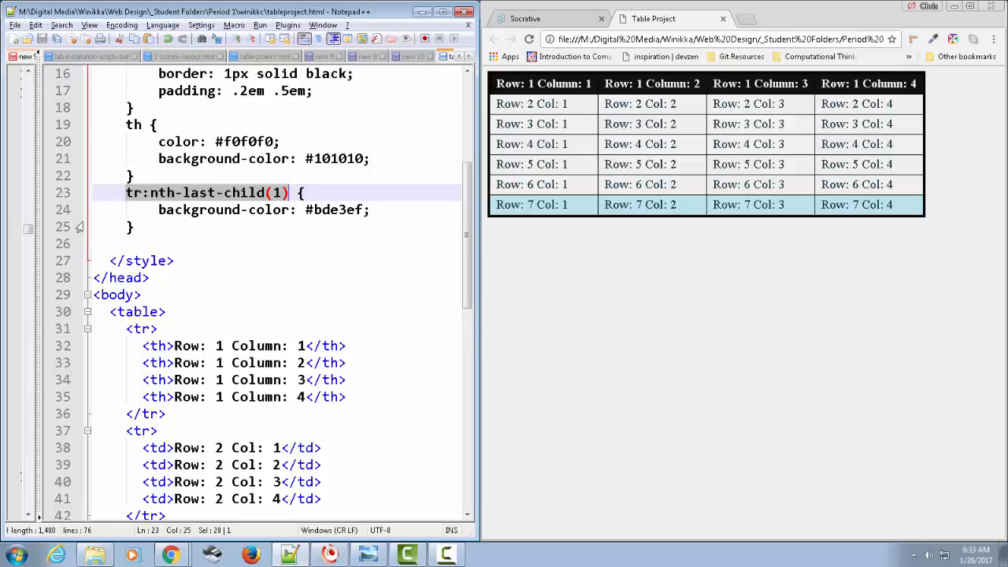
mouse_move(271, 195)
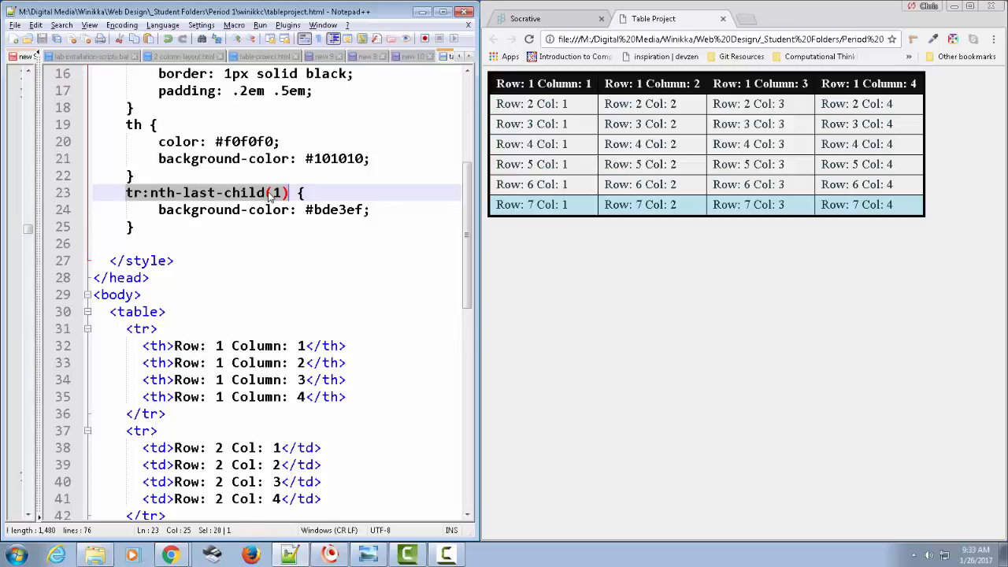